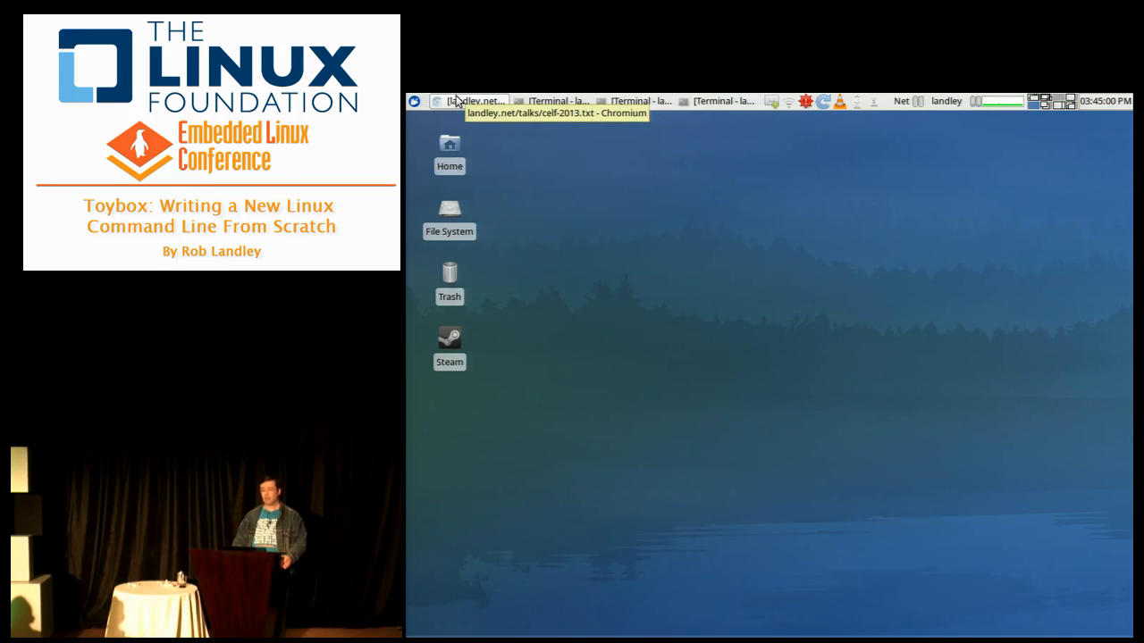
Bring up the Chromium tab with the landley.net celf-2013.txt Toybox talk outline
left_click(479, 100)
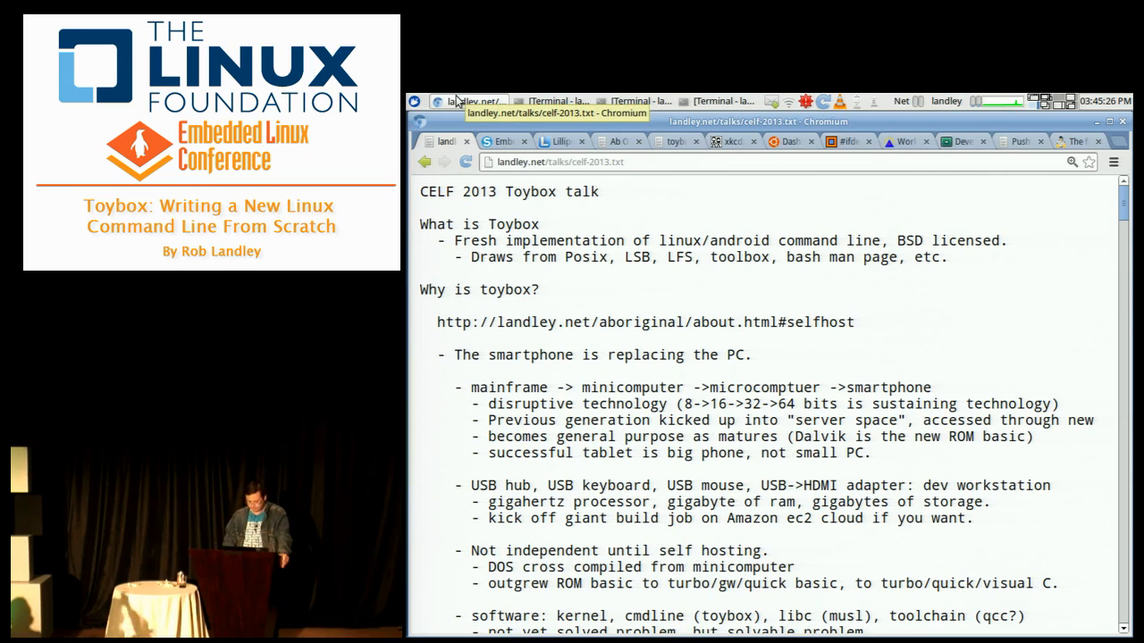
scroll("down", 3)
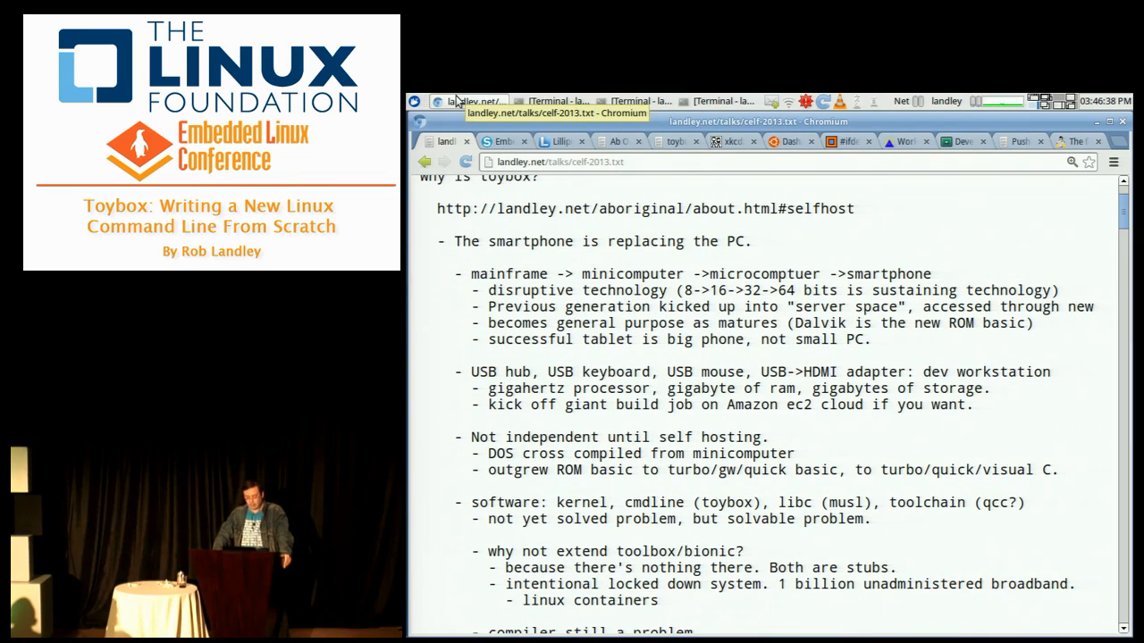
scroll("down", 3)
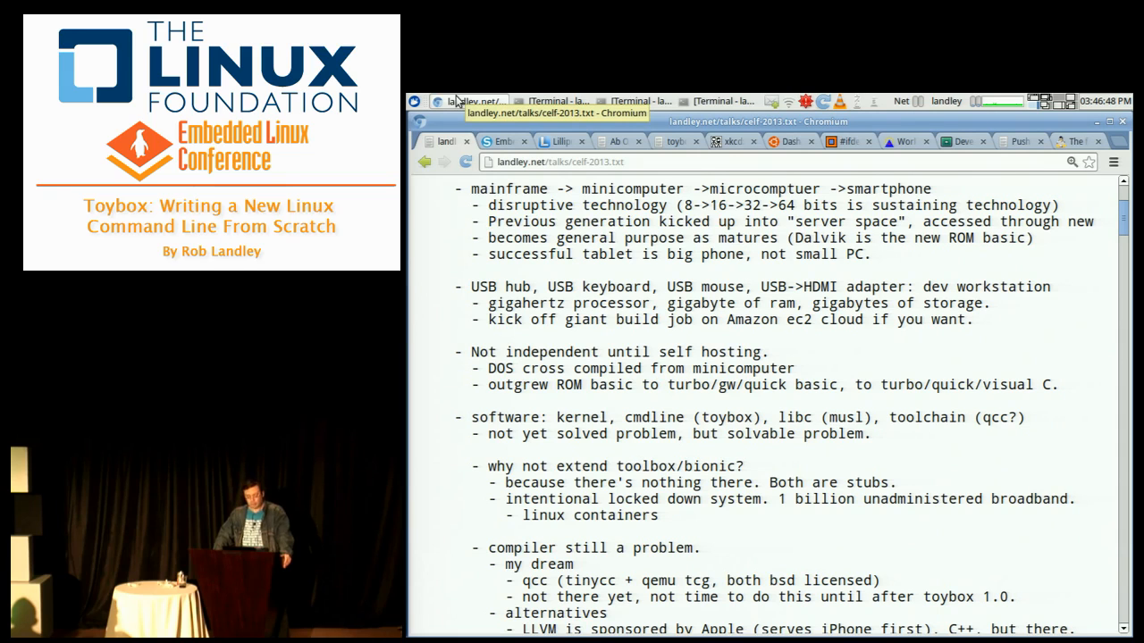
scroll("down", 3)
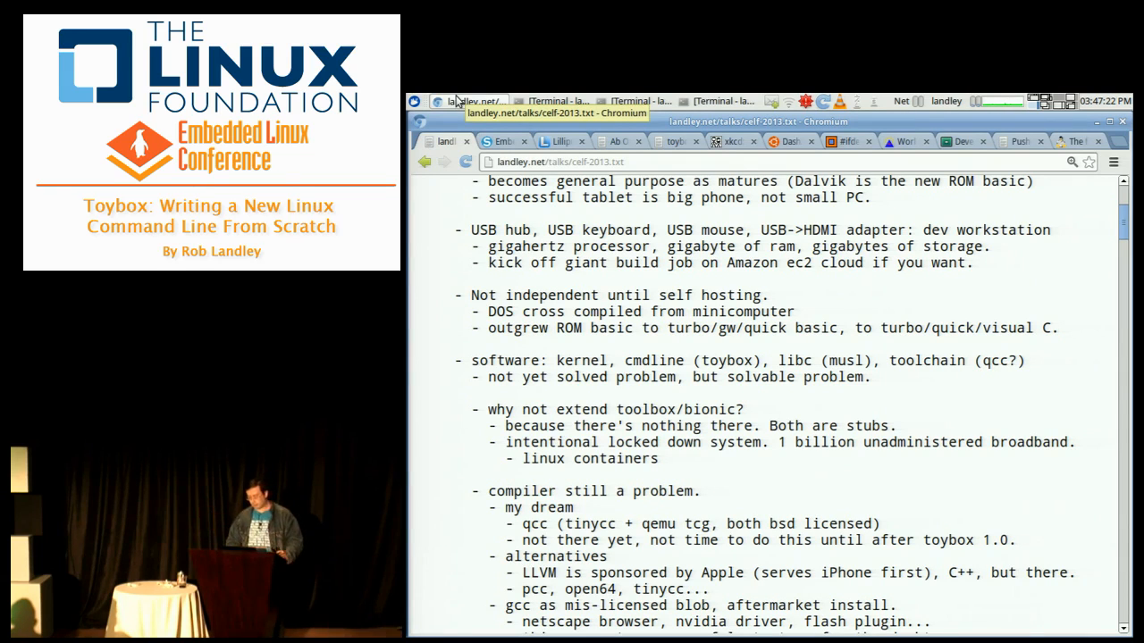
mouse_move(1019, 142)
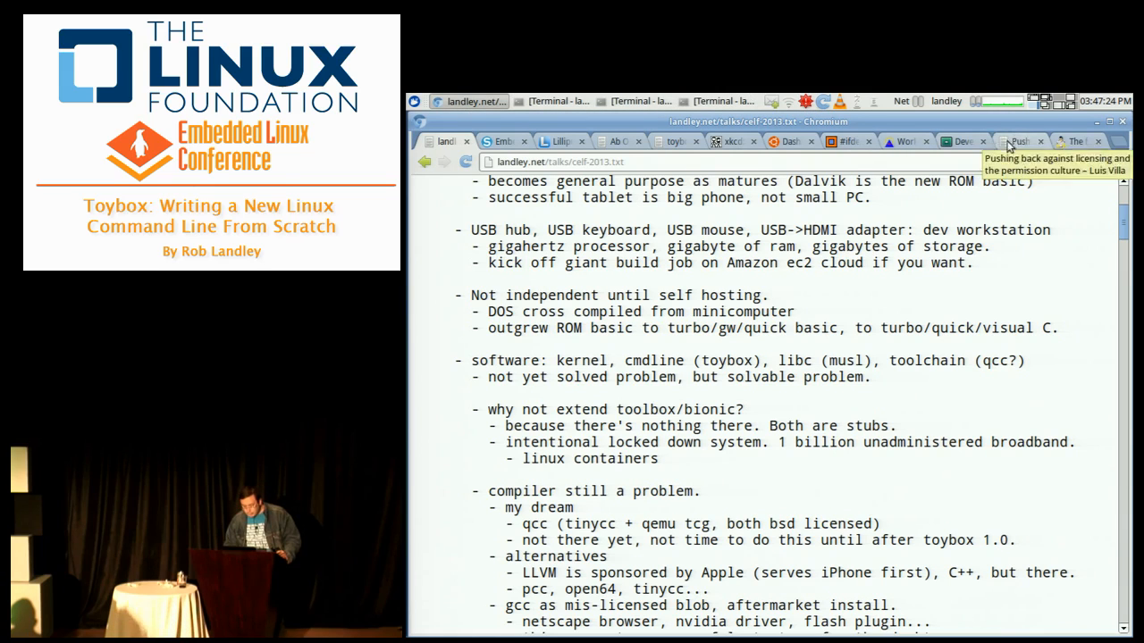
Flip through the ifdef, licensing, LWN and Lilliput tabs, landing on the ELC 2013 Sched entry
left_click(847, 141)
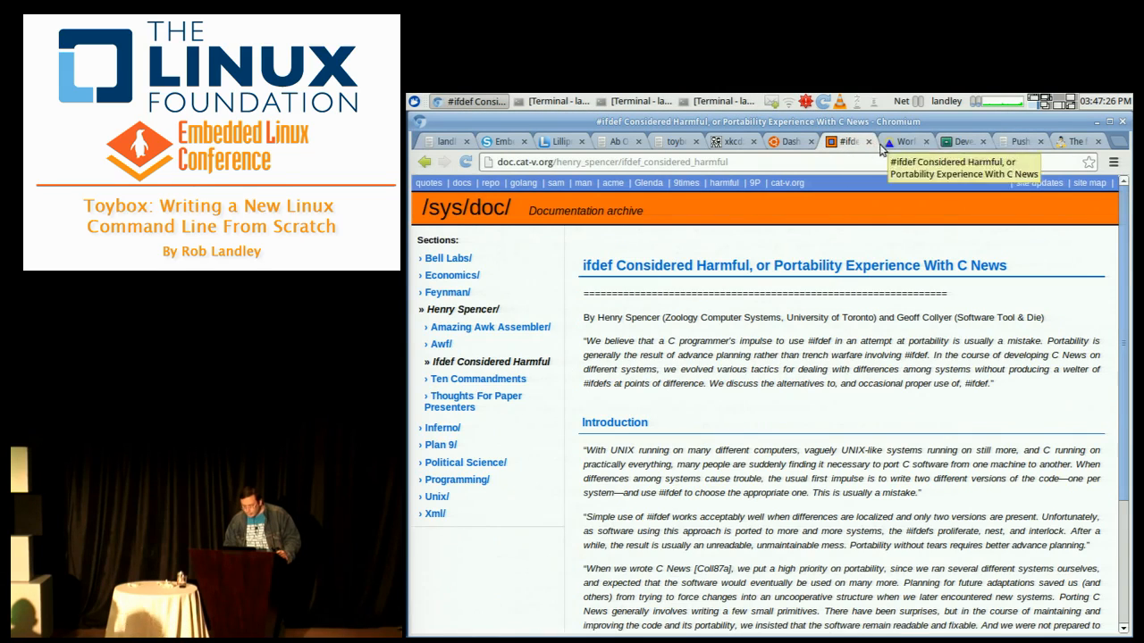
left_click(962, 142)
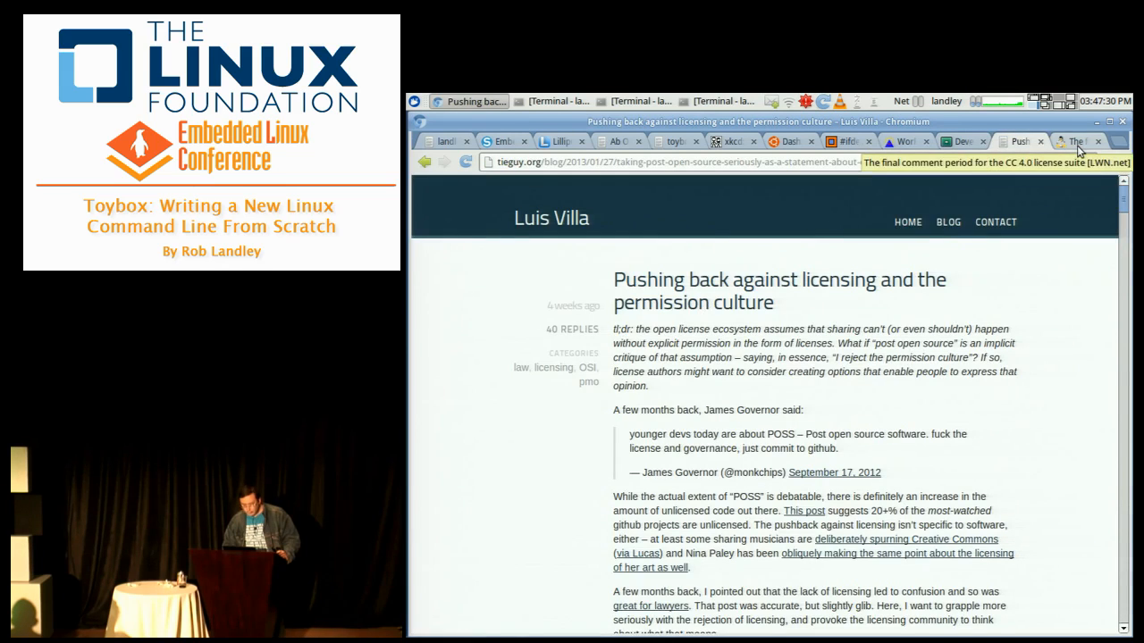
left_click(1076, 141)
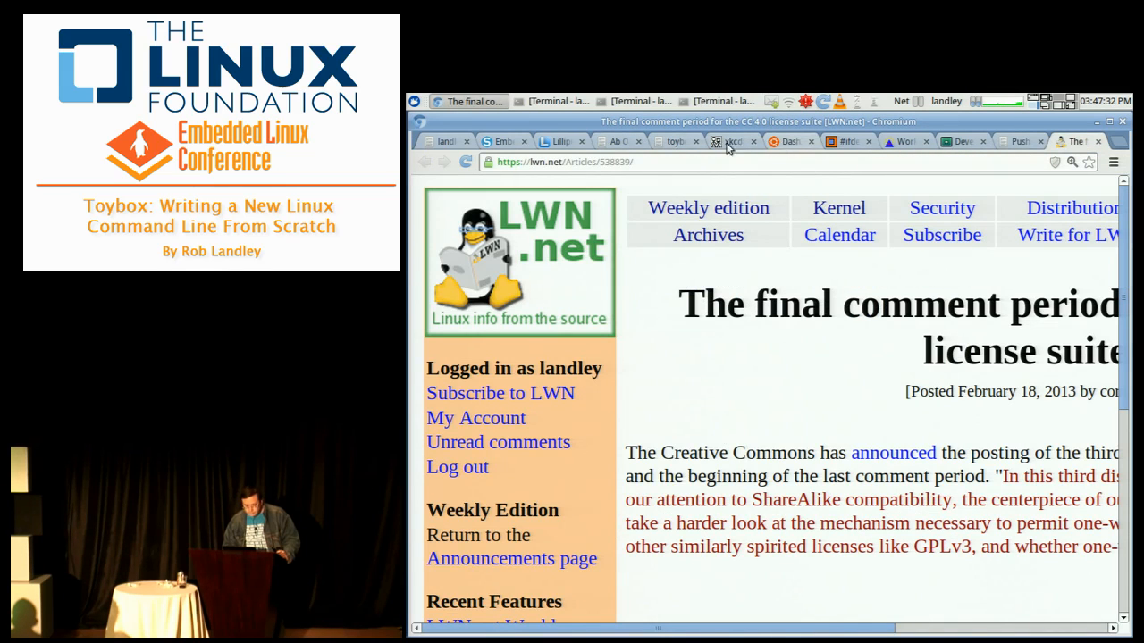
left_click(557, 141)
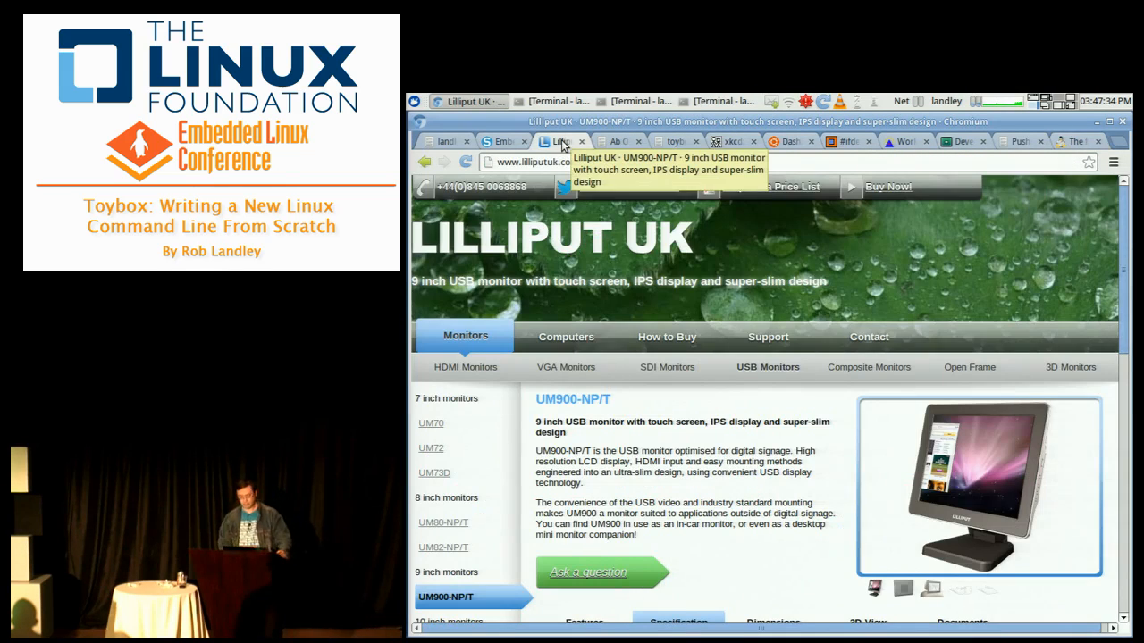
scroll("down", 3)
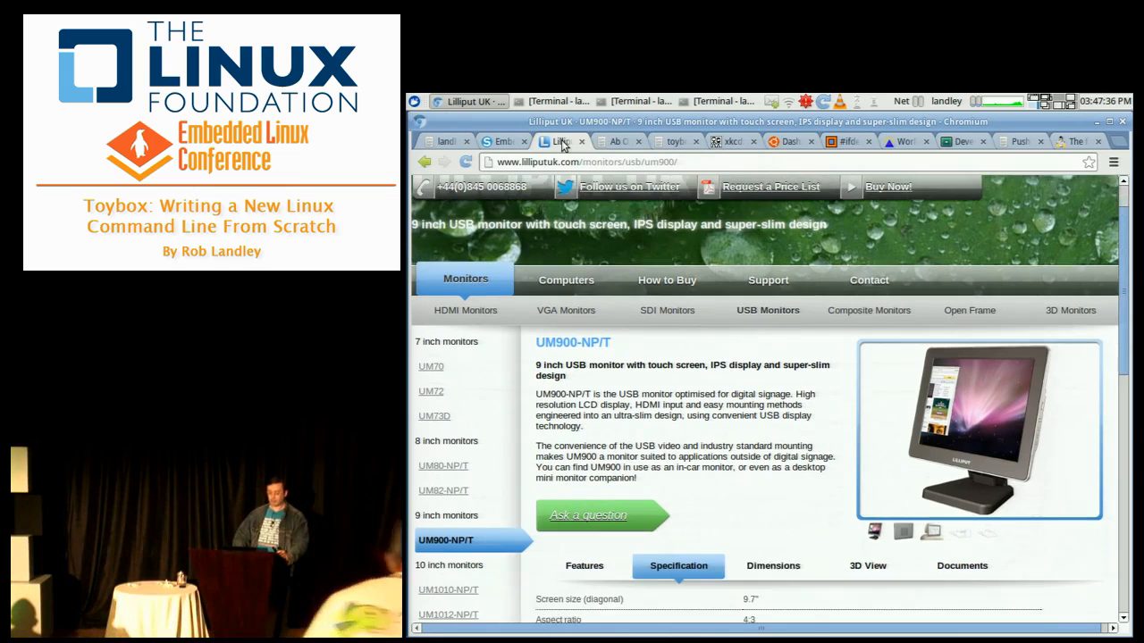
scroll("down", 3)
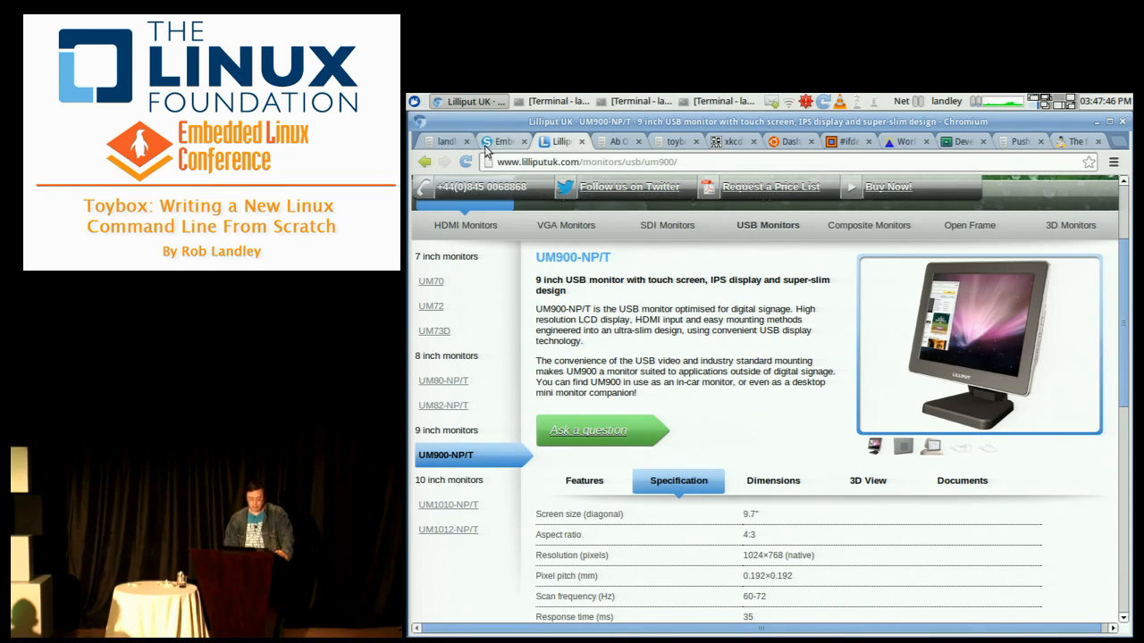
left_click(447, 141)
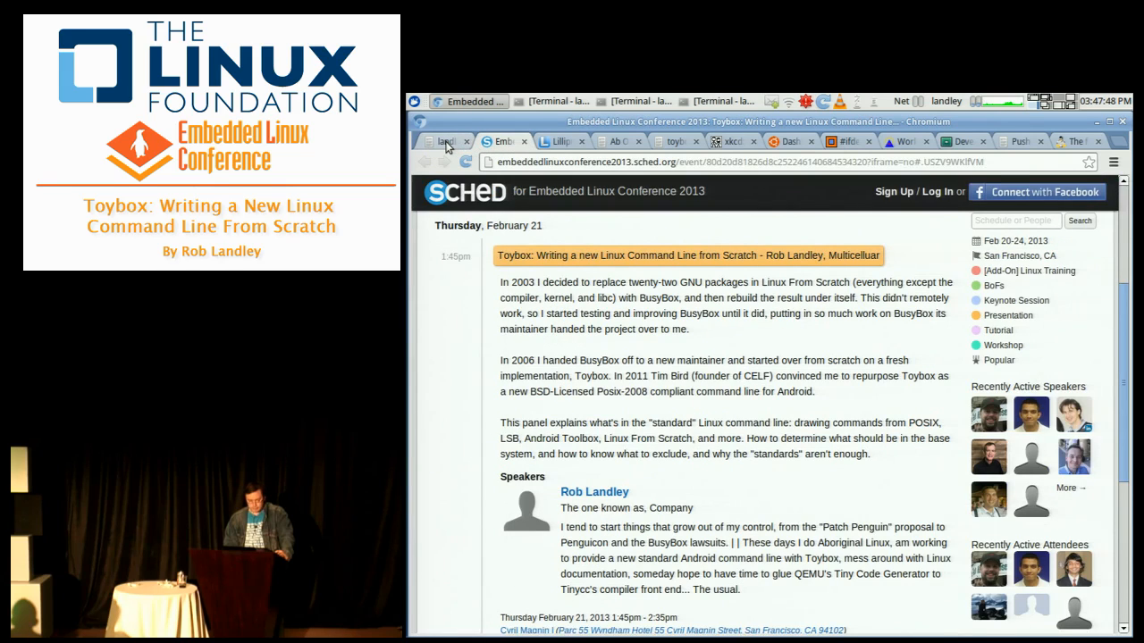
Switch back to the celf-2013.txt outline at the self-hosting and toolchain notes
left_click(447, 141)
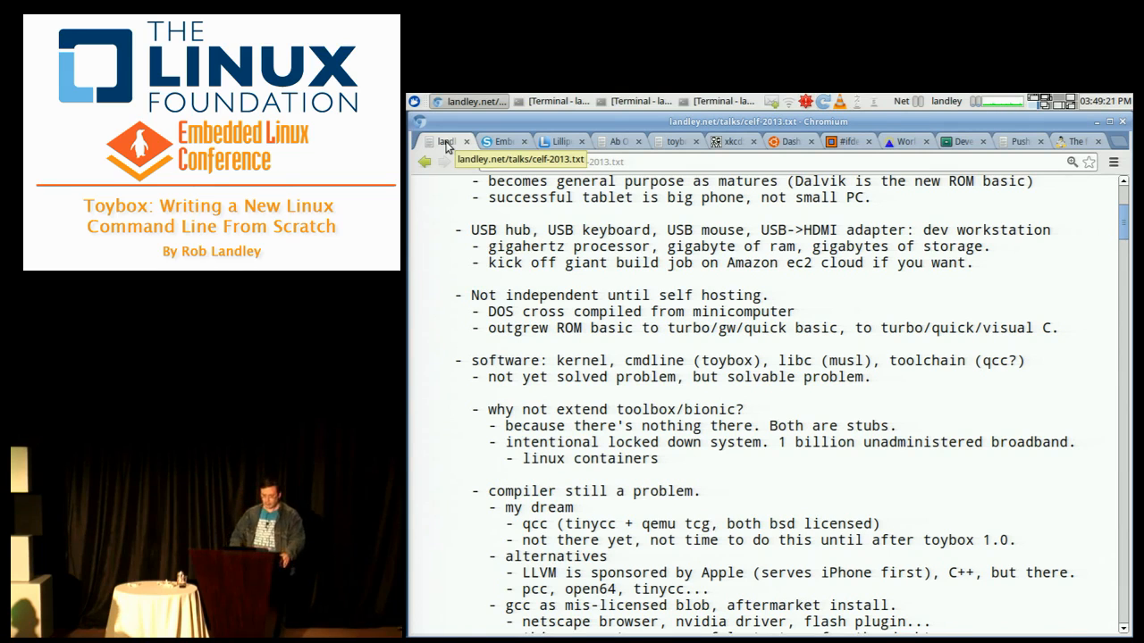
Highlight kernel, libc and the following word in the outline's software line
scroll("down", 3)
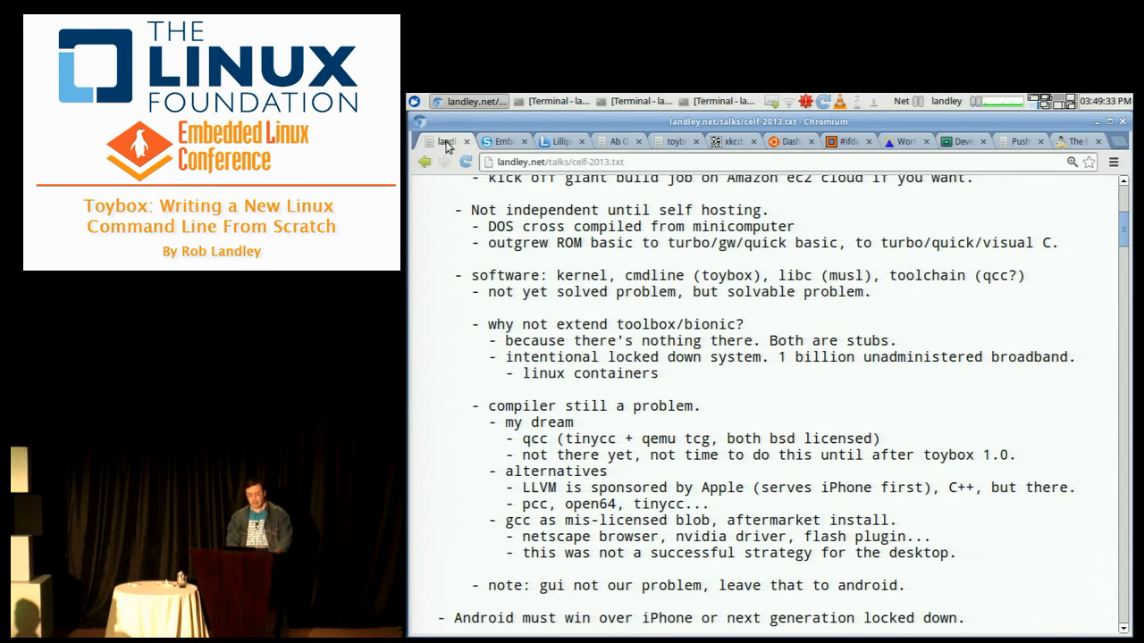
mouse_move(558, 275)
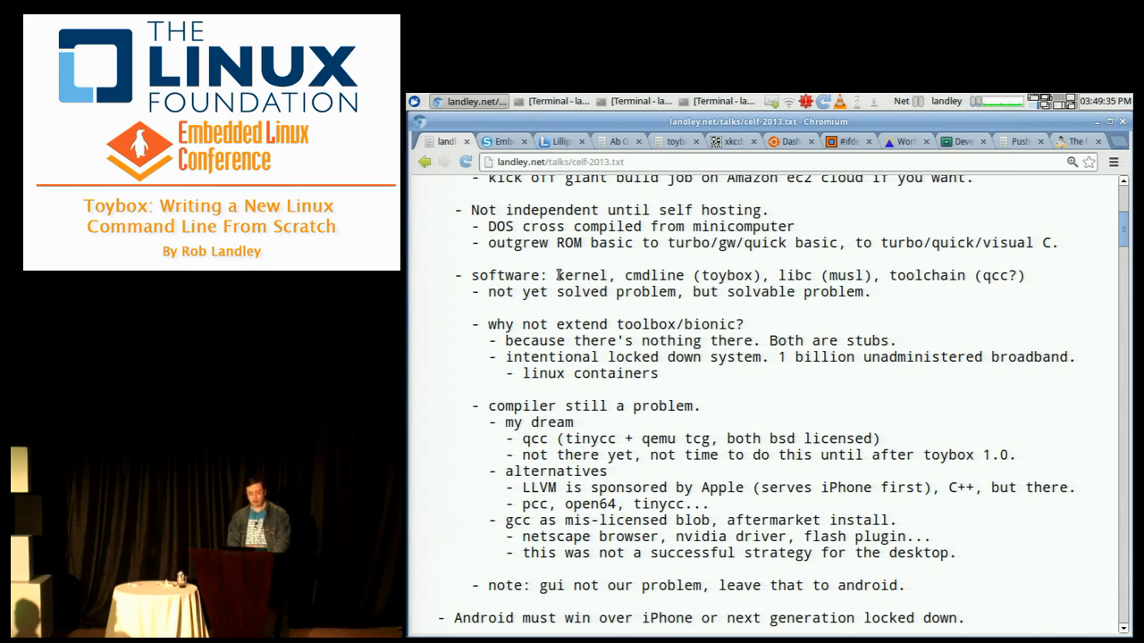
double_click(581, 275)
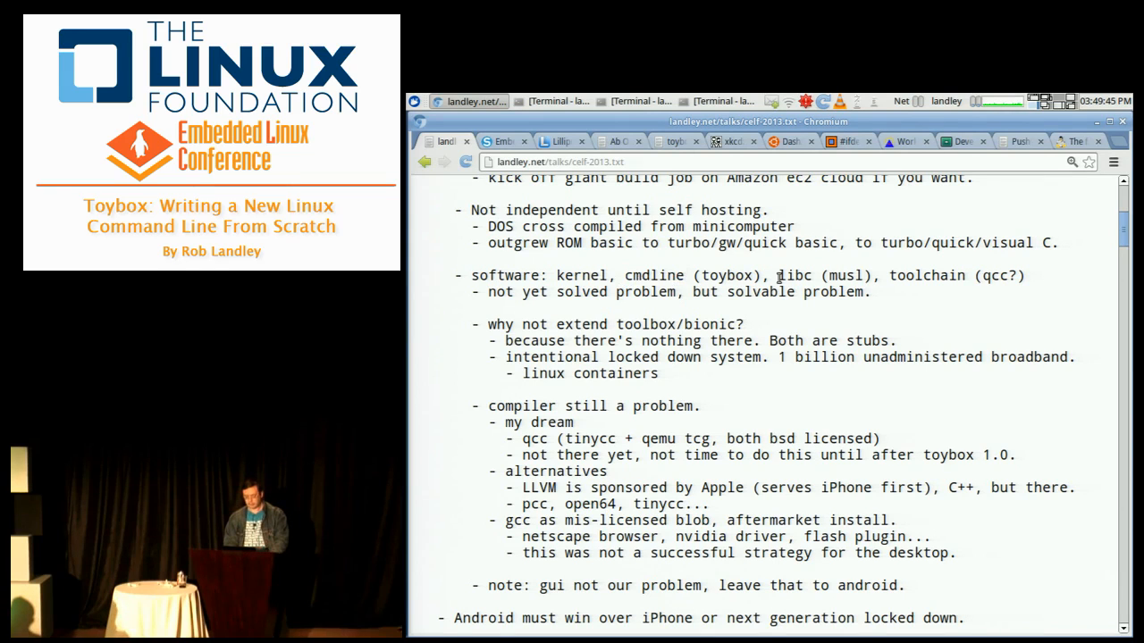
double_click(794, 276)
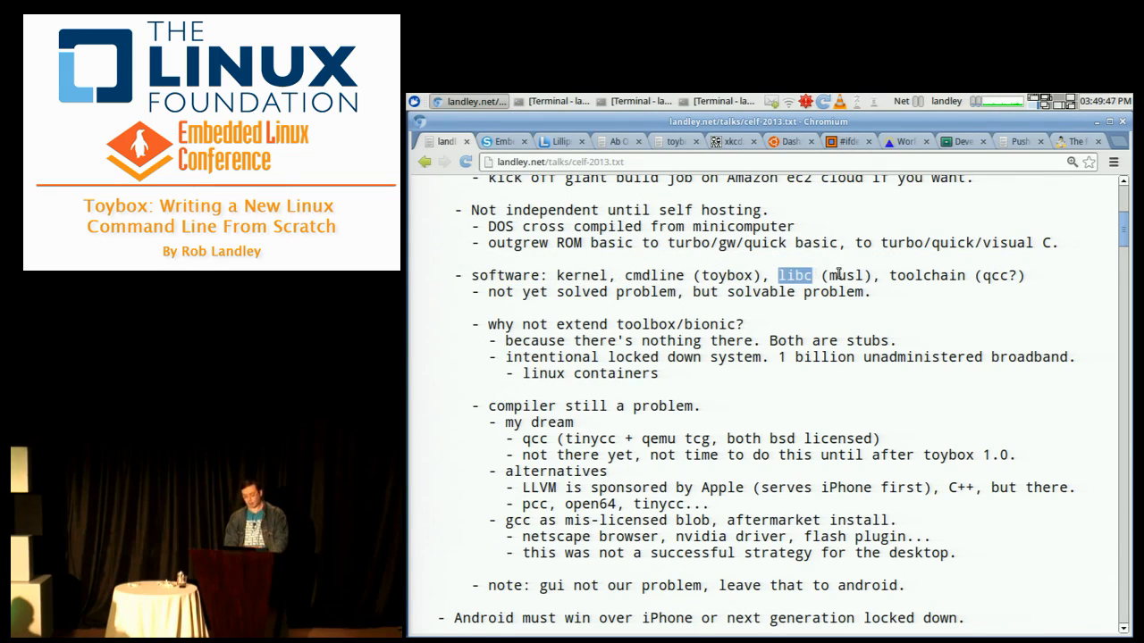
double_click(926, 275)
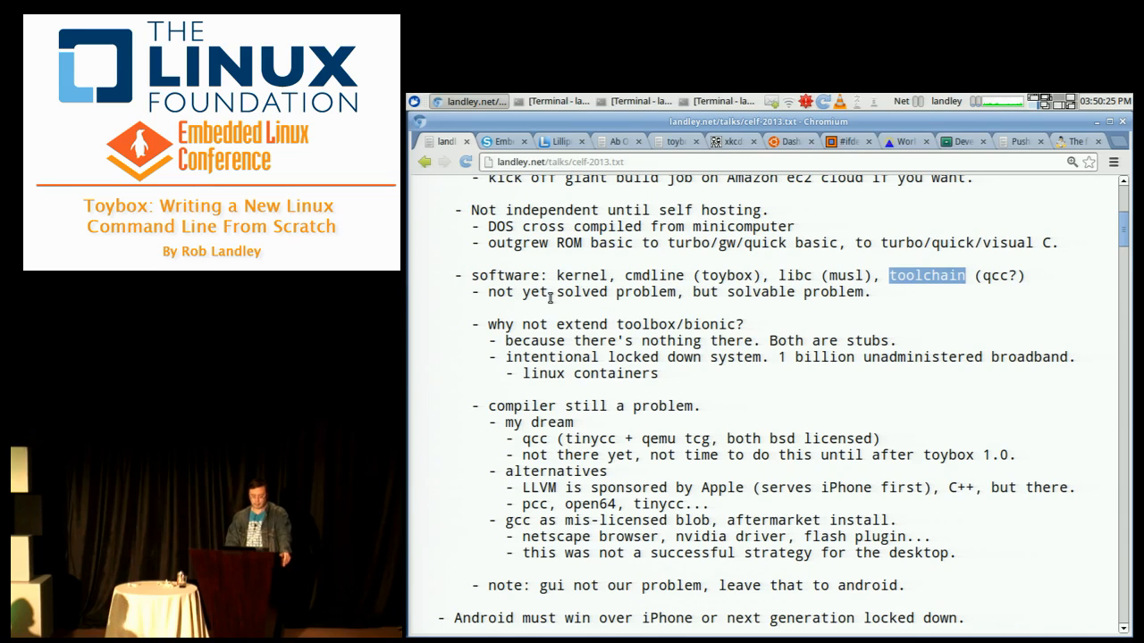
Scroll the outline down through 'Android must win' to the 'Android not vanilla linux' section
scroll("down", 3)
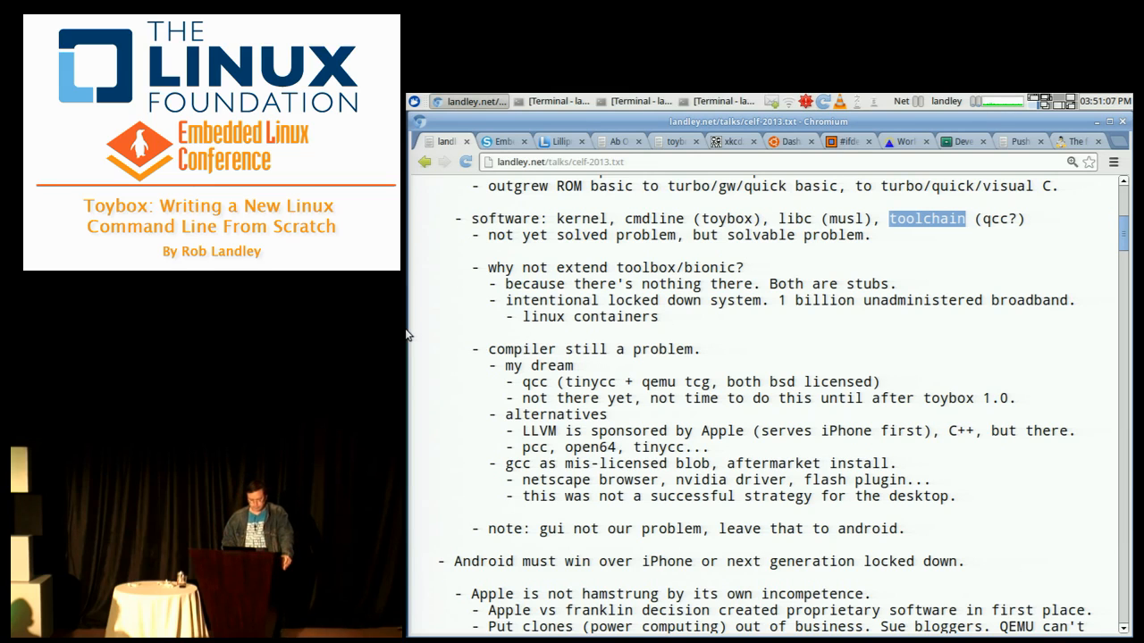
scroll("down", 3)
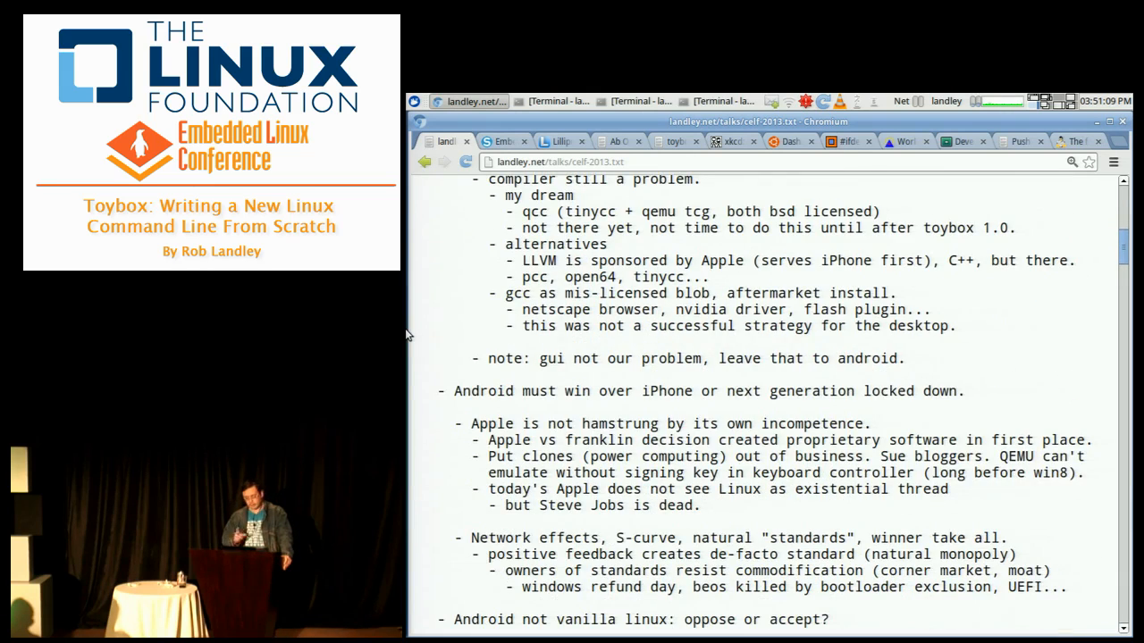
scroll("down", 3)
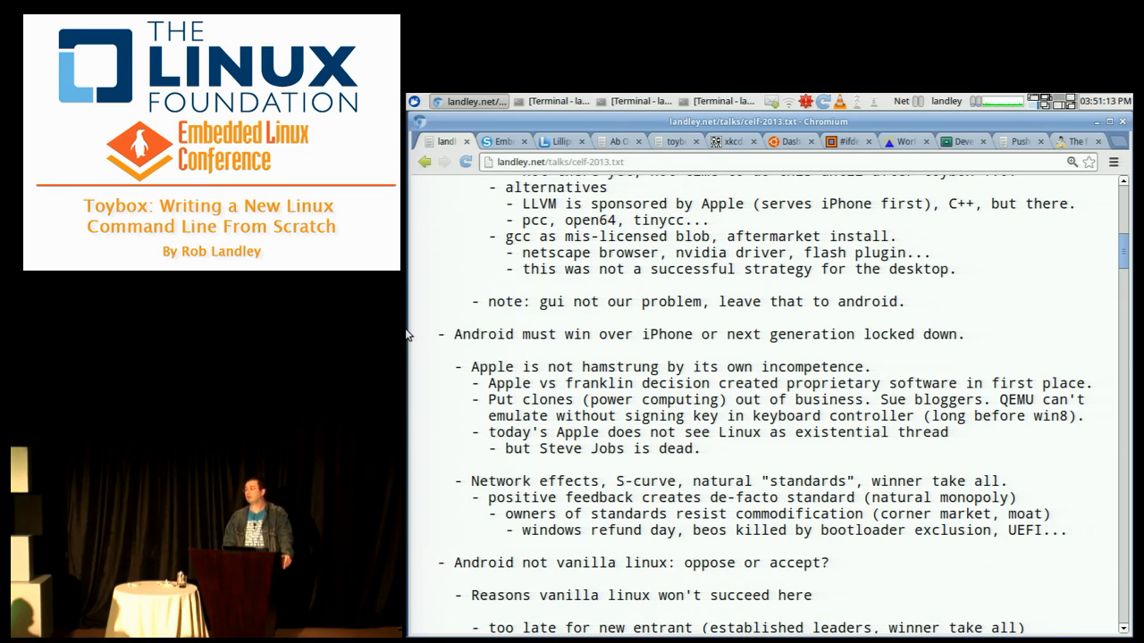
scroll("down", 3)
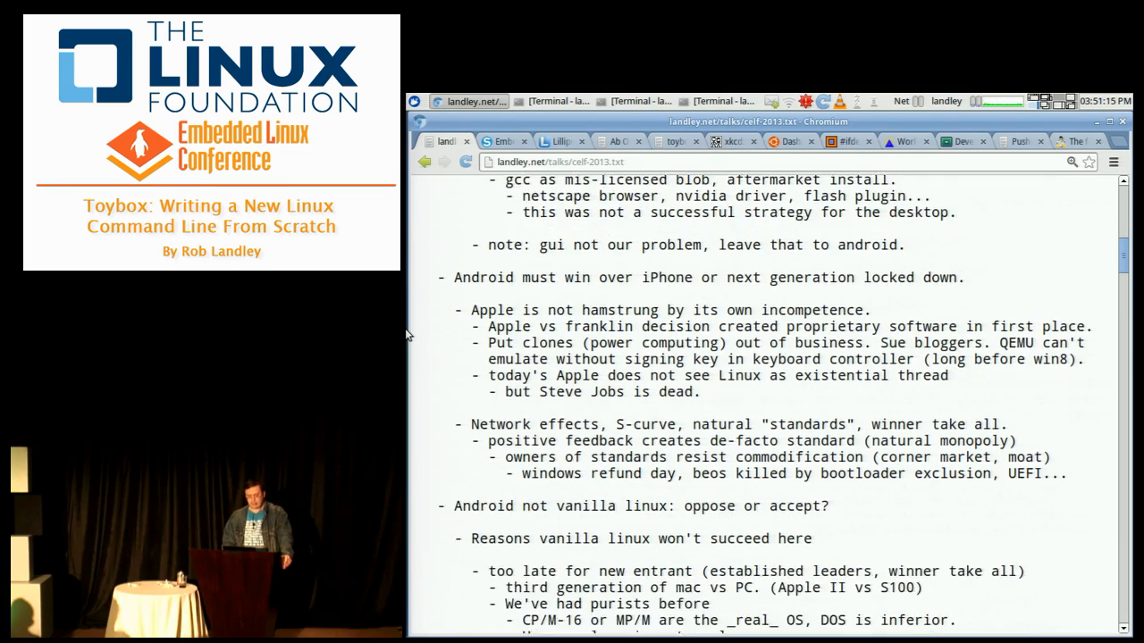
scroll("down", 3)
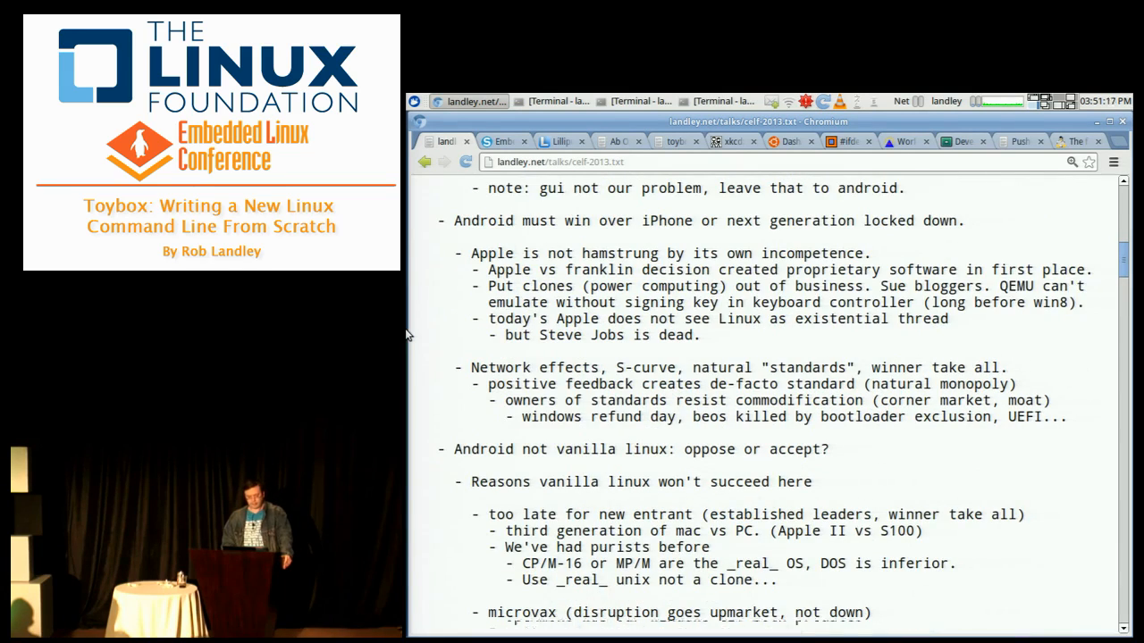
scroll("down", 3)
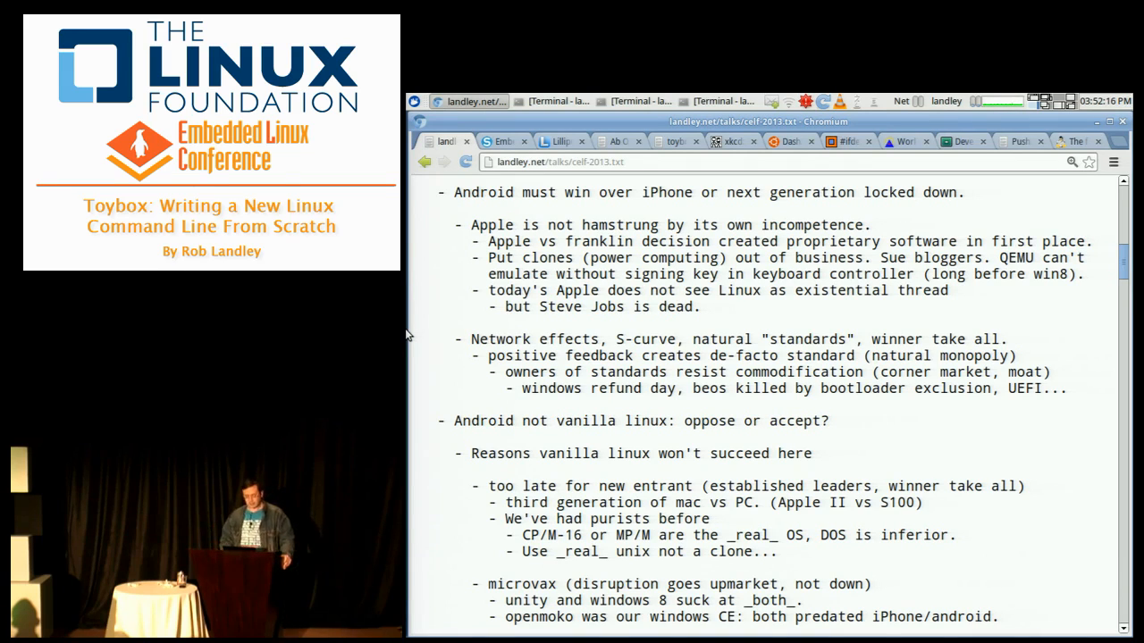
scroll("down", 3)
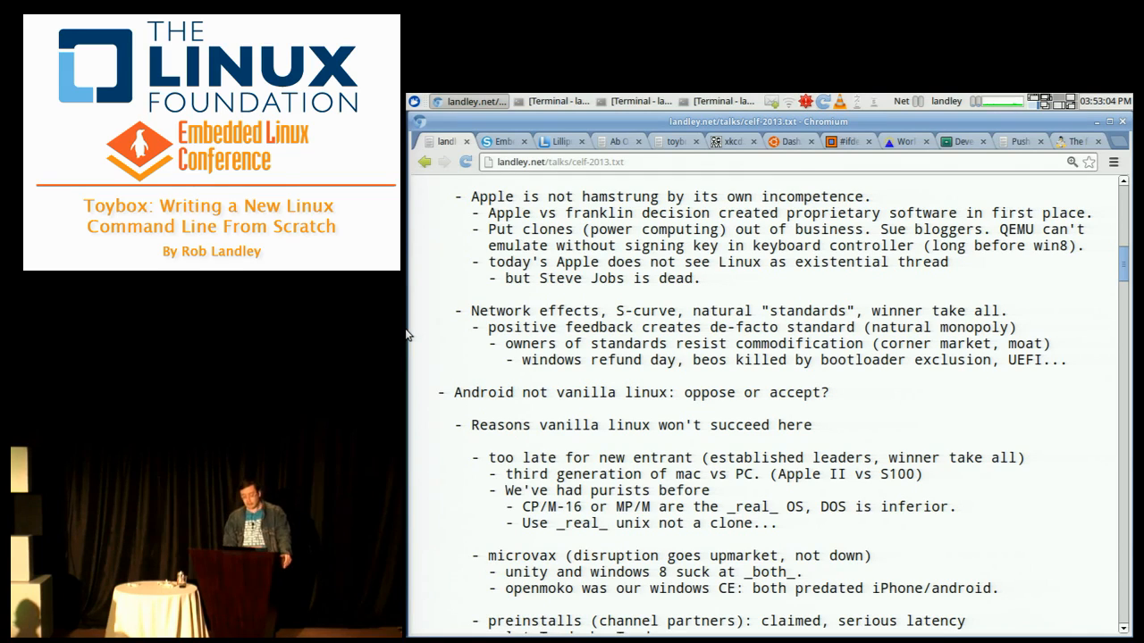
mouse_move(440, 261)
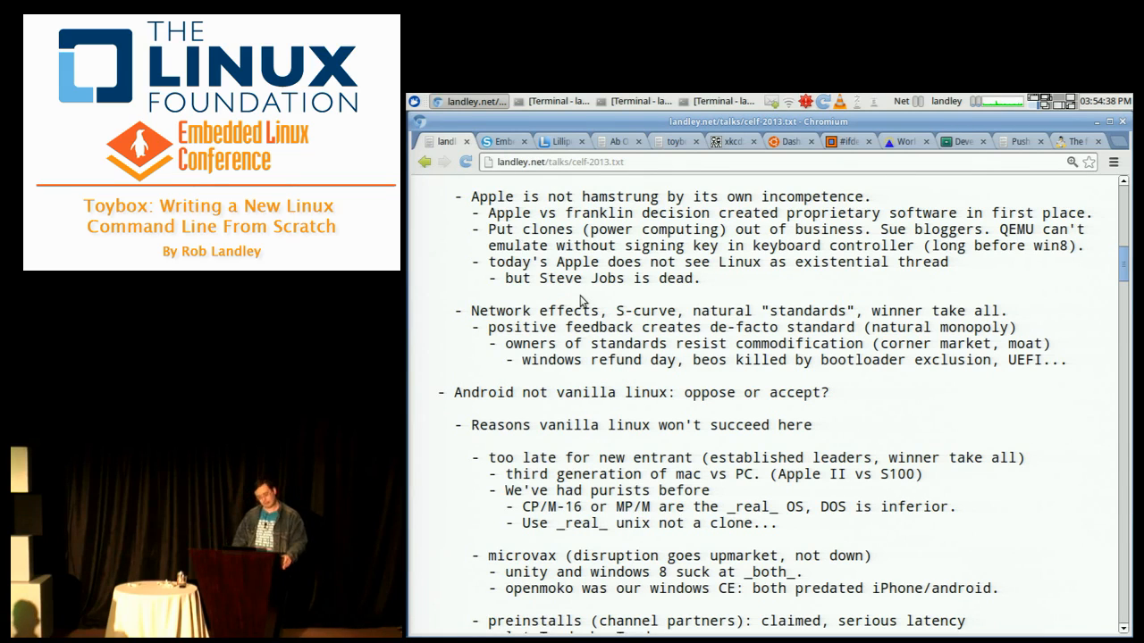
Scroll down past the reasons vanilla Linux won't succeed to the 'Android not copyleft' notes
scroll("down", 3)
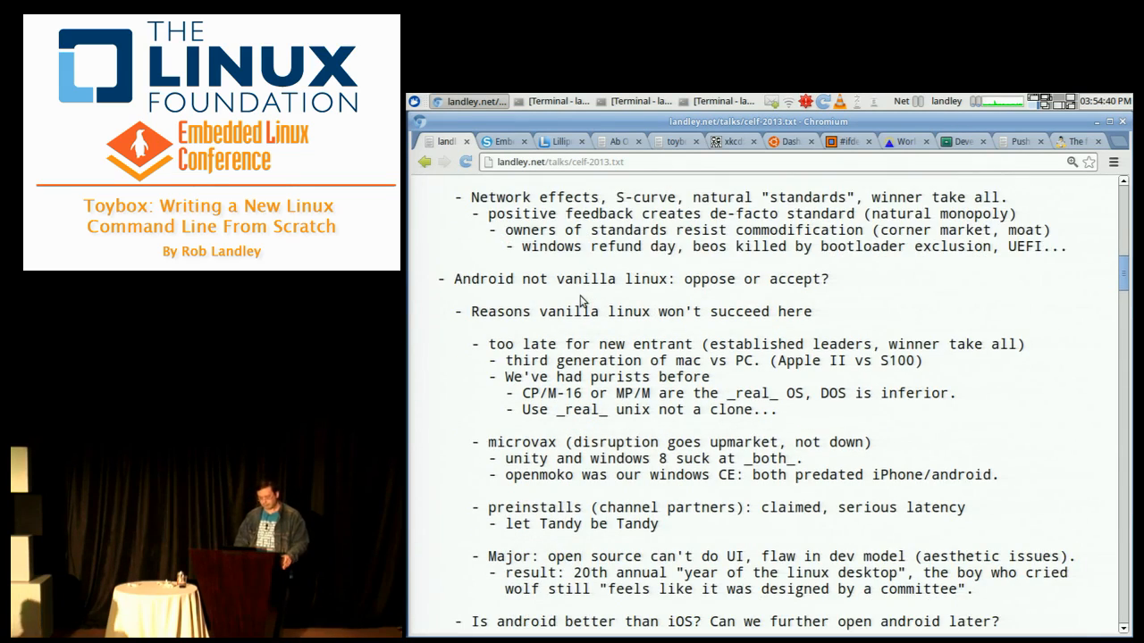
scroll("down", 3)
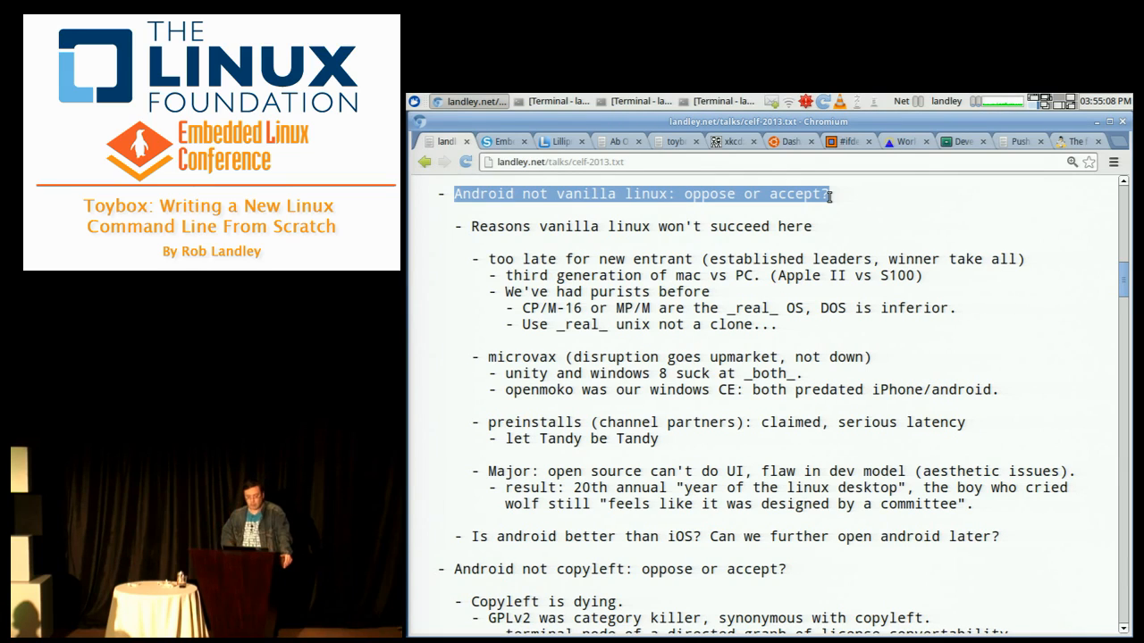
scroll("down", 3)
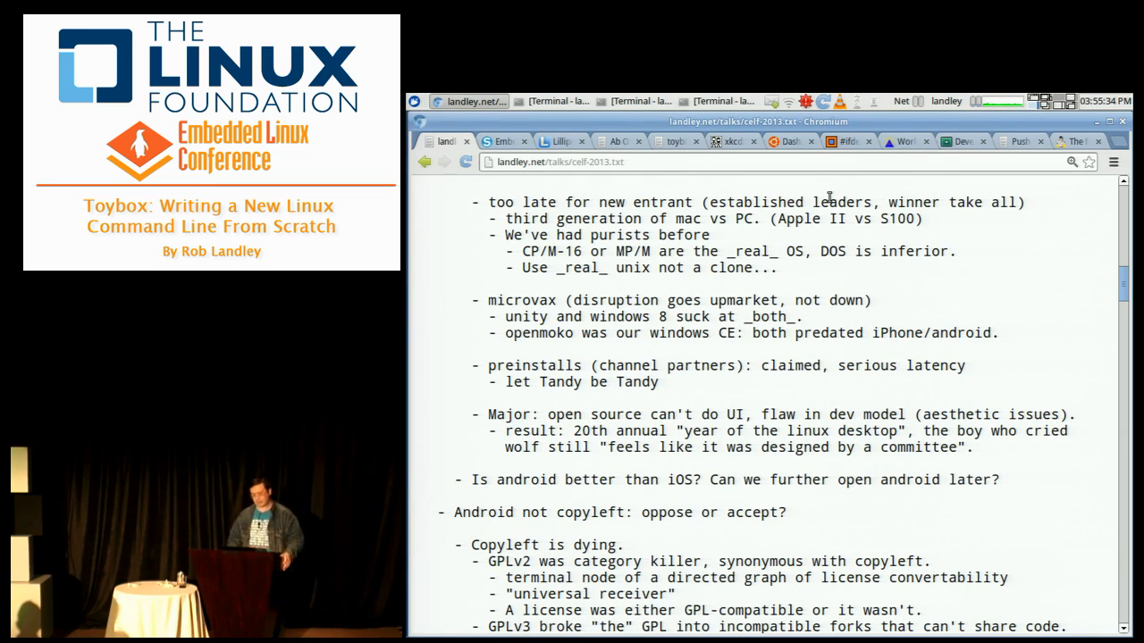
scroll("down", 3)
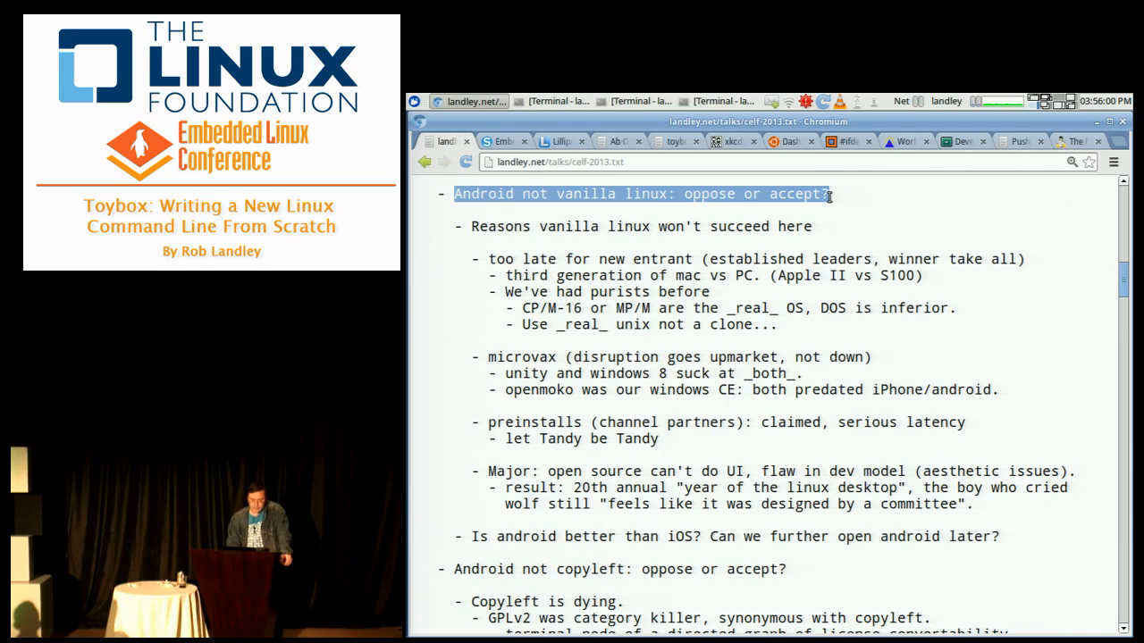
mouse_move(522, 417)
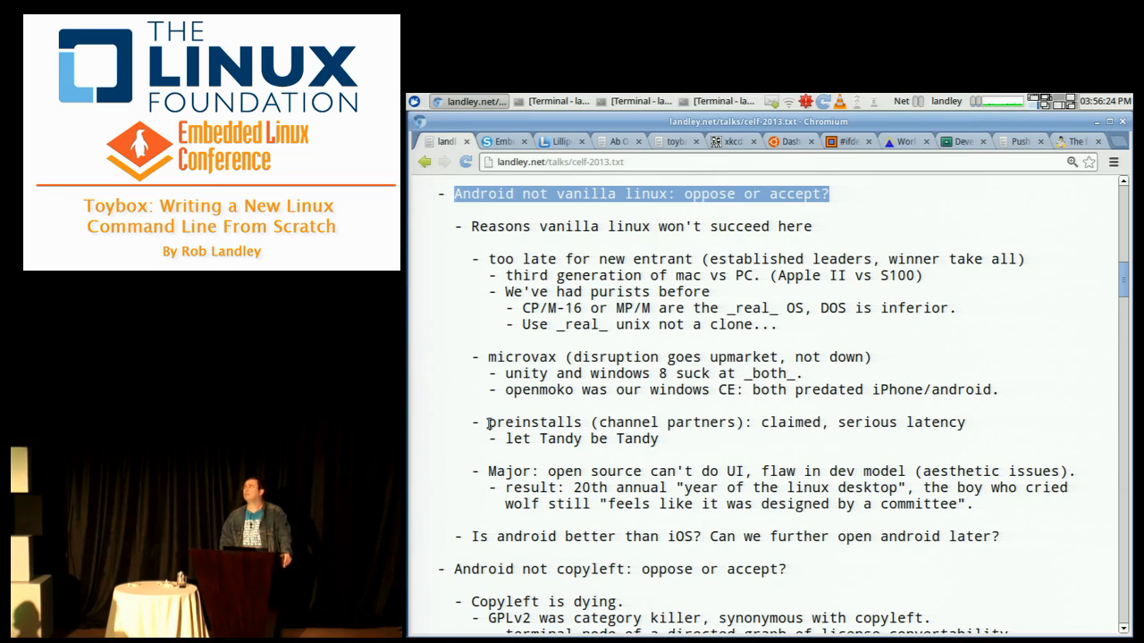
scroll("down", 3)
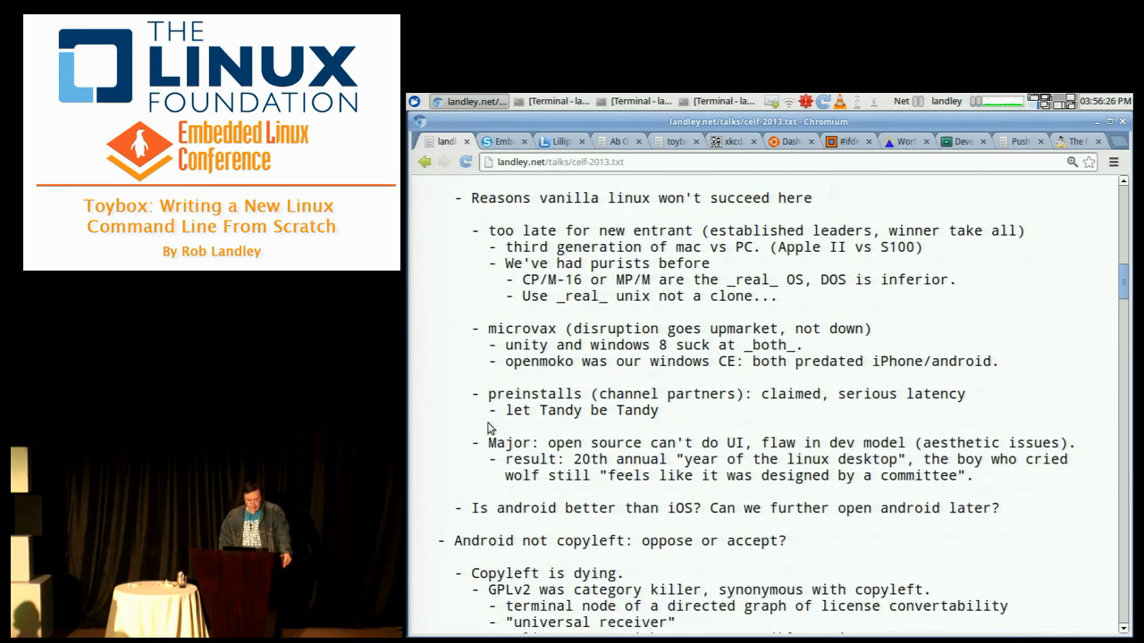
scroll("down", 3)
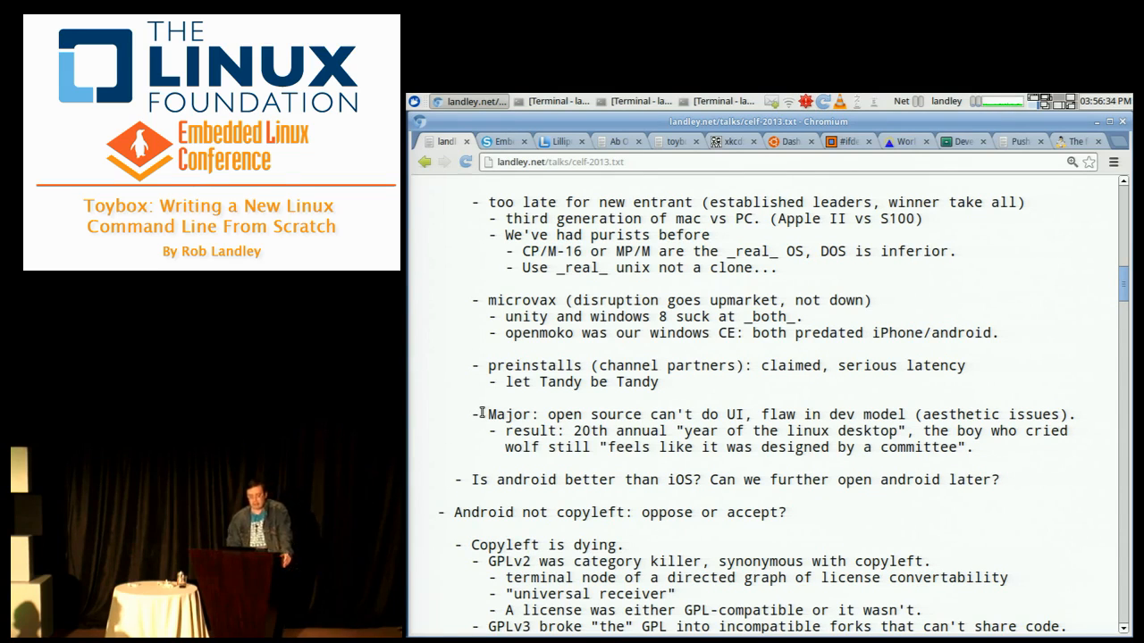
left_click(616, 141)
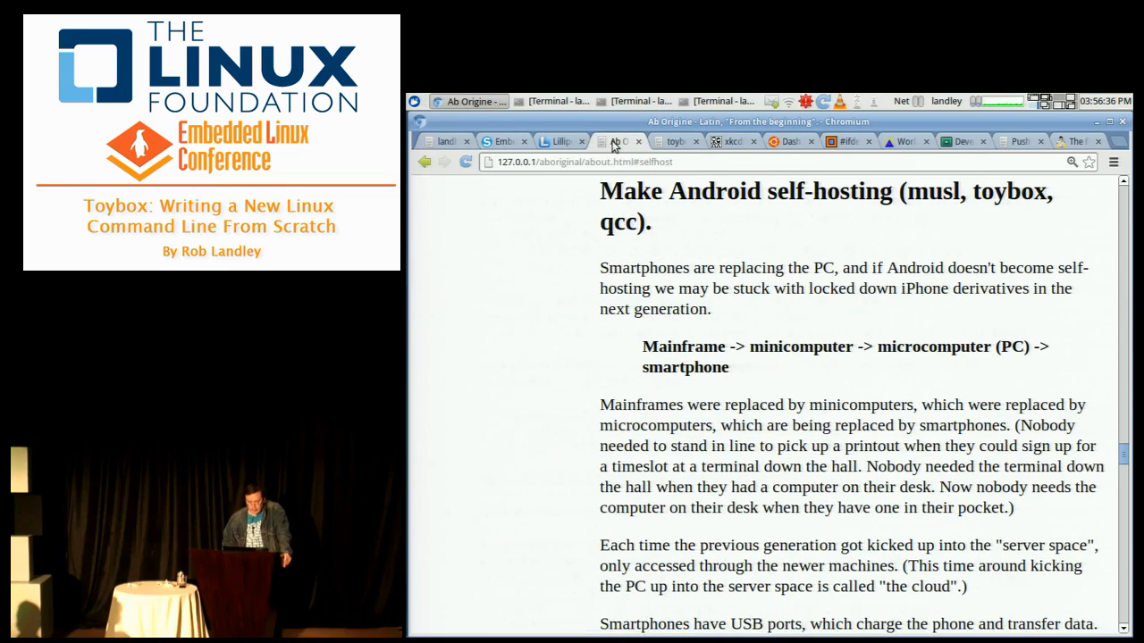
scroll("down", 3)
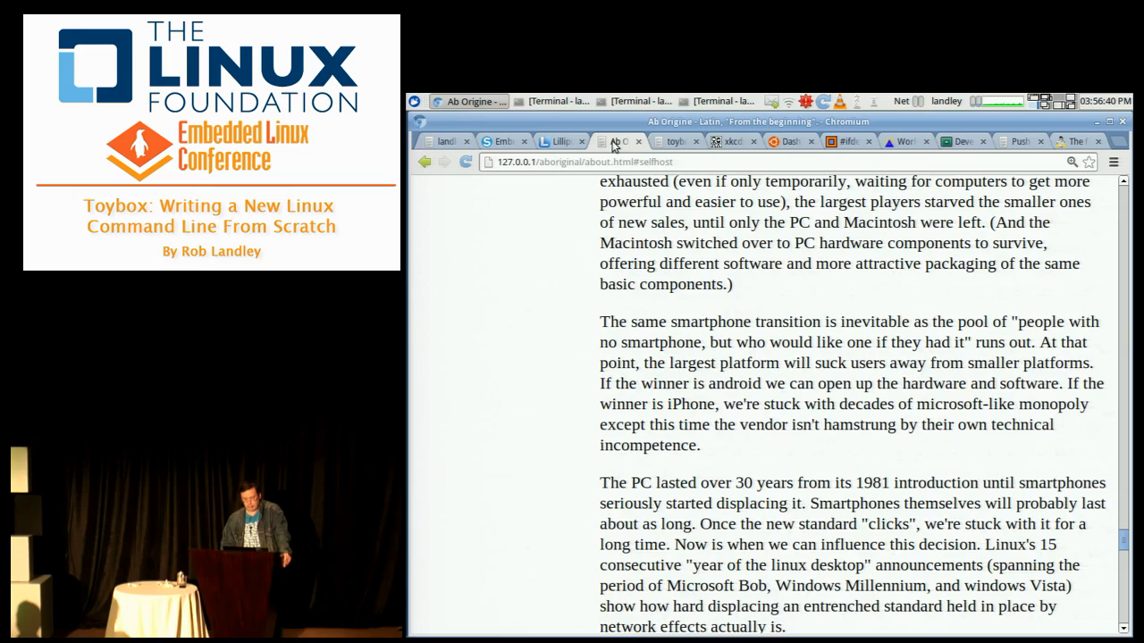
scroll("down", 3)
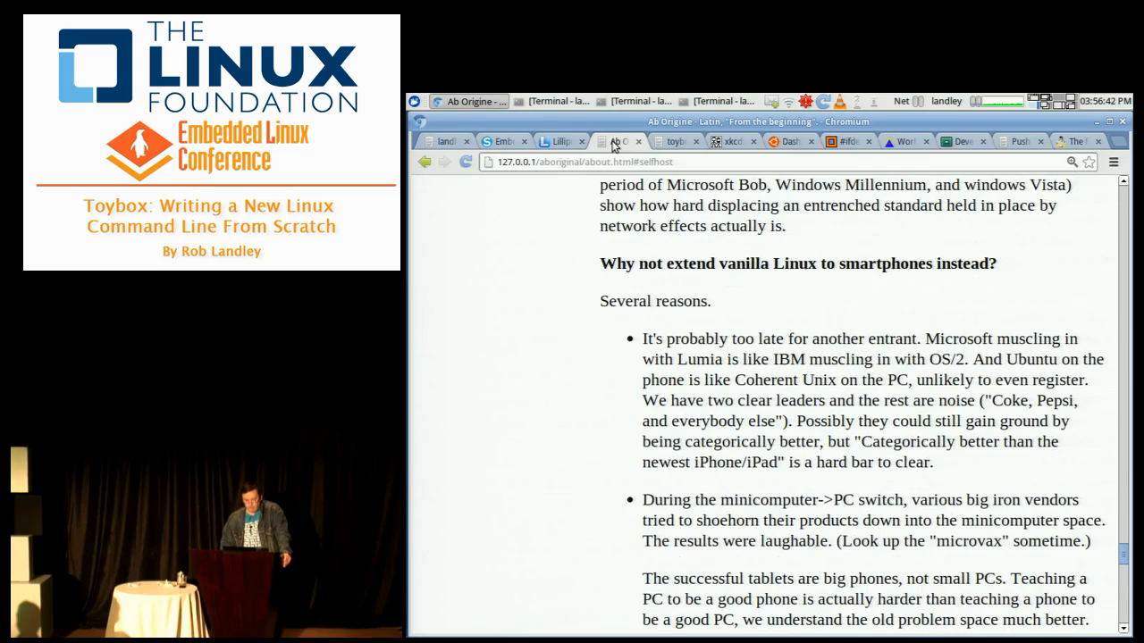
scroll("down", 3)
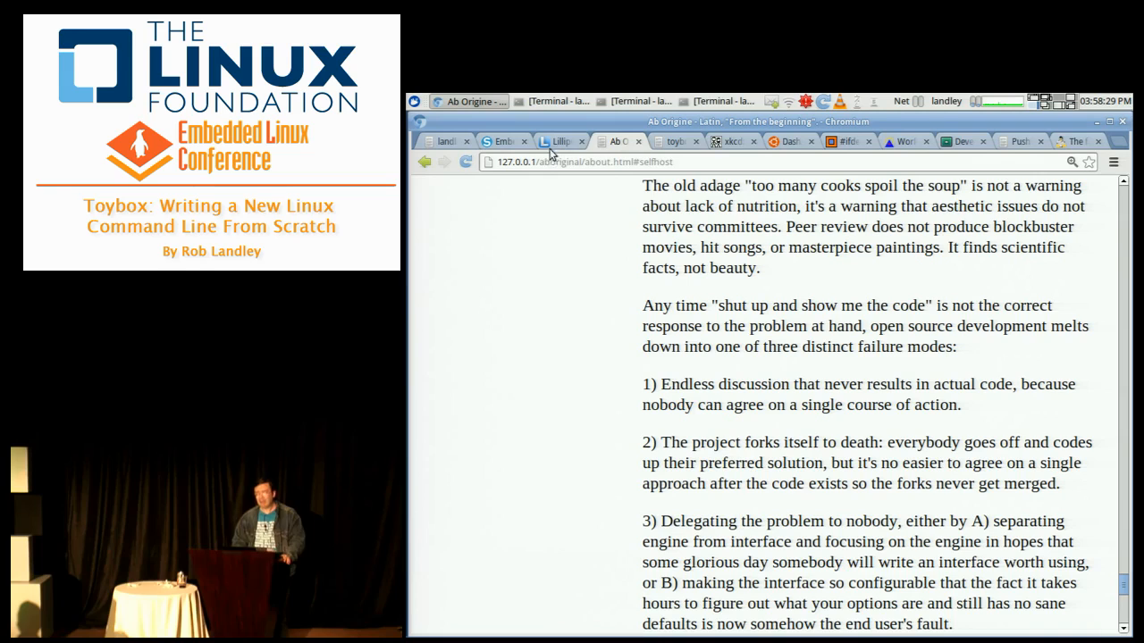
mouse_move(558, 141)
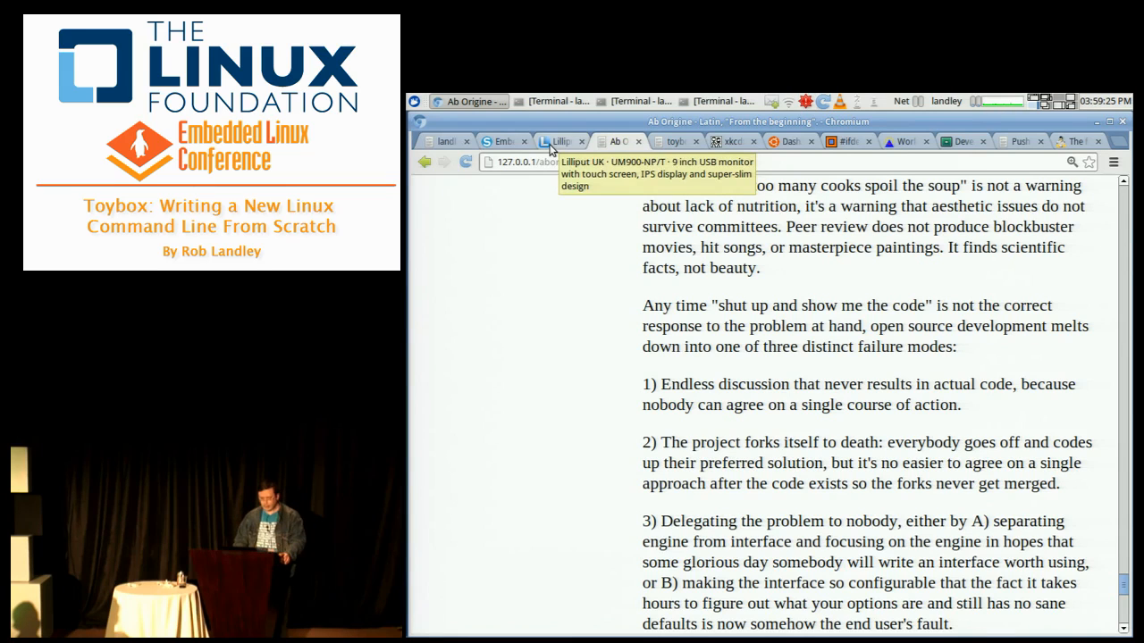
left_click(447, 141)
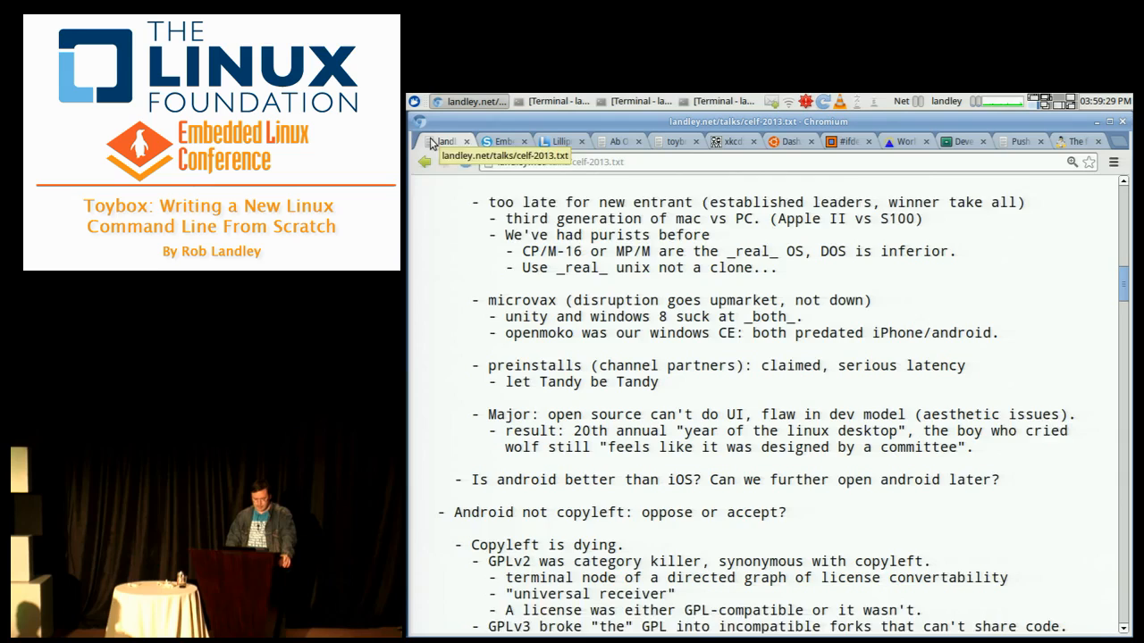
scroll("down", 3)
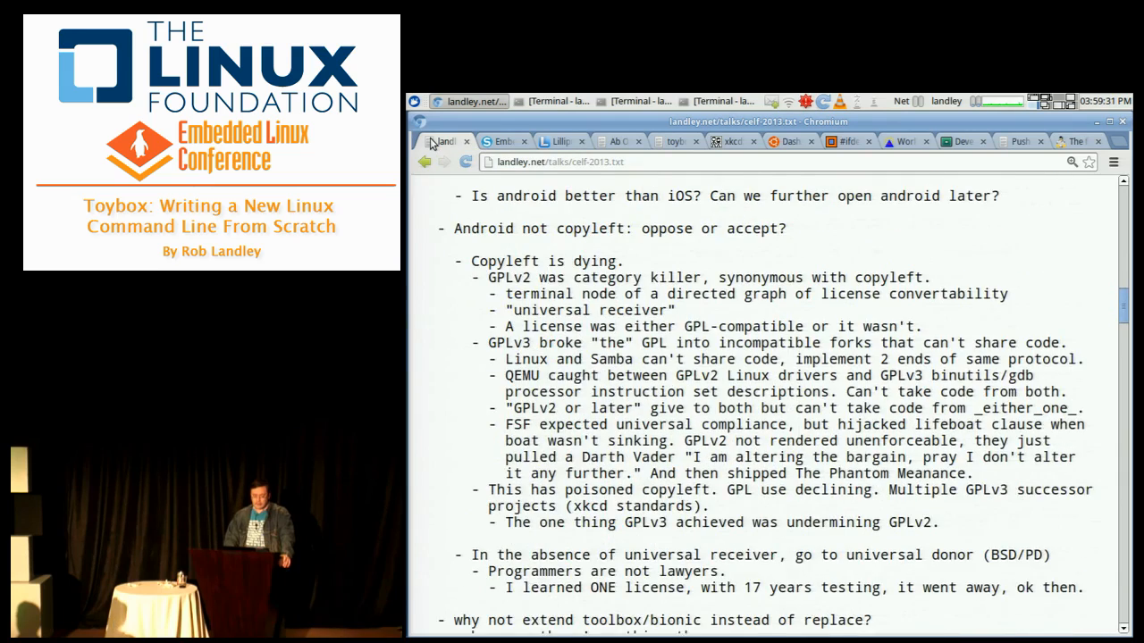
scroll("up", 3)
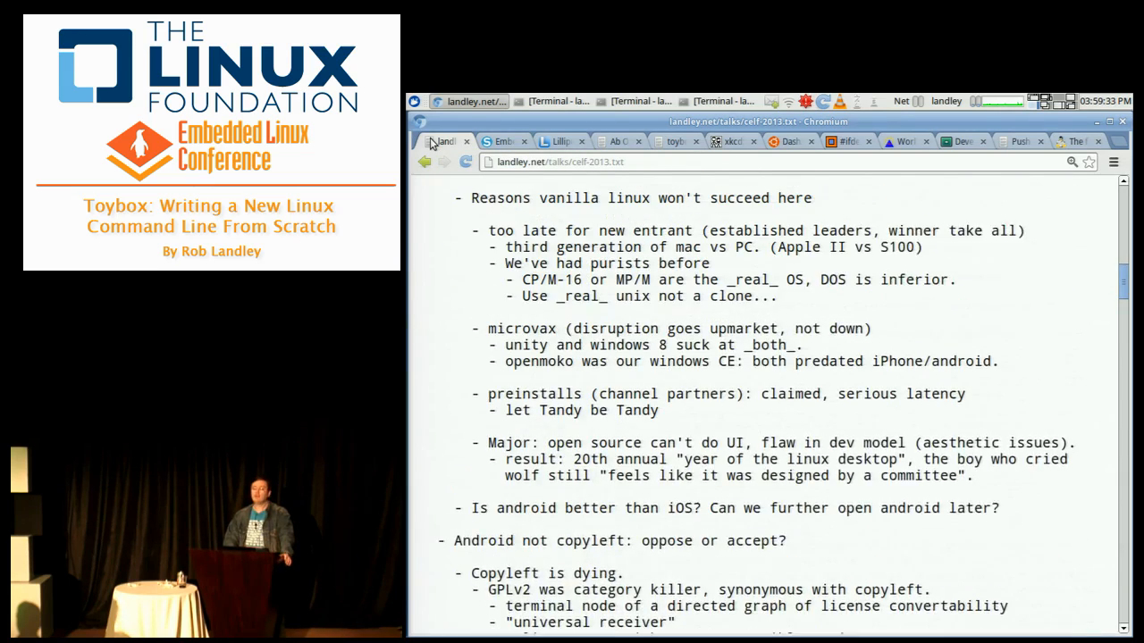
scroll("up", 3)
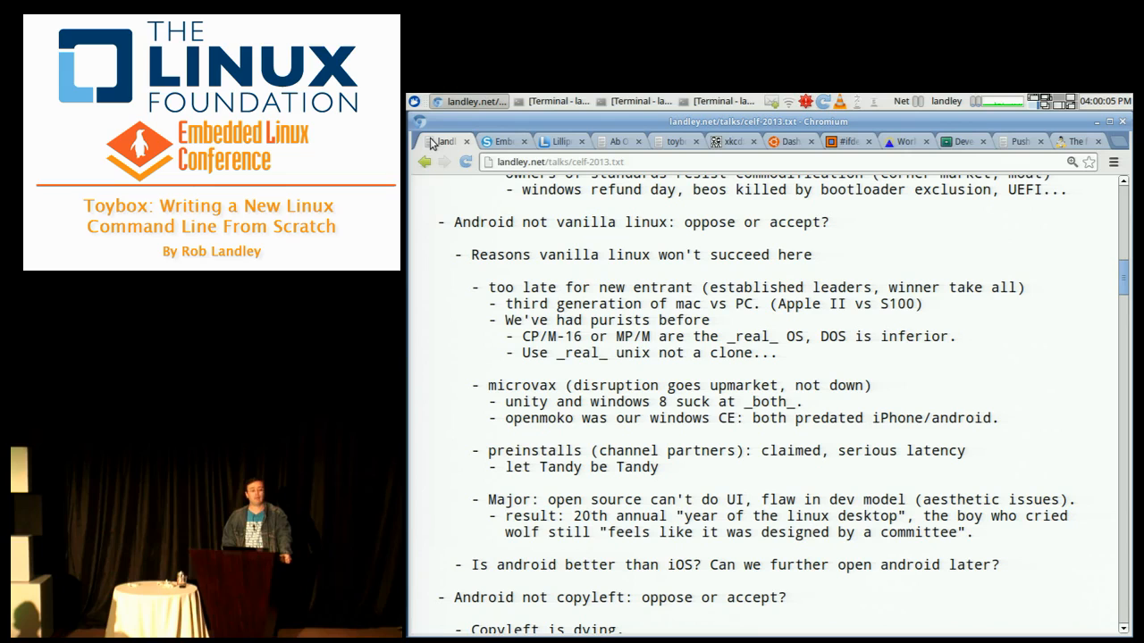
scroll("down", 3)
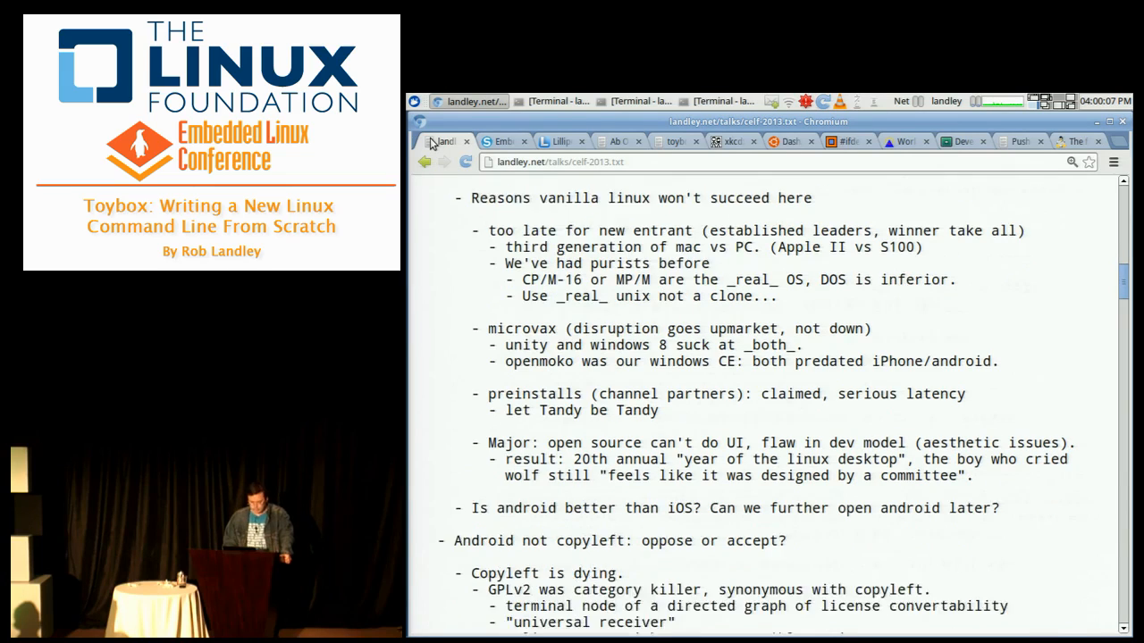
scroll("down", 3)
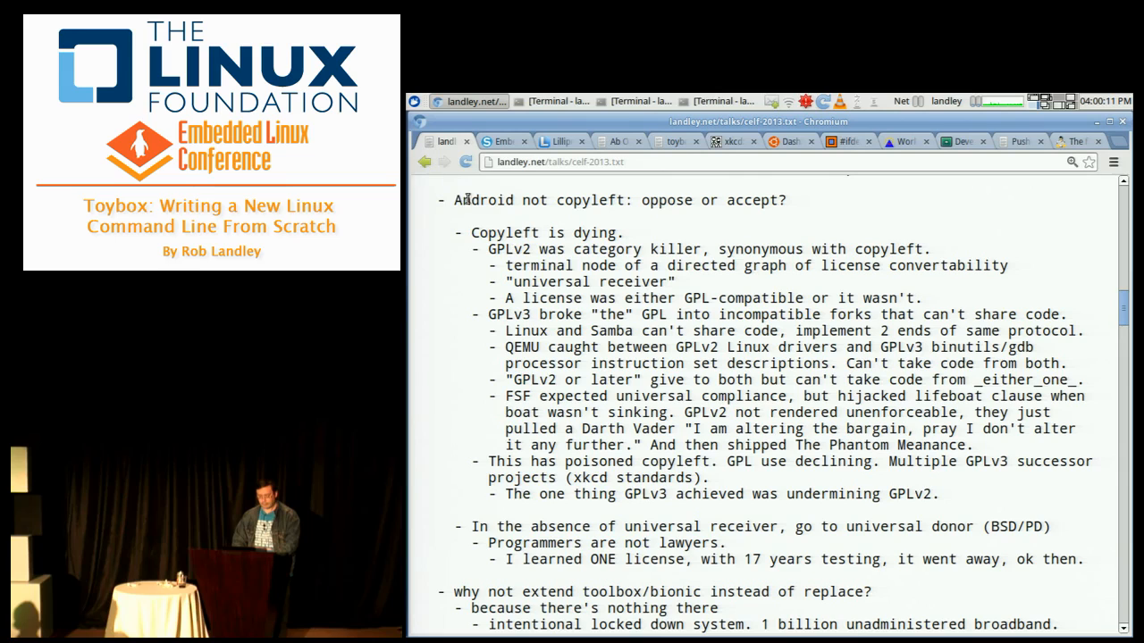
Show the Speaker Deck 'Developing For Non-x86 Targets Using QEMU' slides page
left_click_drag(454, 200, 733, 200)
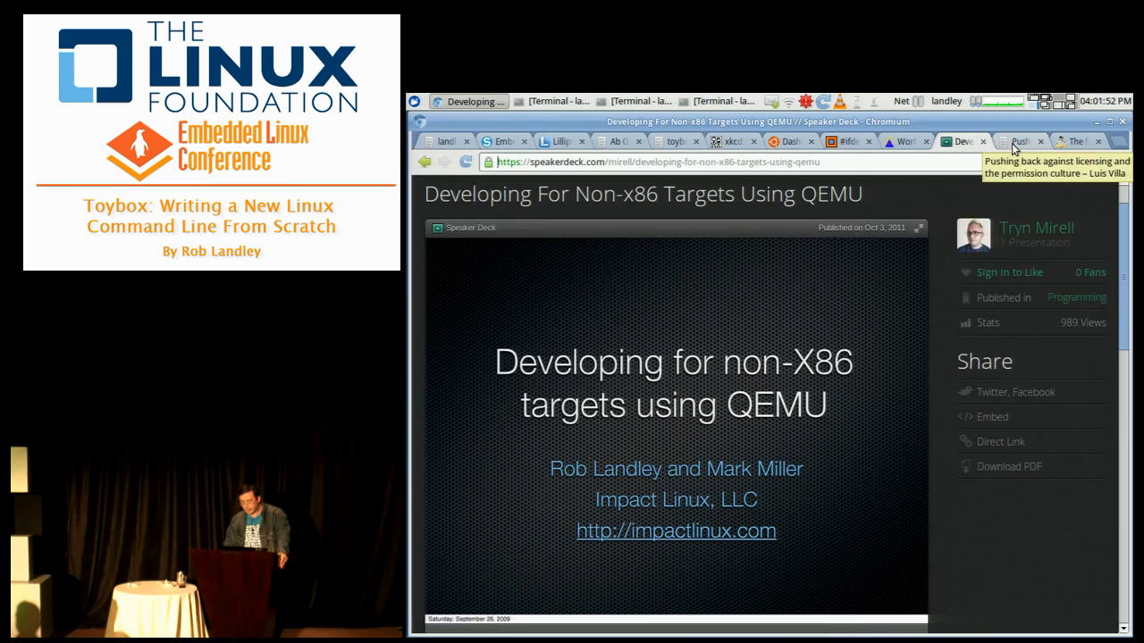
left_click(1018, 141)
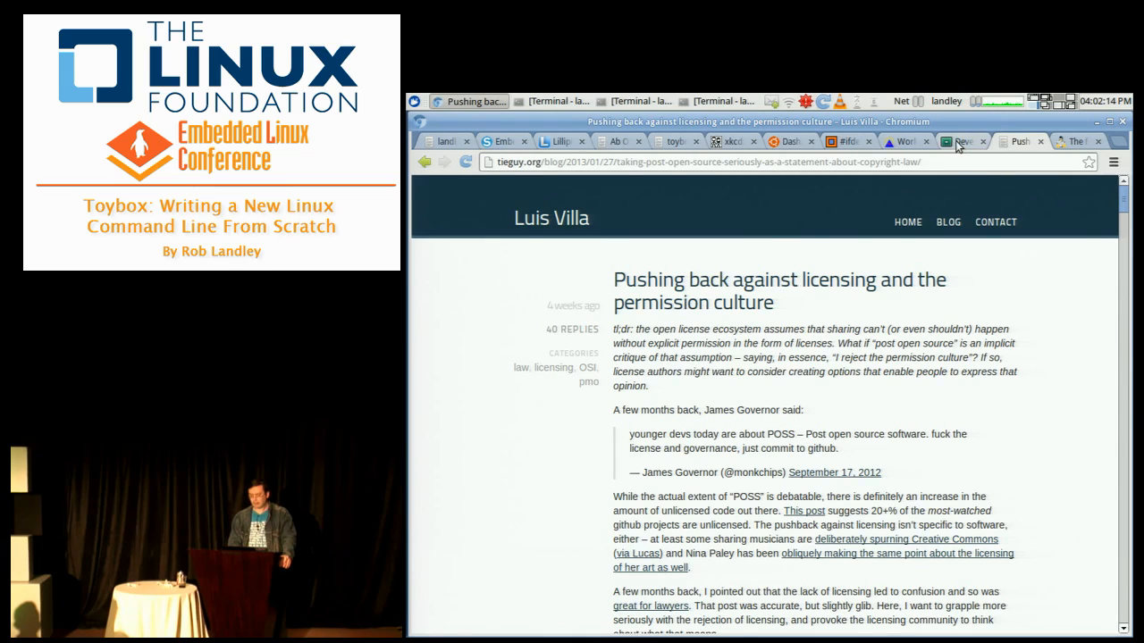
Show the LWN 'final comment period for the CC 4.0 license suite' article, scrolled slightly down
left_click(1076, 141)
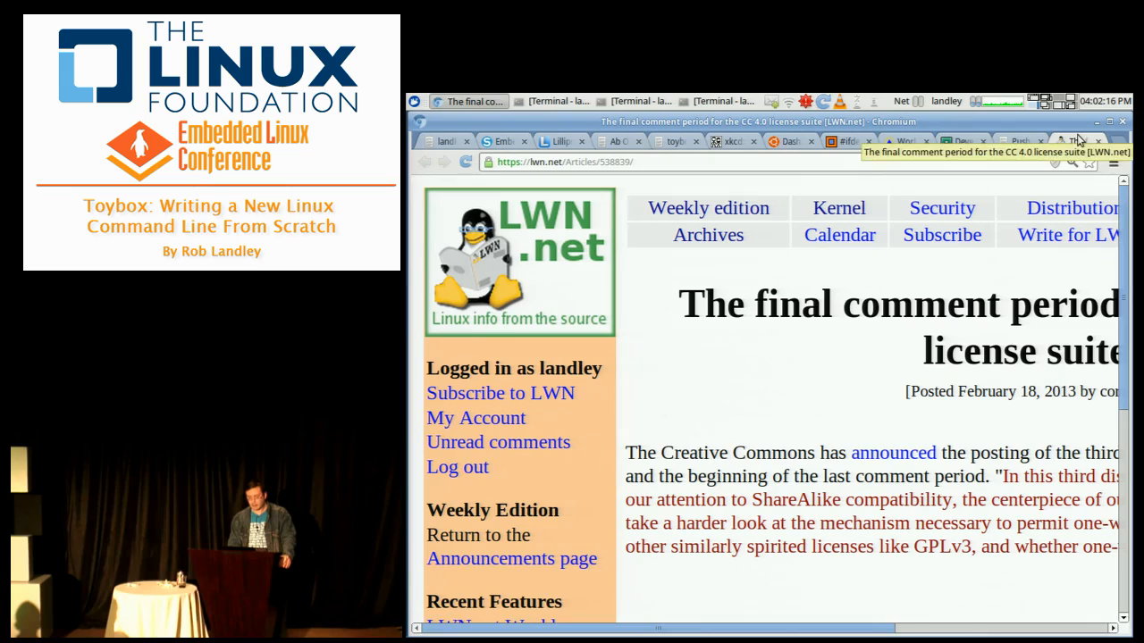
scroll("down", 3)
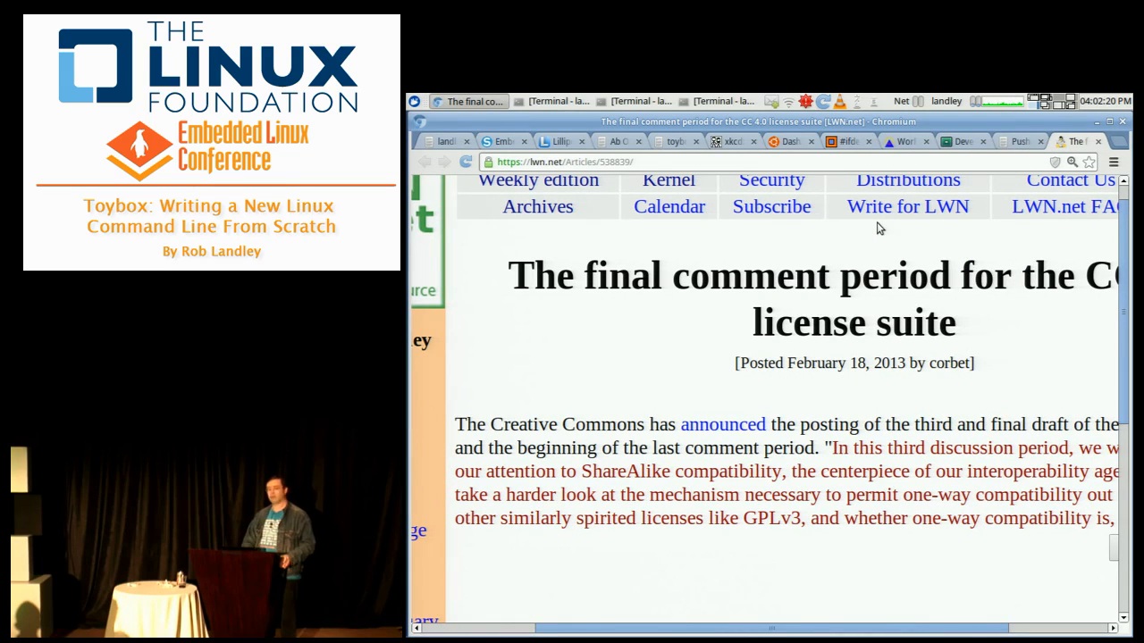
mouse_move(715, 201)
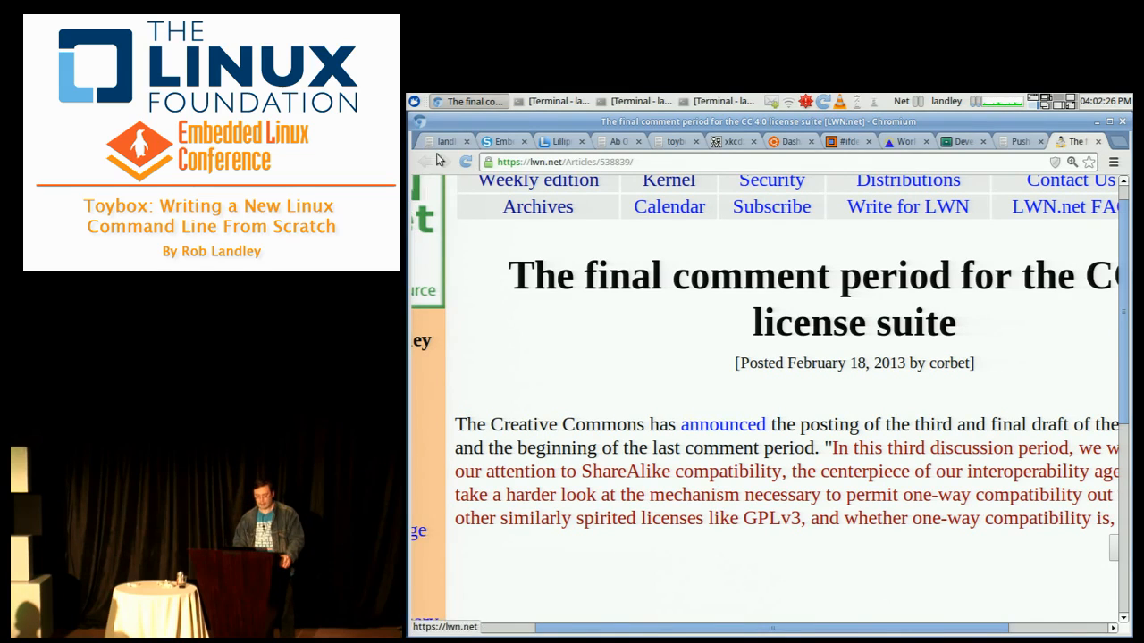
Return to the outline and scroll to 'why not extend toolbox/bionic instead of replace?'
left_click(447, 141)
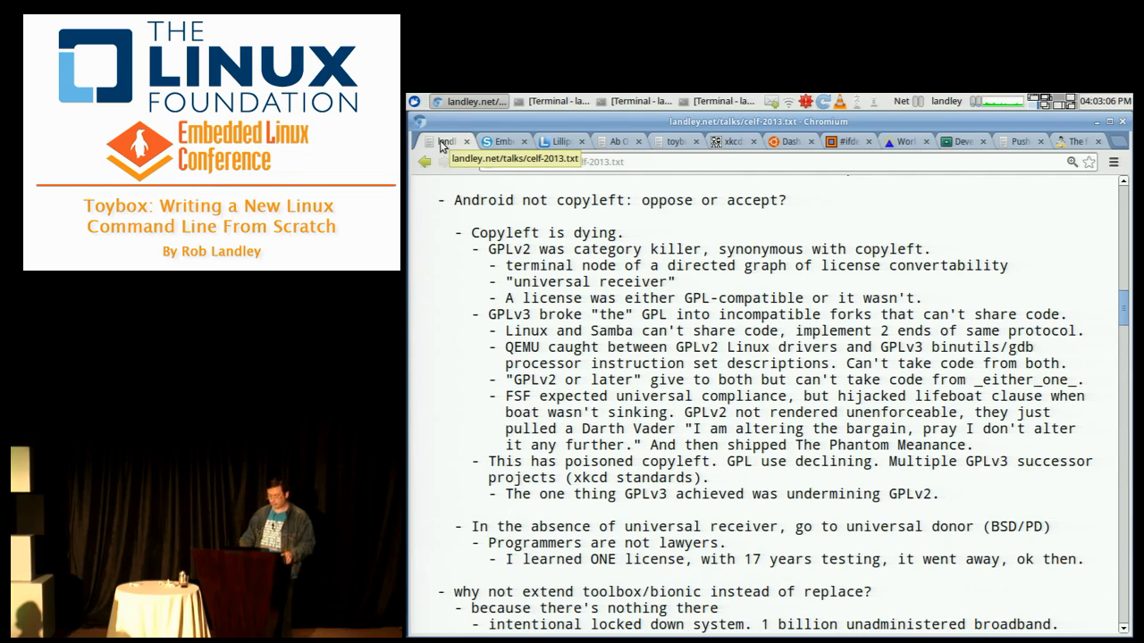
scroll("down", 3)
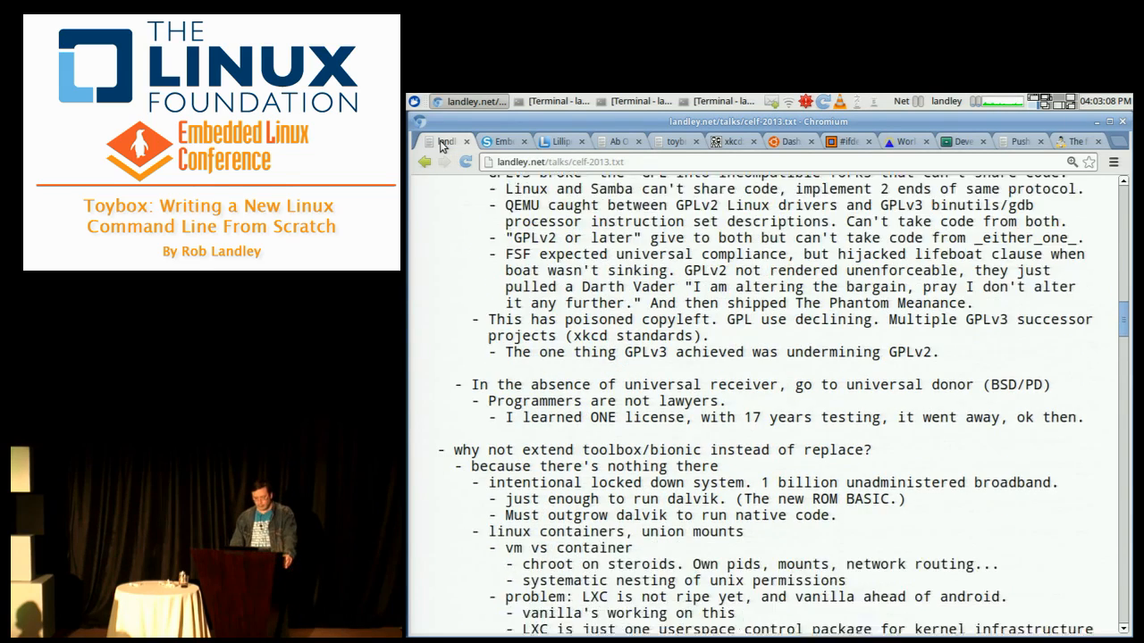
scroll("down", 3)
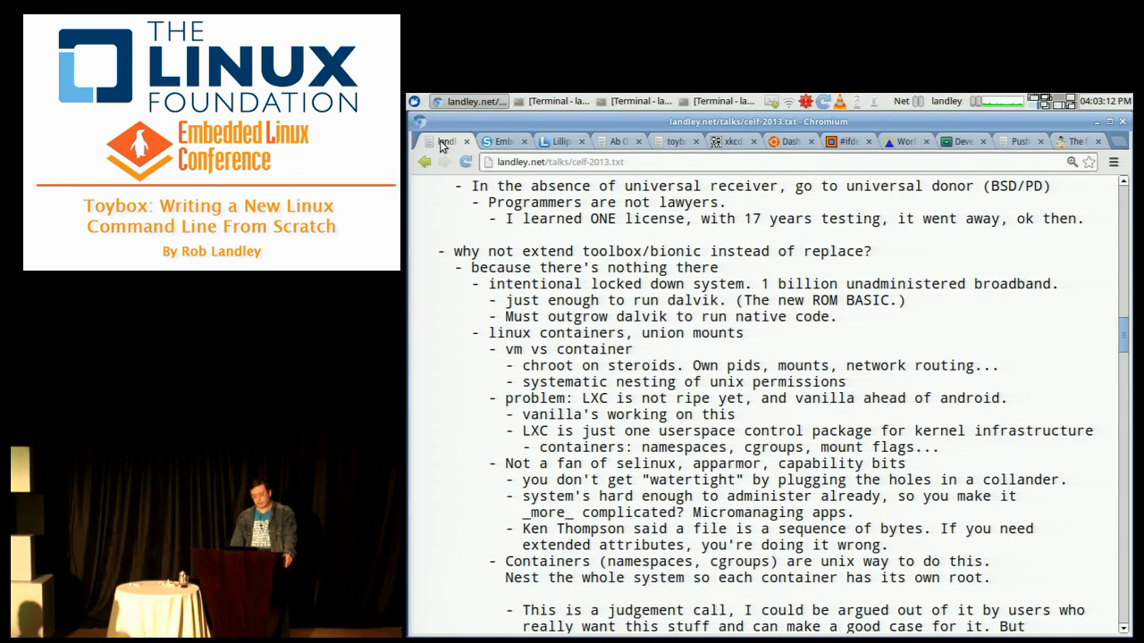
scroll("down", 3)
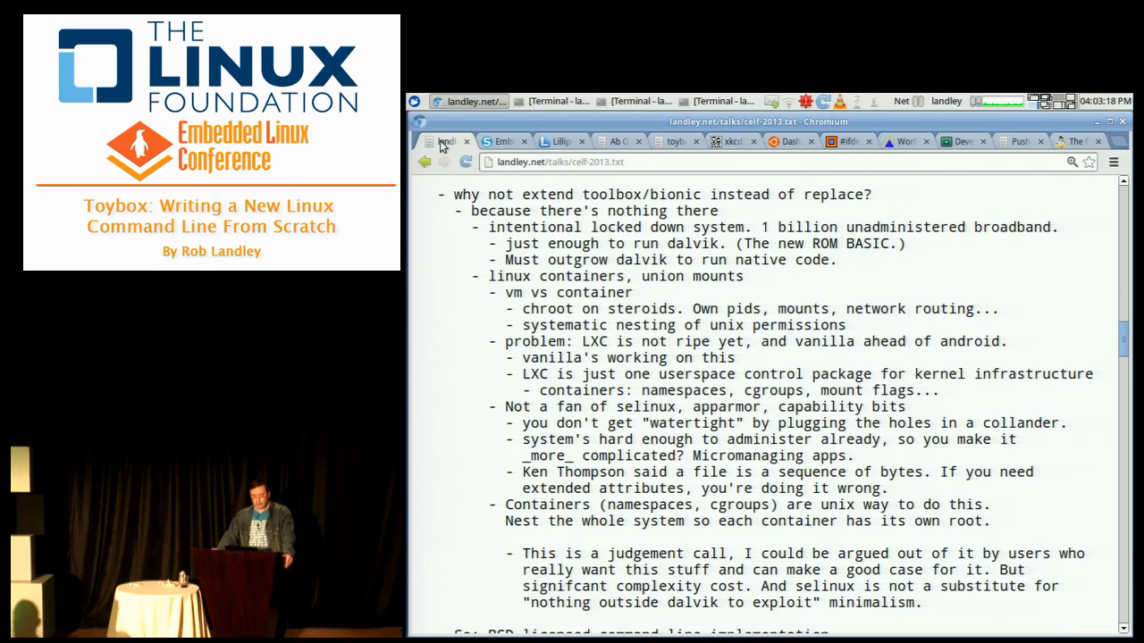
scroll("down", 3)
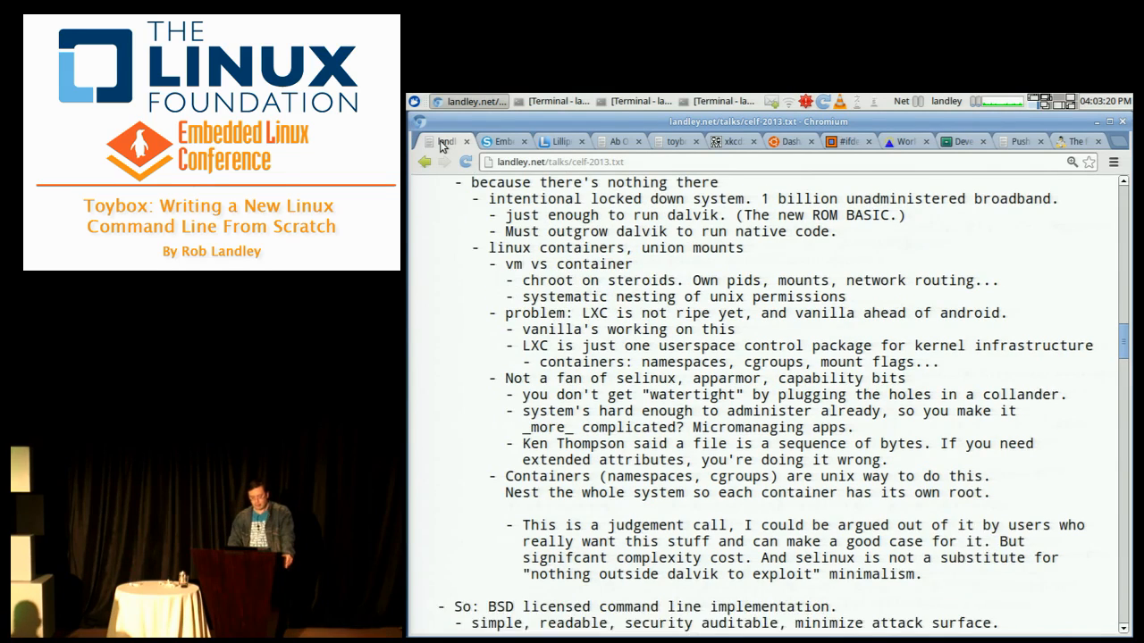
scroll("up", 3)
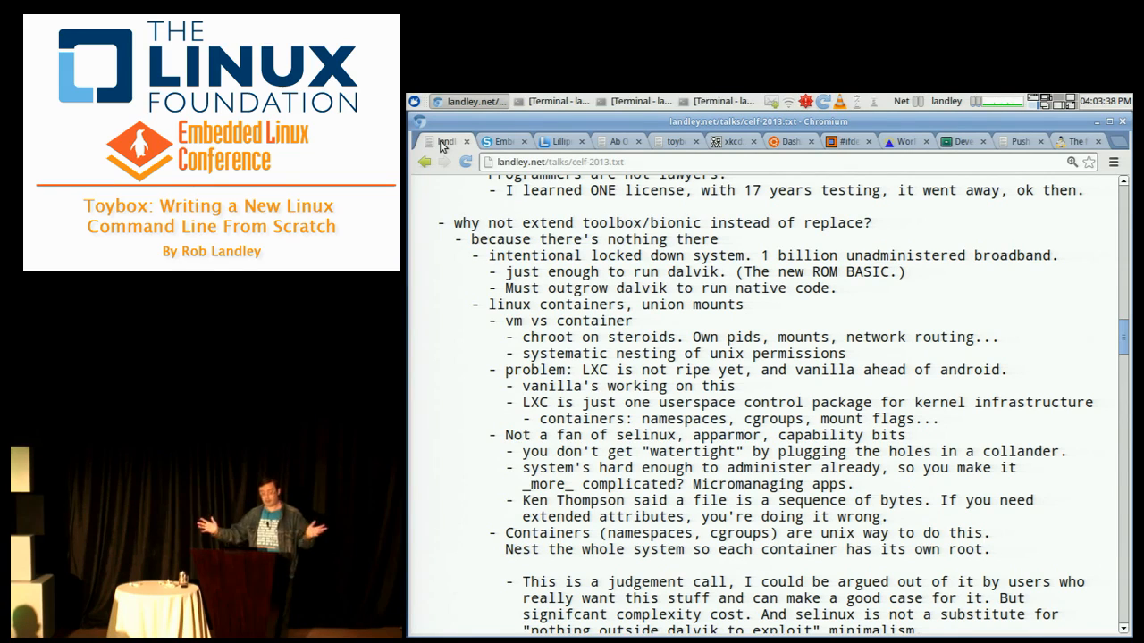
mouse_move(484, 293)
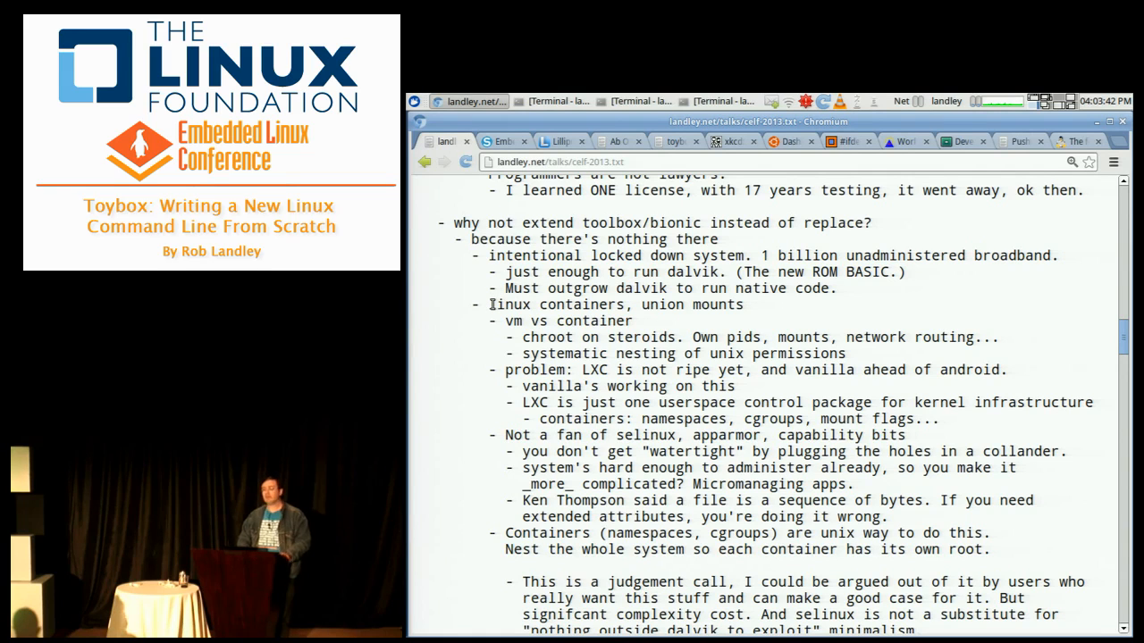
left_click_drag(613, 288, 490, 304)
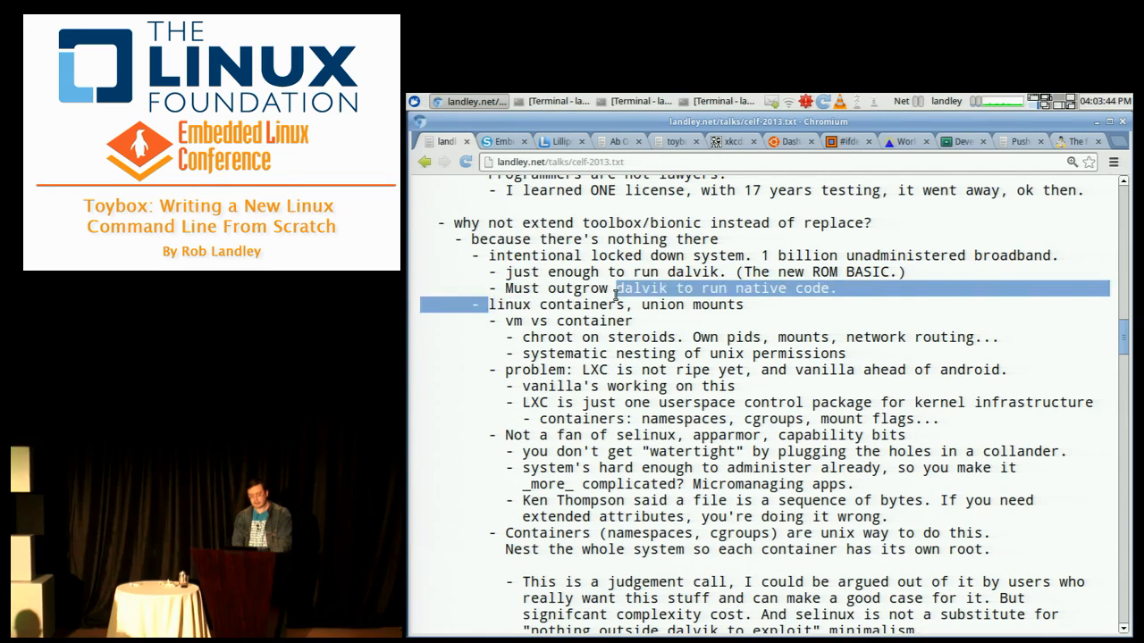
double_click(558, 304)
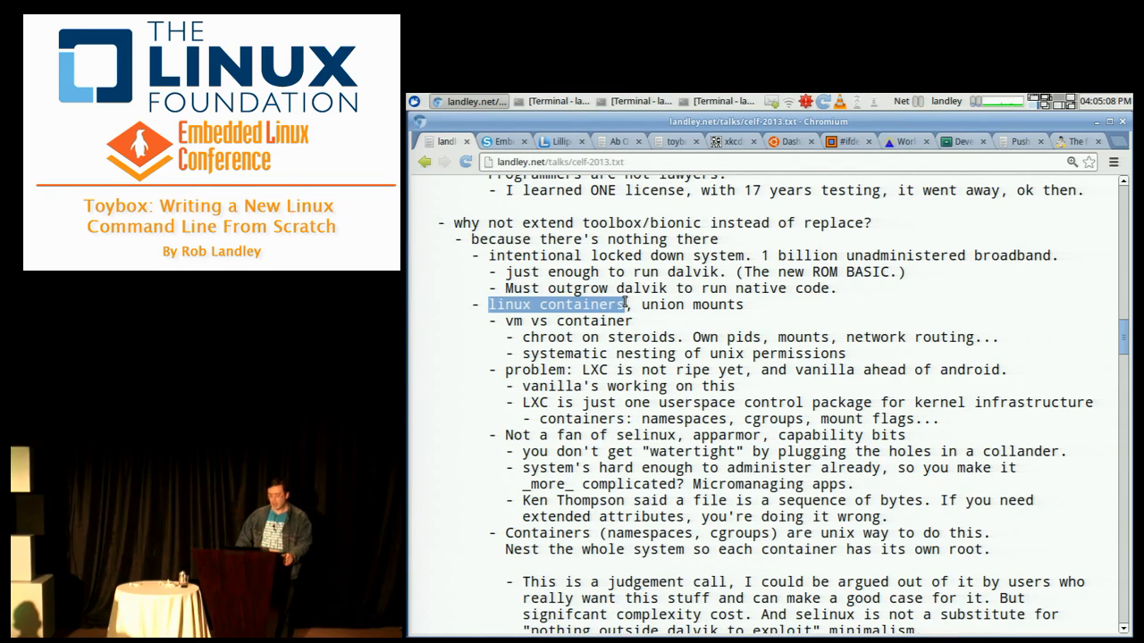
scroll("down", 3)
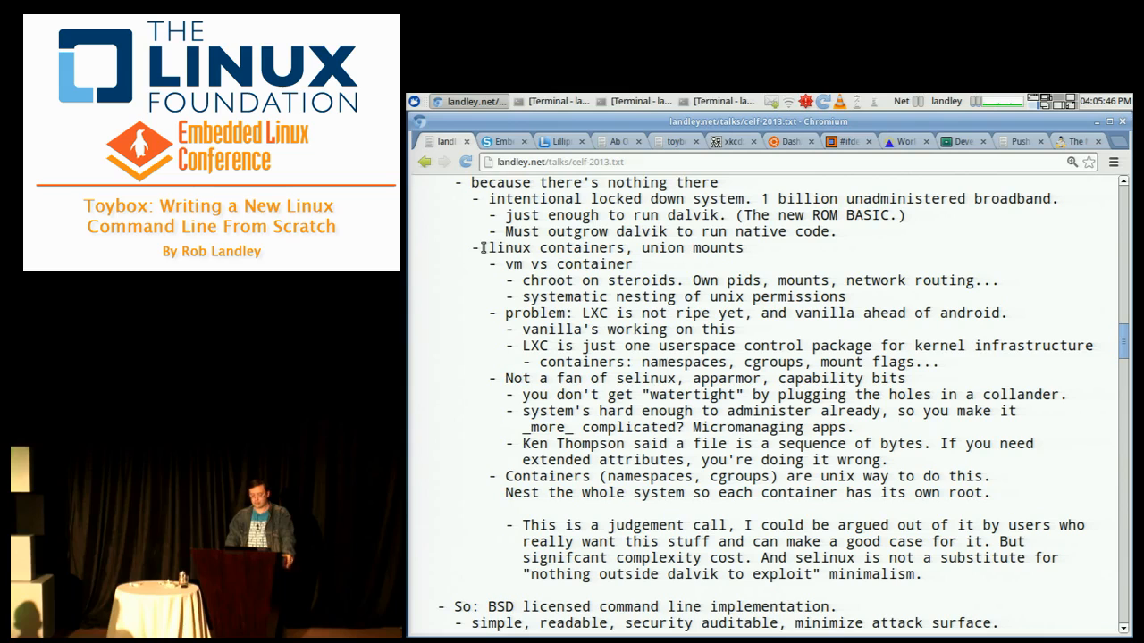
Scroll the outline to the 'So: BSD licensed command line implementation' goals
scroll("down", 3)
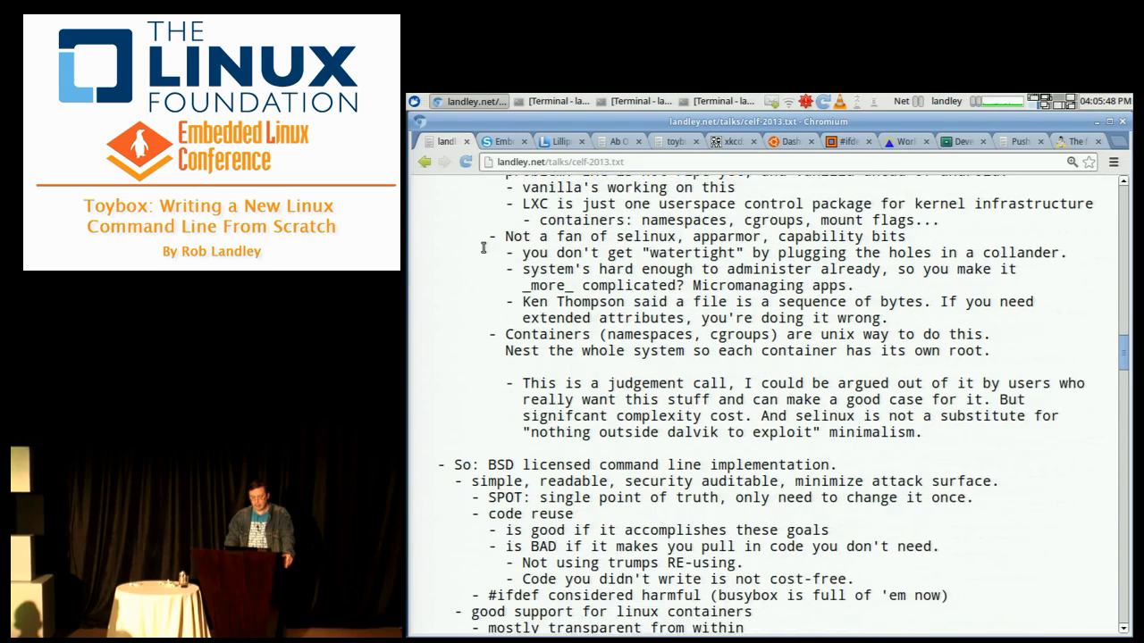
scroll("down", 3)
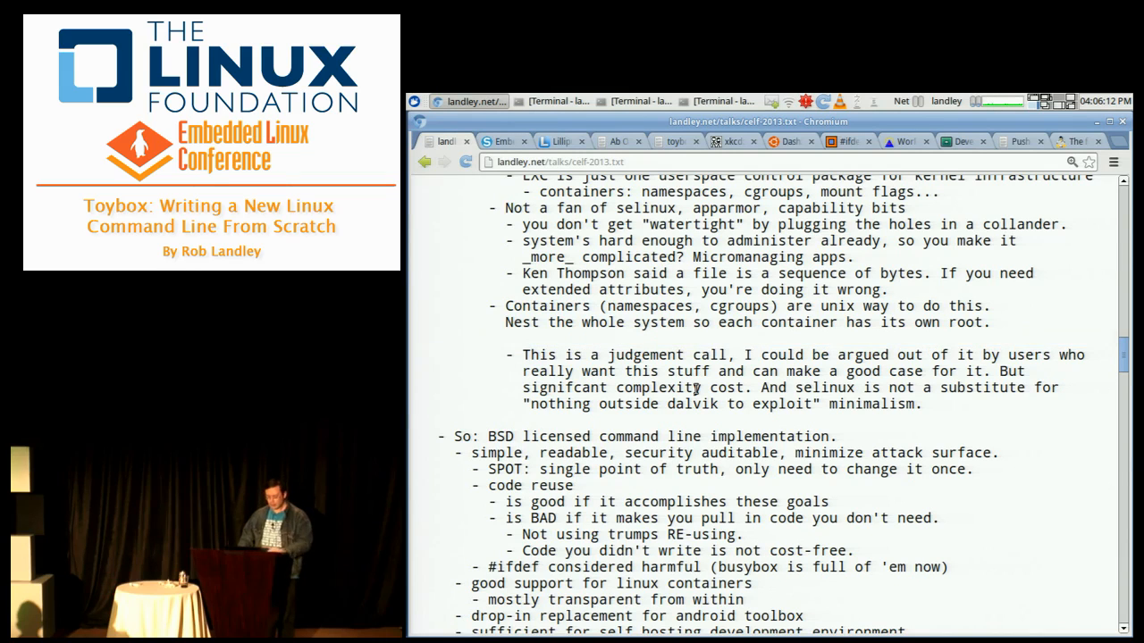
scroll("down", 3)
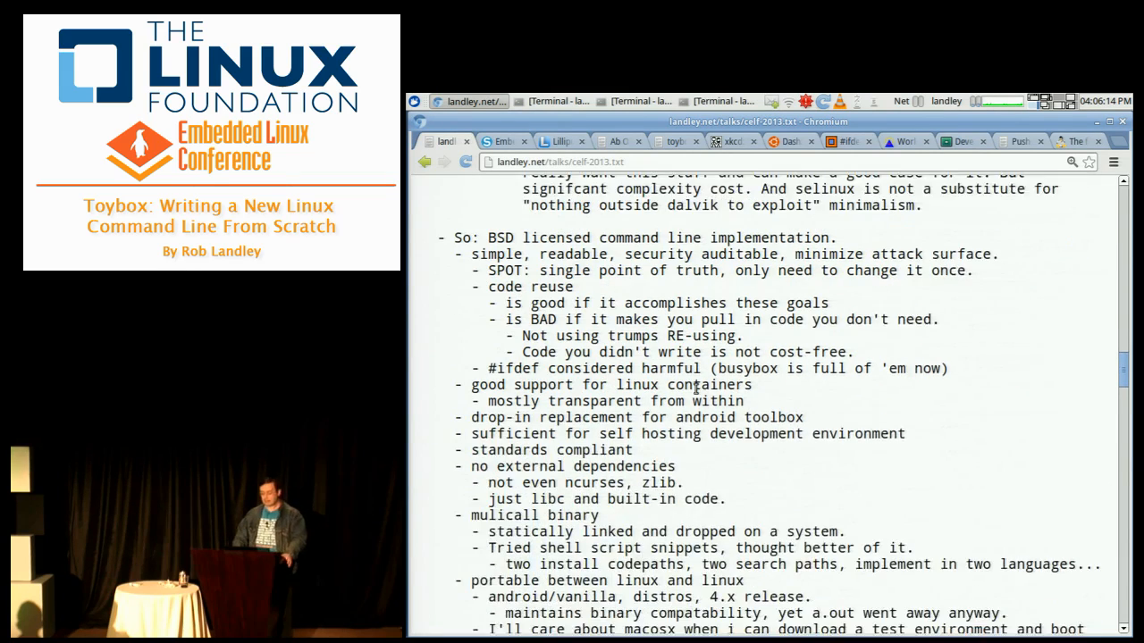
scroll("down", 3)
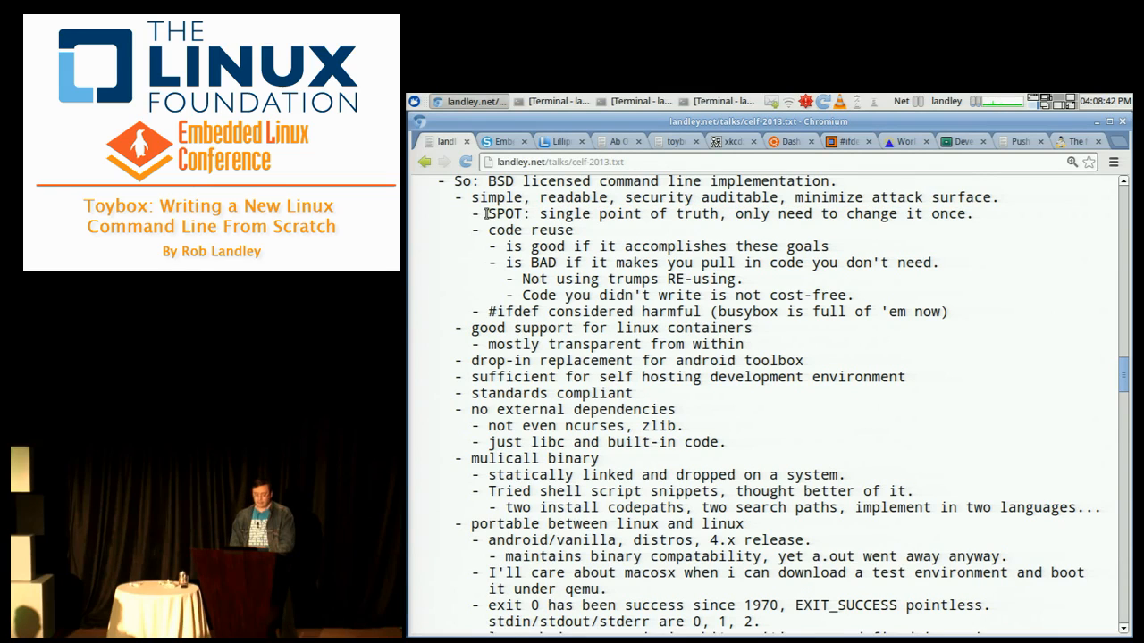
left_click_drag(488, 215, 572, 229)
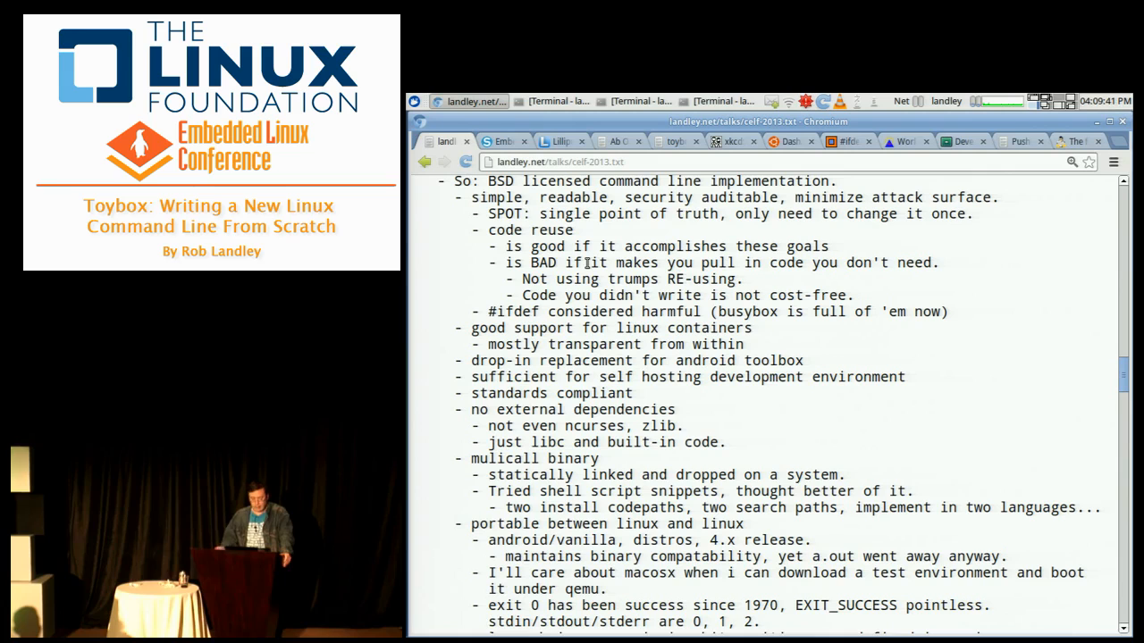
Scroll past the portability and defconfig bullets to the start of 'So: What is toybox?'
scroll("up", 3)
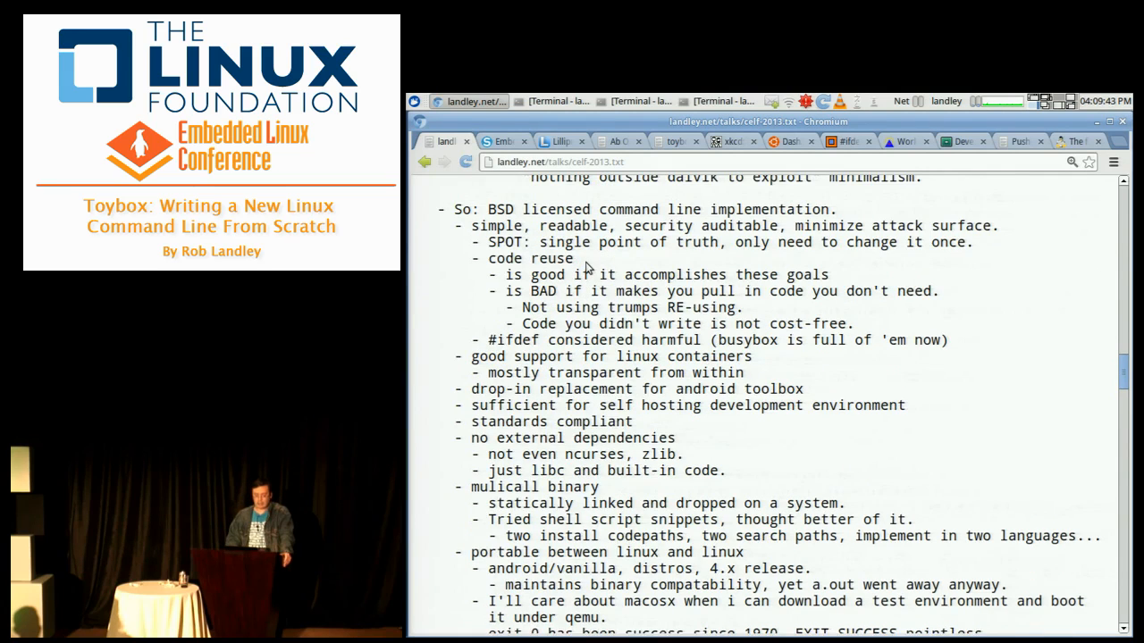
scroll("down", 3)
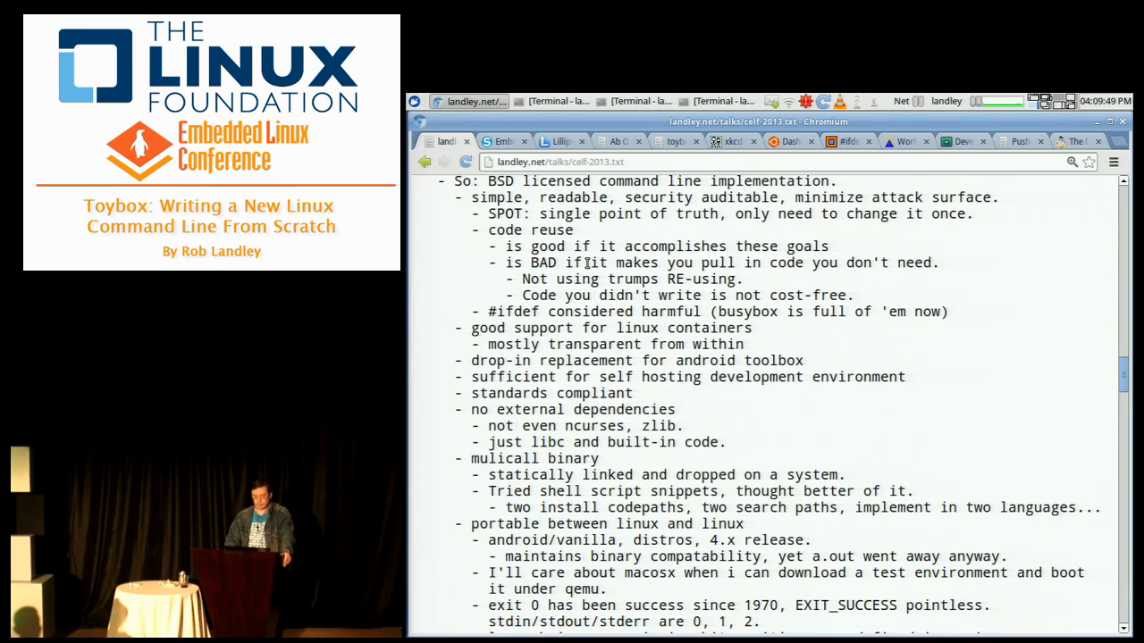
scroll("down", 3)
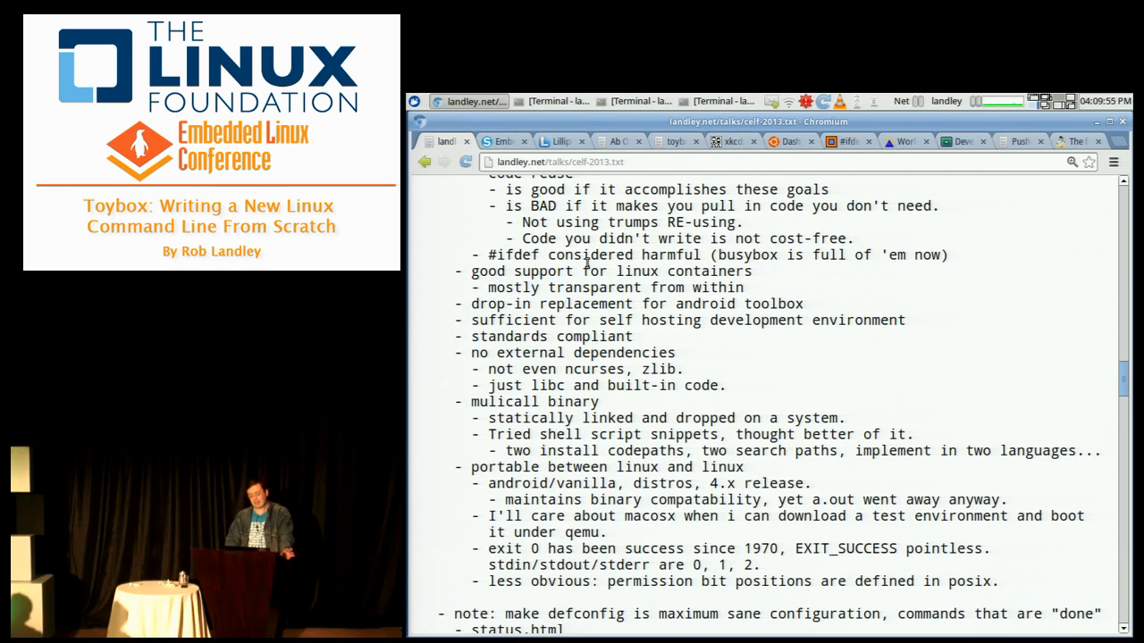
scroll("up", 3)
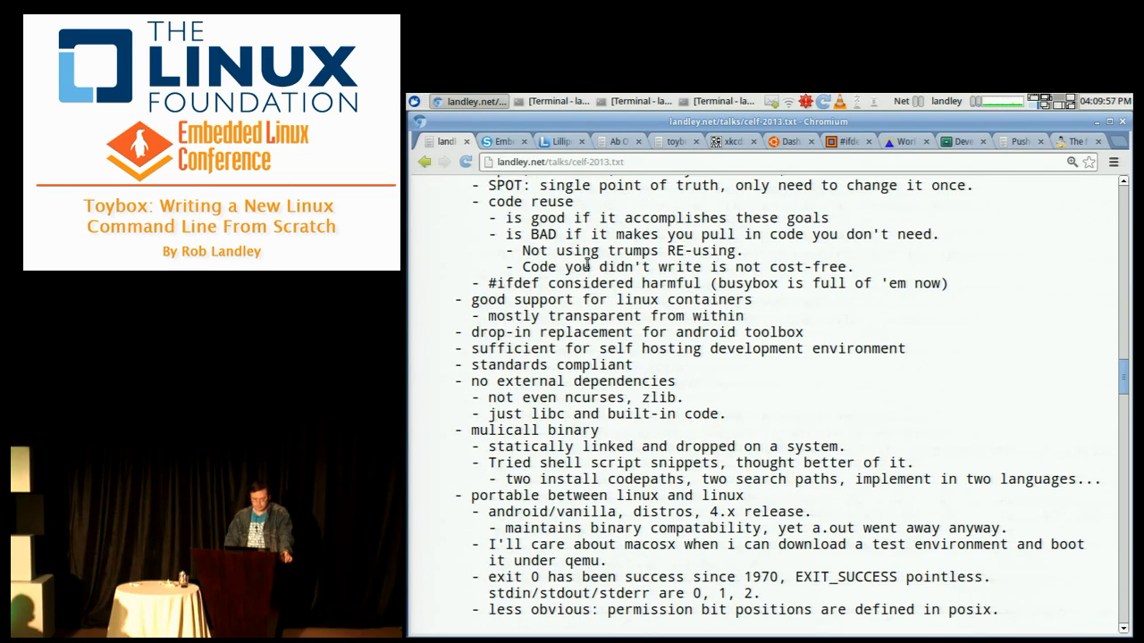
scroll("down", 3)
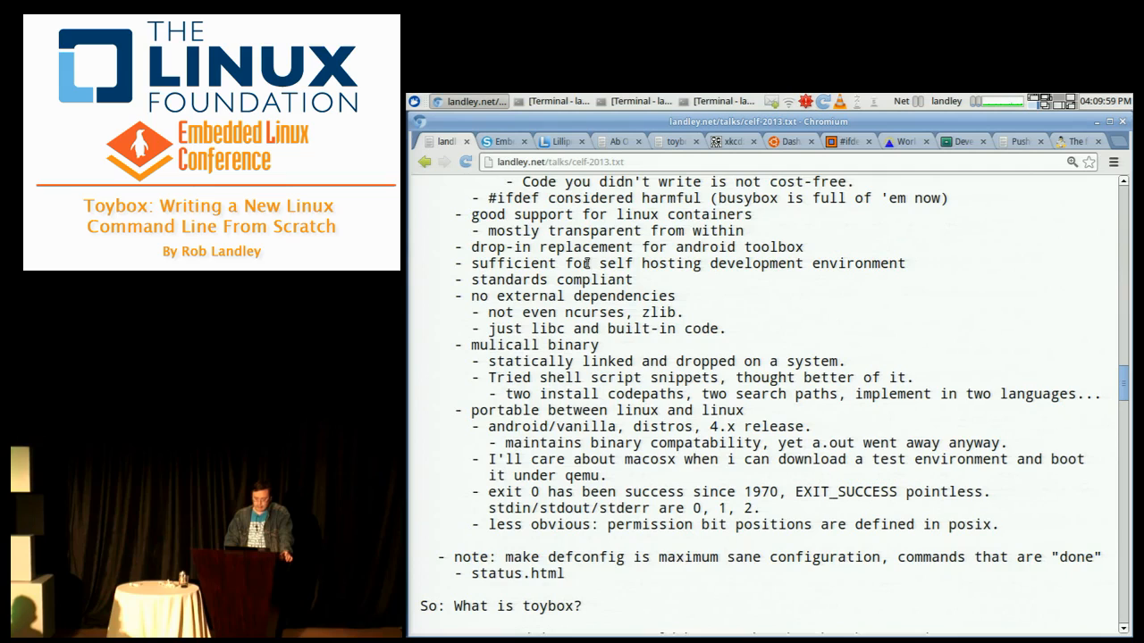
scroll("up", 3)
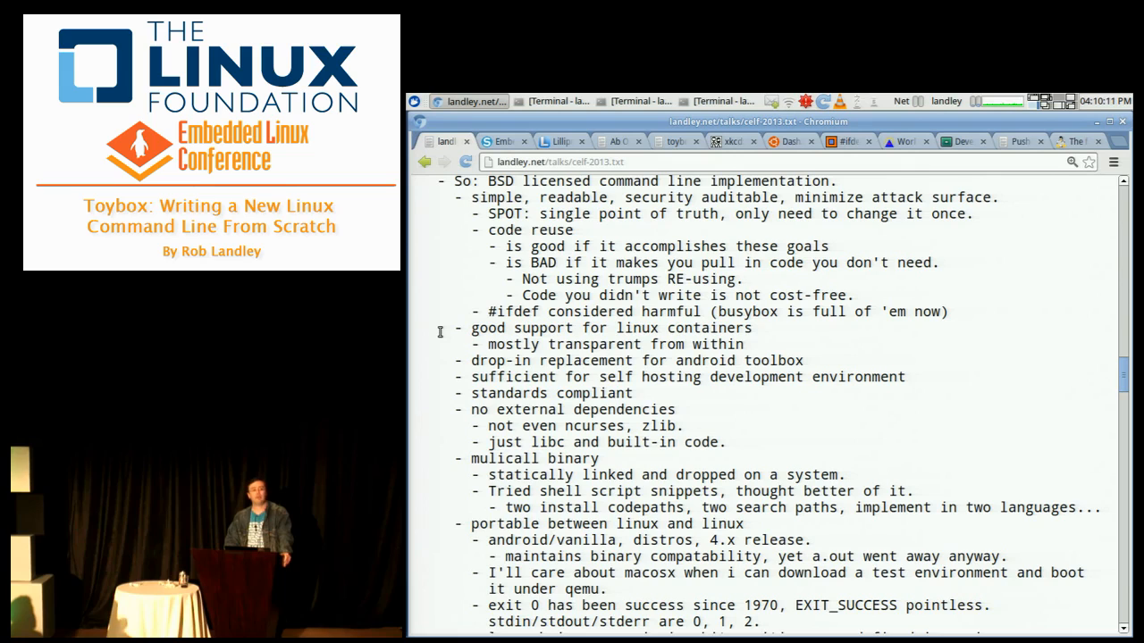
scroll("down", 3)
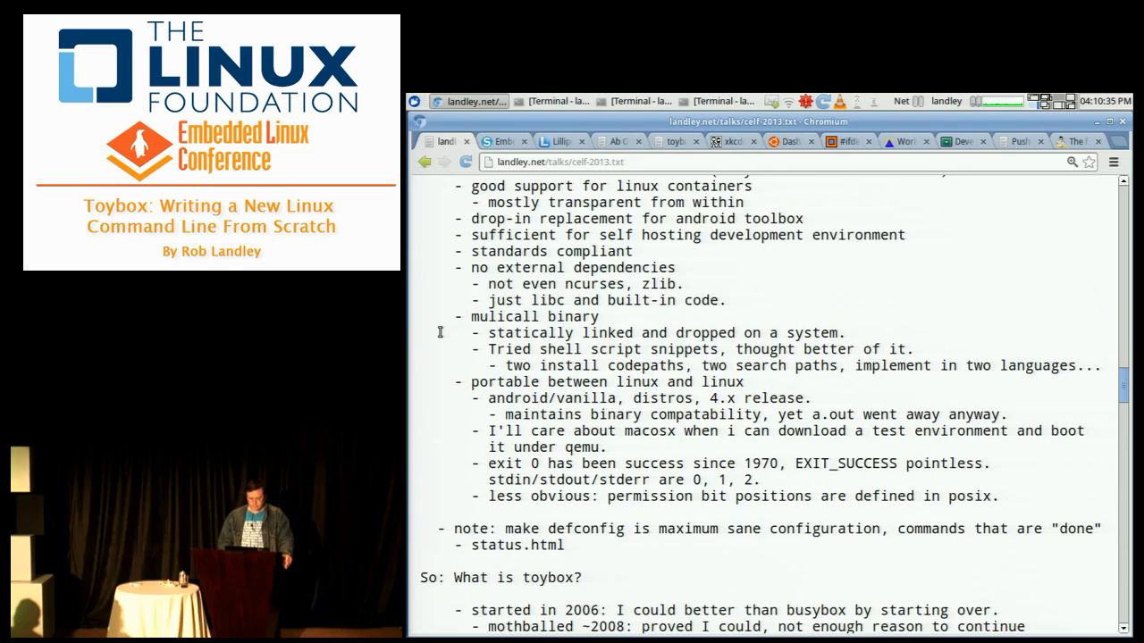
scroll("down", 3)
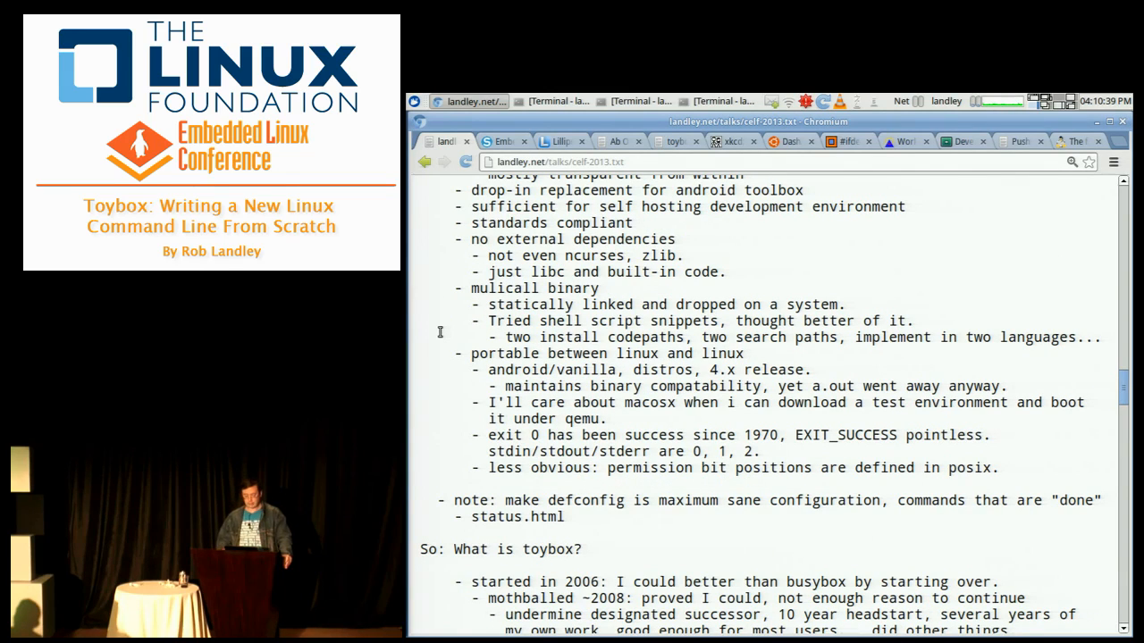
scroll("down", 3)
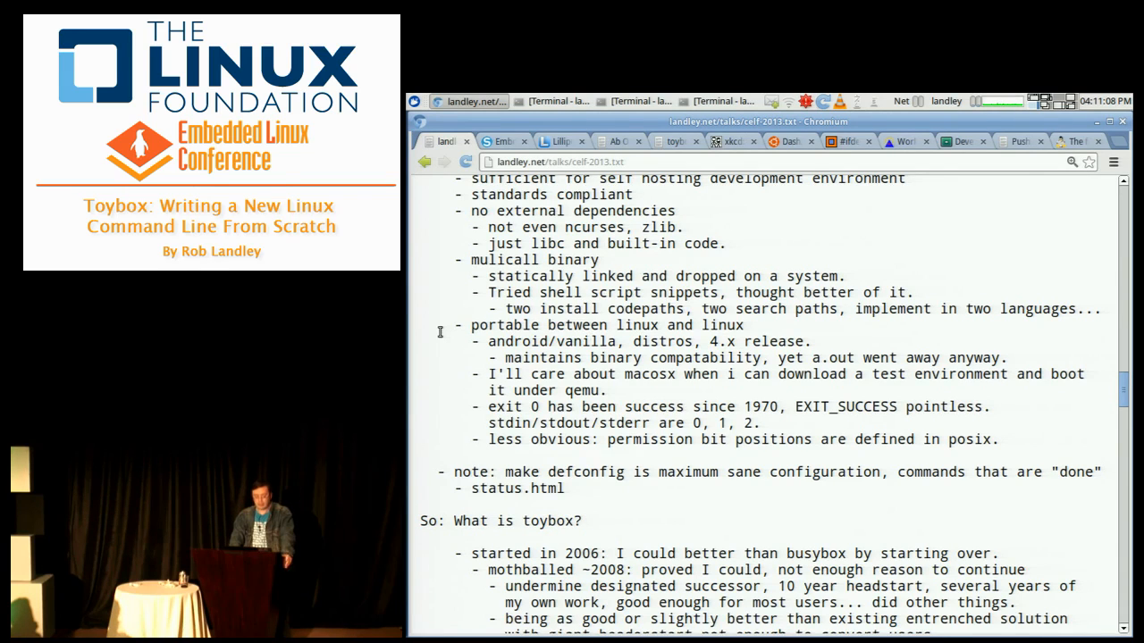
Scroll the outline through the Nov 2011 relaunch, relicensing and Android no-copyleft notes toward 'So: What is toybox?'
scroll("down", 3)
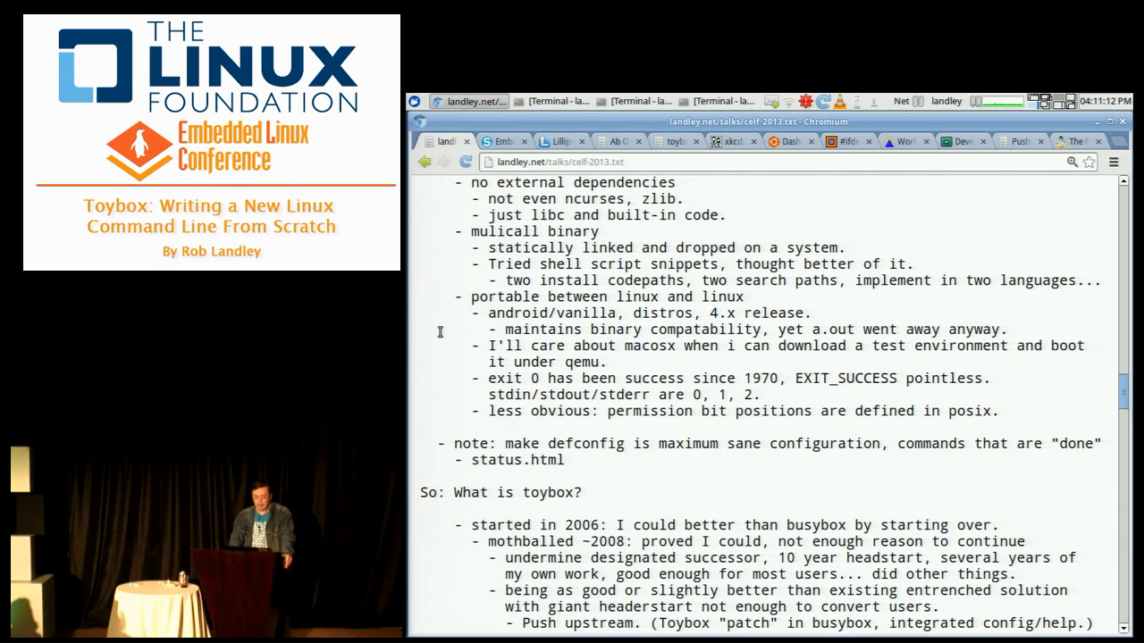
scroll("up", 3)
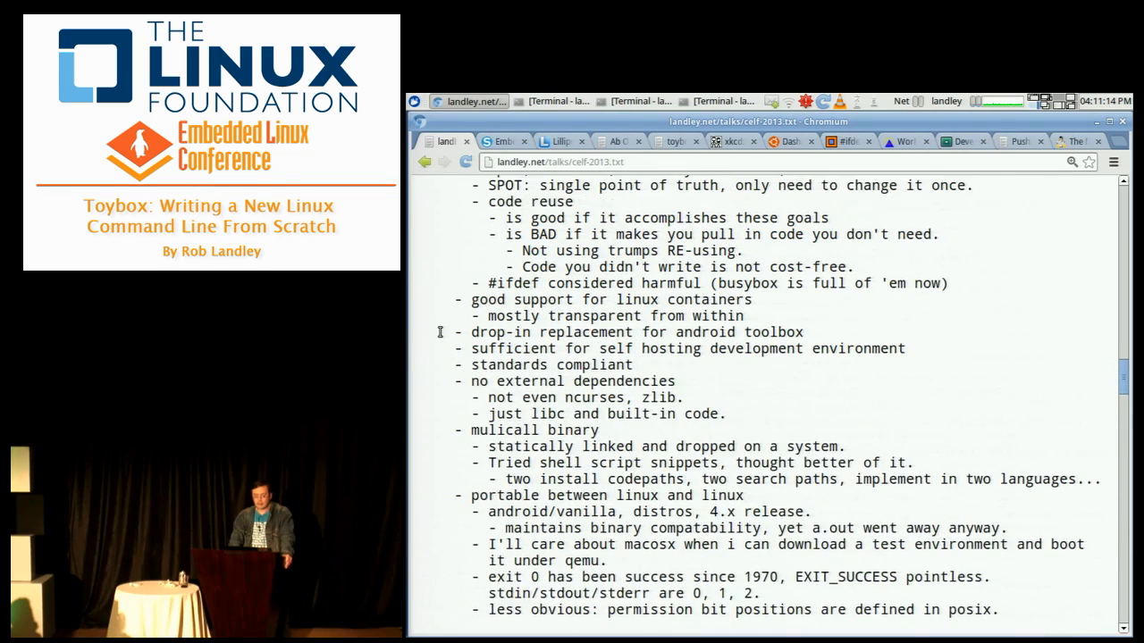
scroll("down", 3)
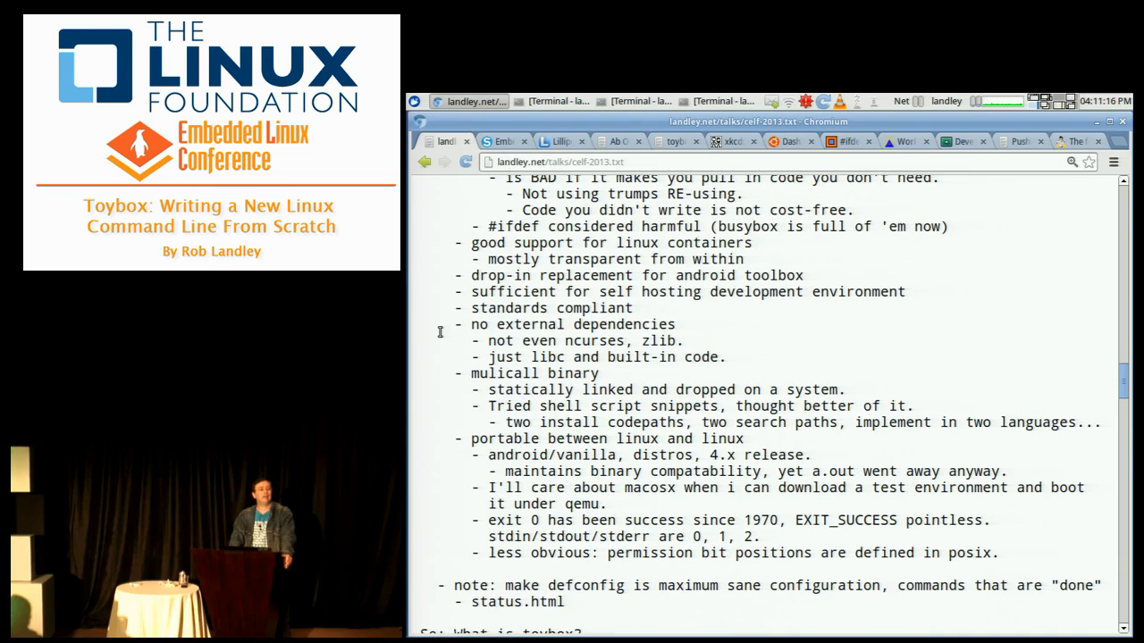
scroll("down", 3)
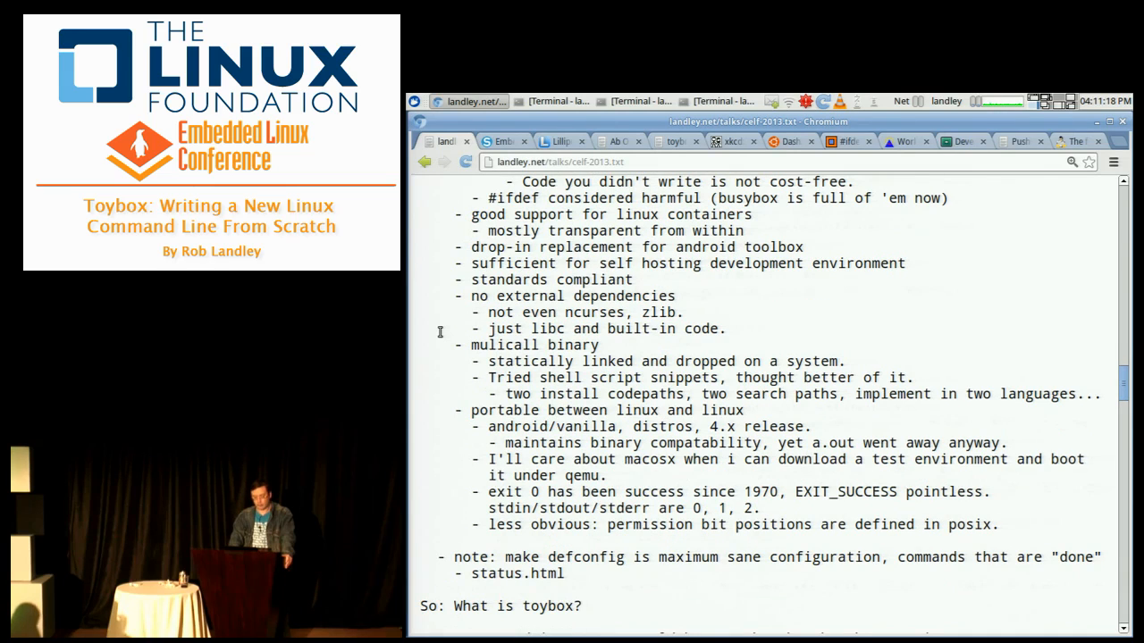
scroll("down", 3)
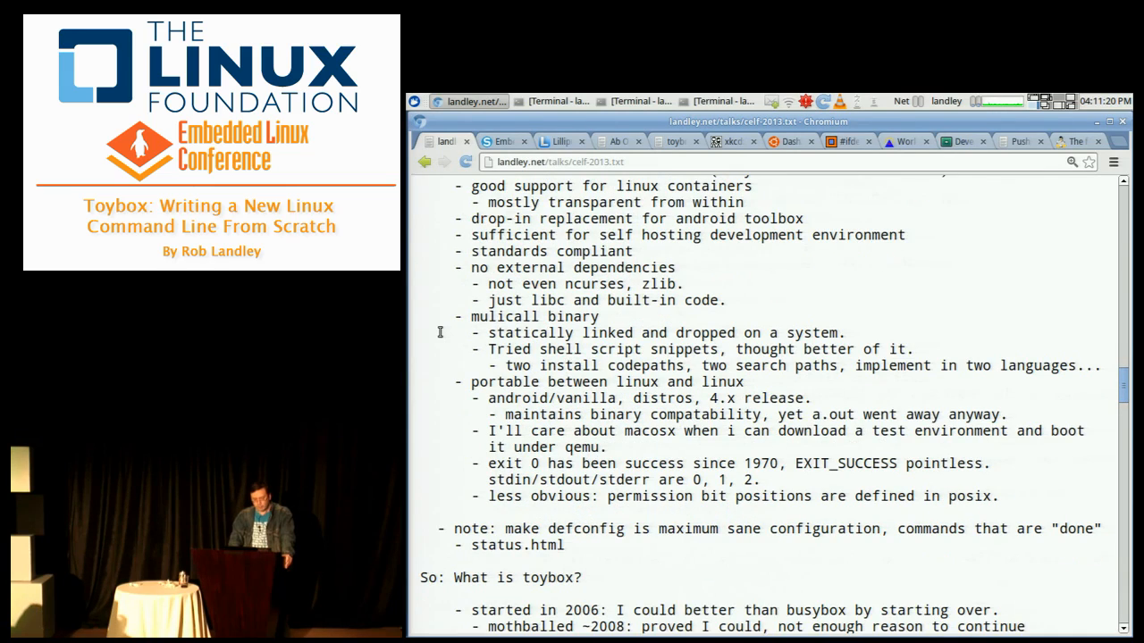
scroll("down", 3)
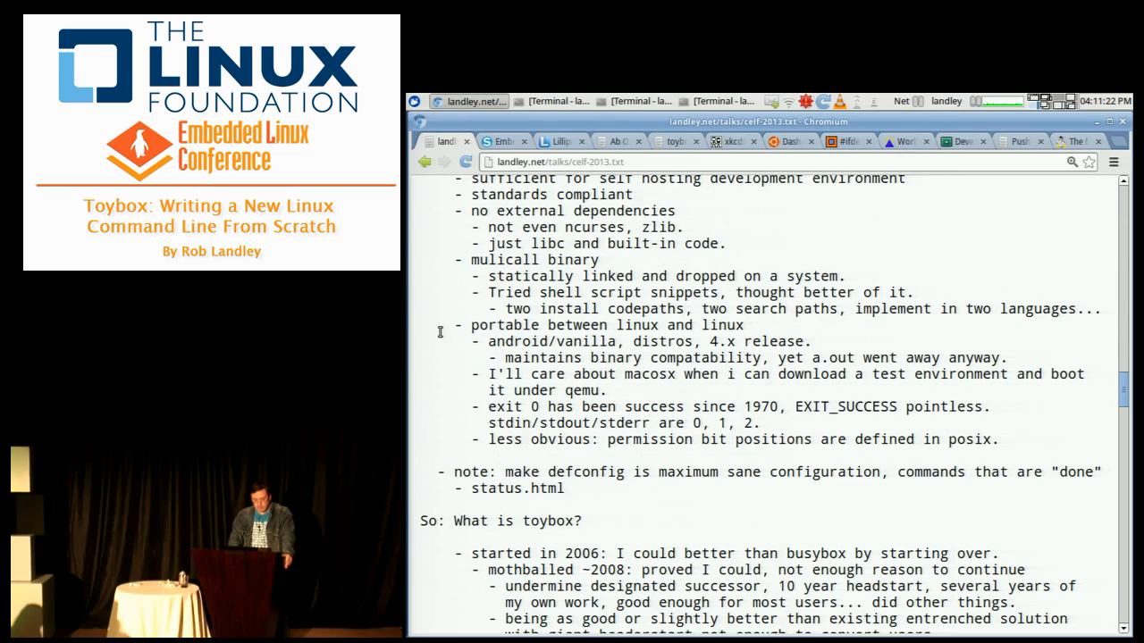
scroll("down", 3)
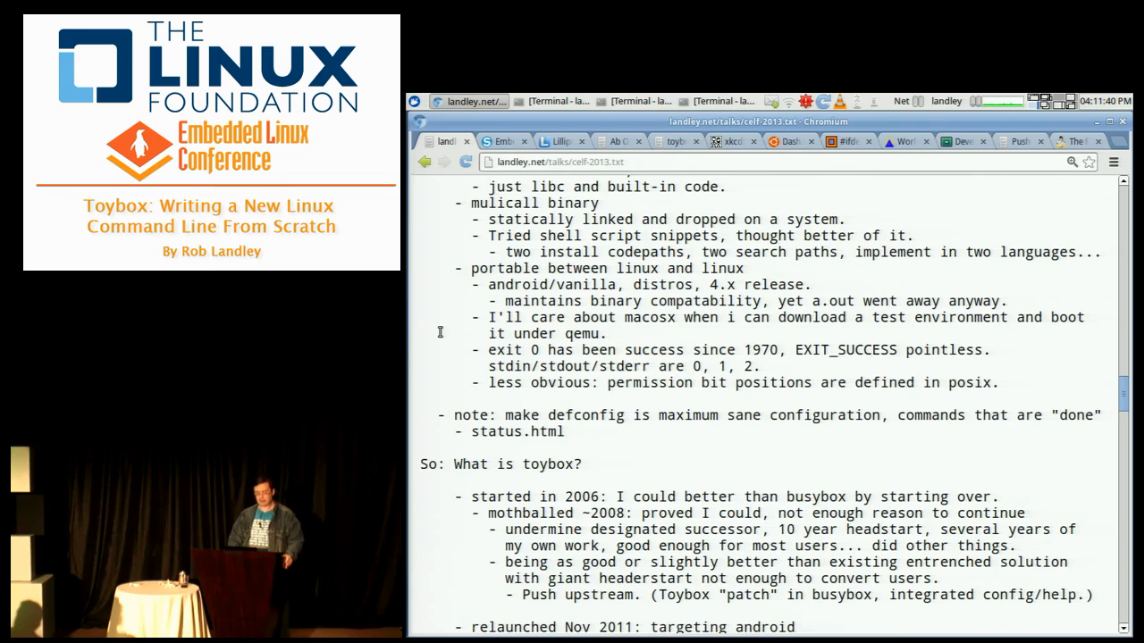
scroll("down", 3)
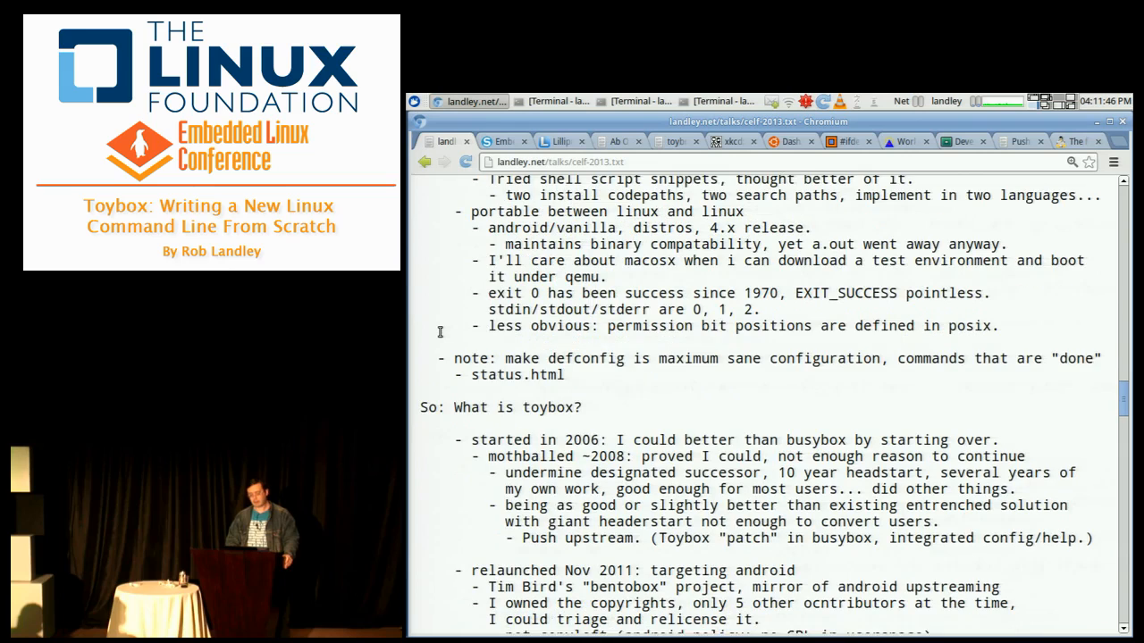
scroll("down", 3)
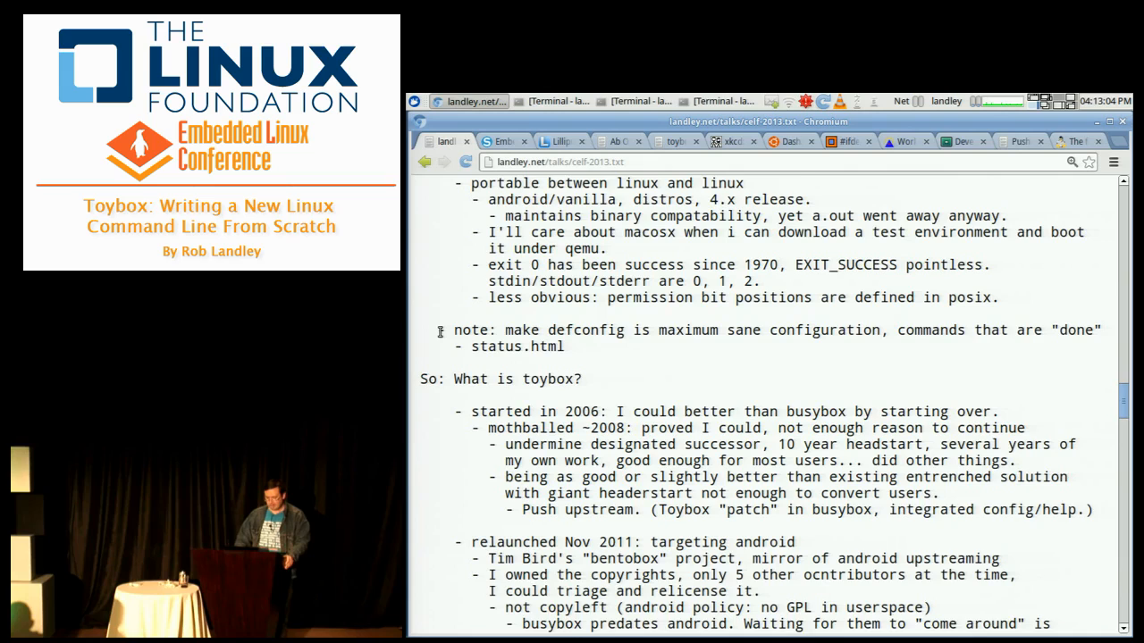
scroll("down", 3)
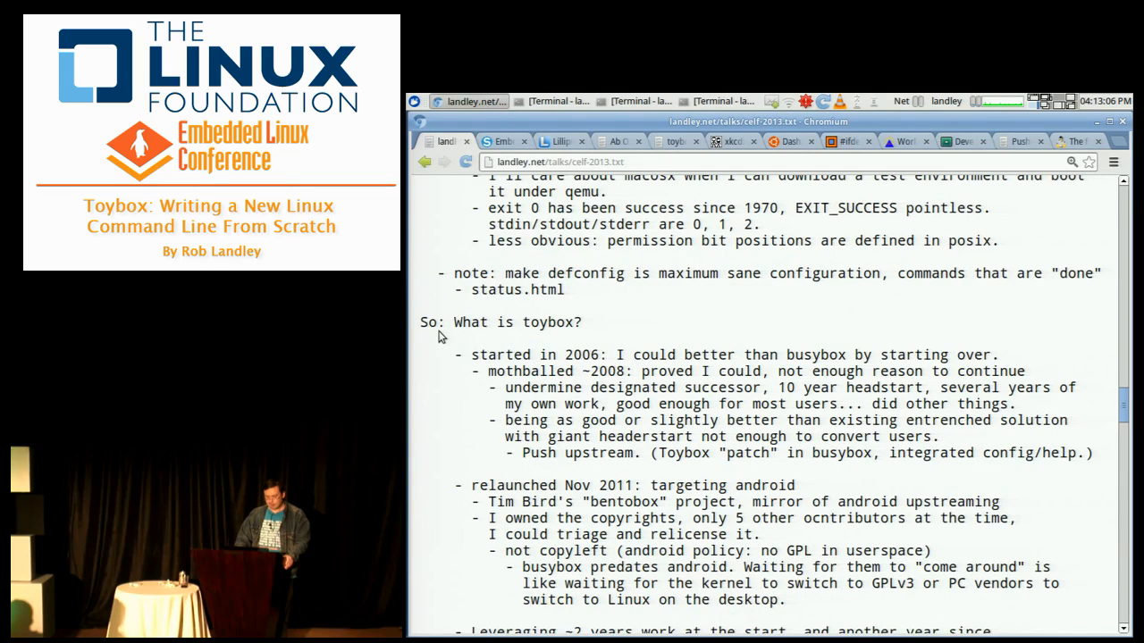
Scroll so 'So: What is toybox?' sits at the top with the posix-2008 notes starting below
scroll("down", 3)
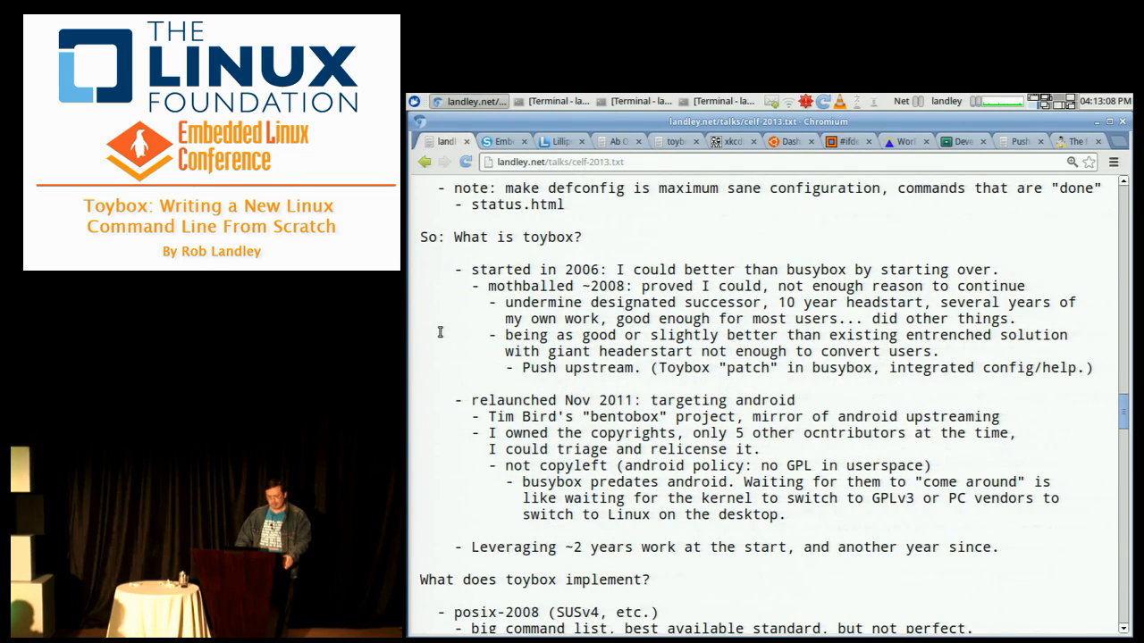
scroll("down", 3)
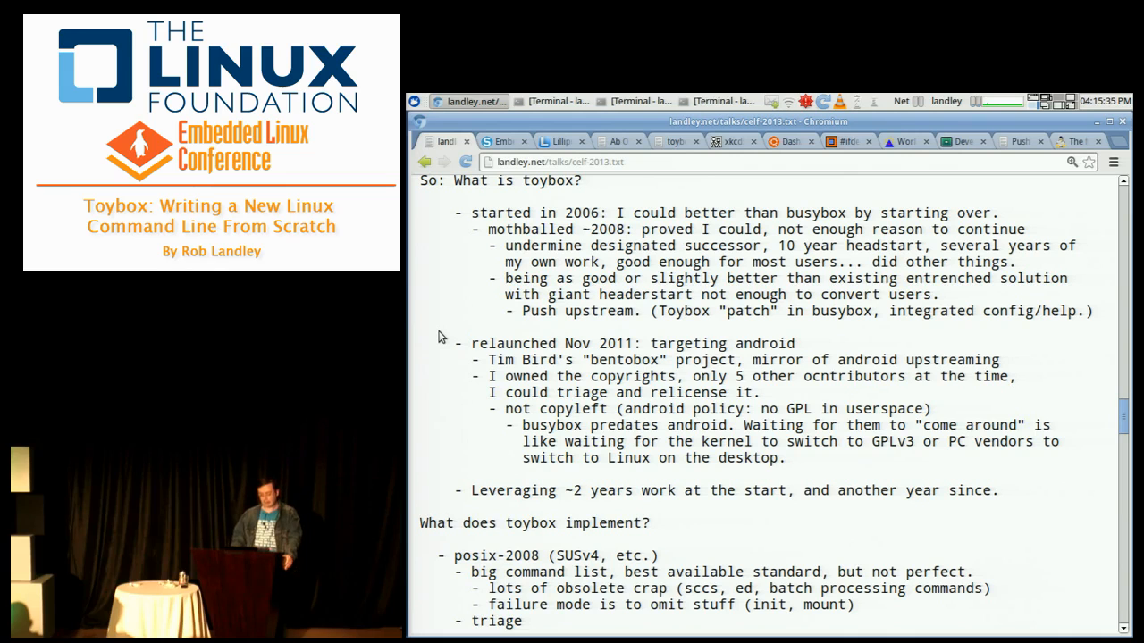
Scroll the outline into the LSB 4.1 notes below the posix-2008 section
scroll("down", 3)
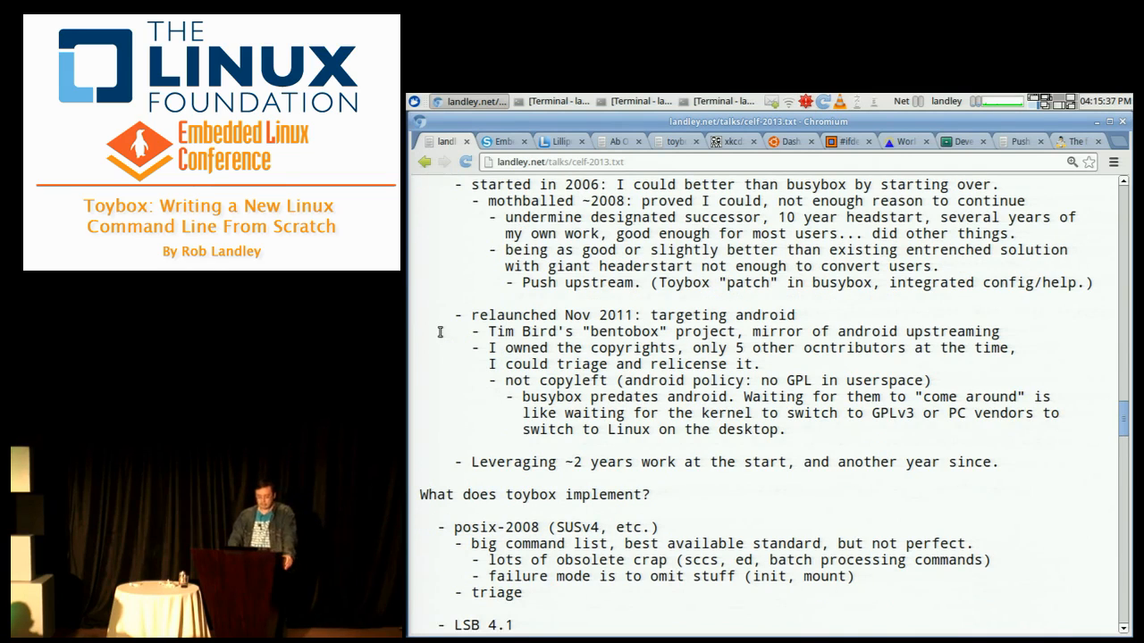
scroll("up", 3)
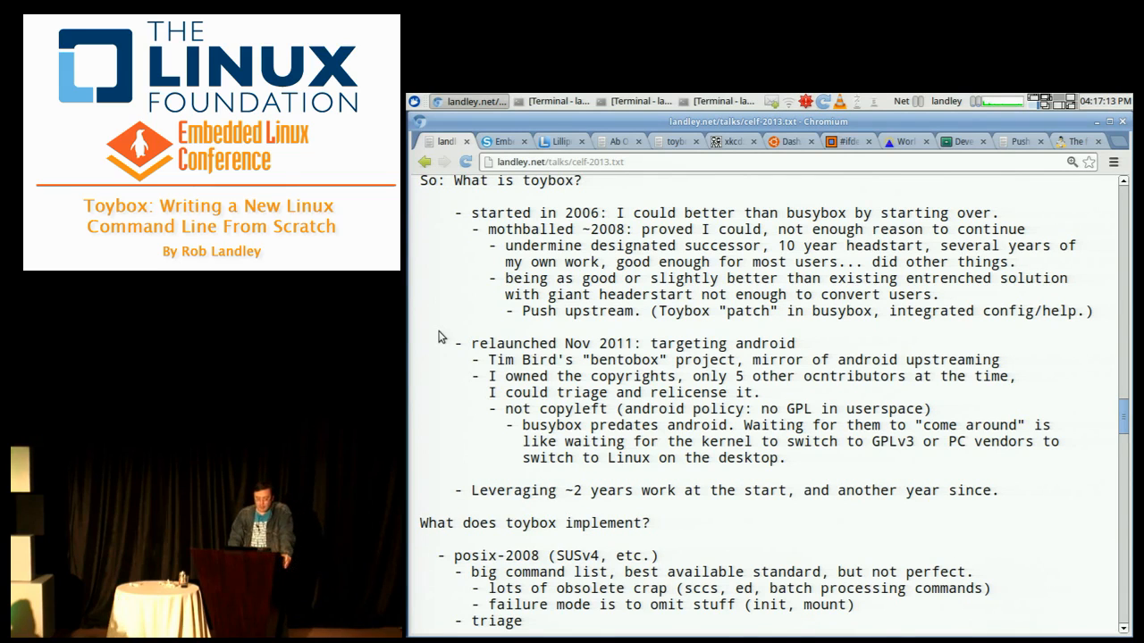
scroll("down", 3)
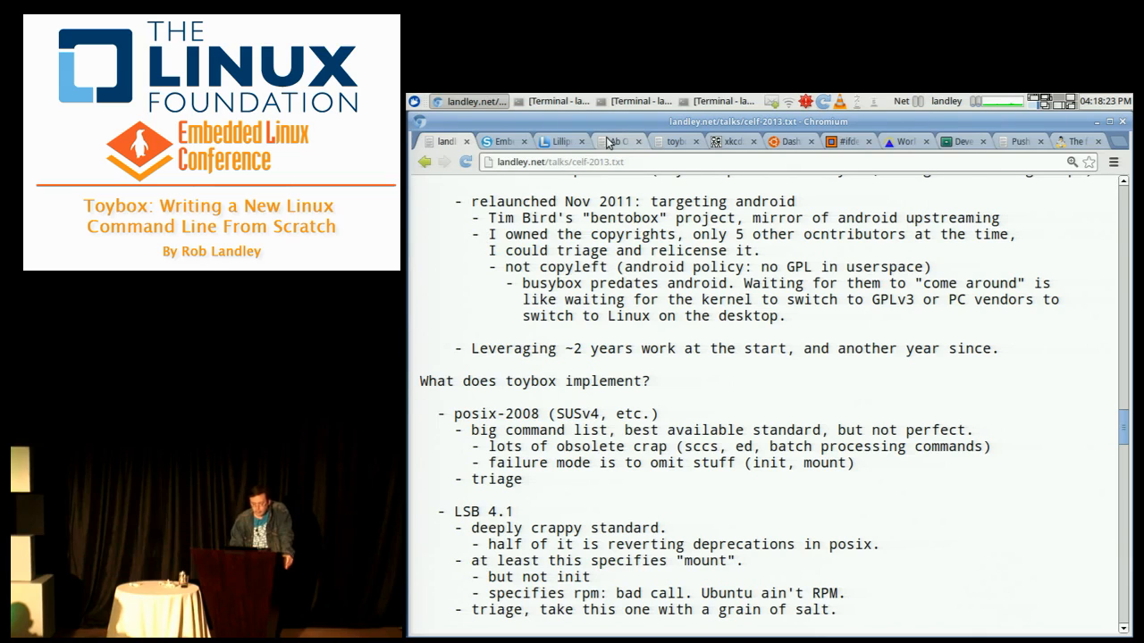
Switch to the Aboriginal Linux about page at the open source failure modes passage
left_click(623, 141)
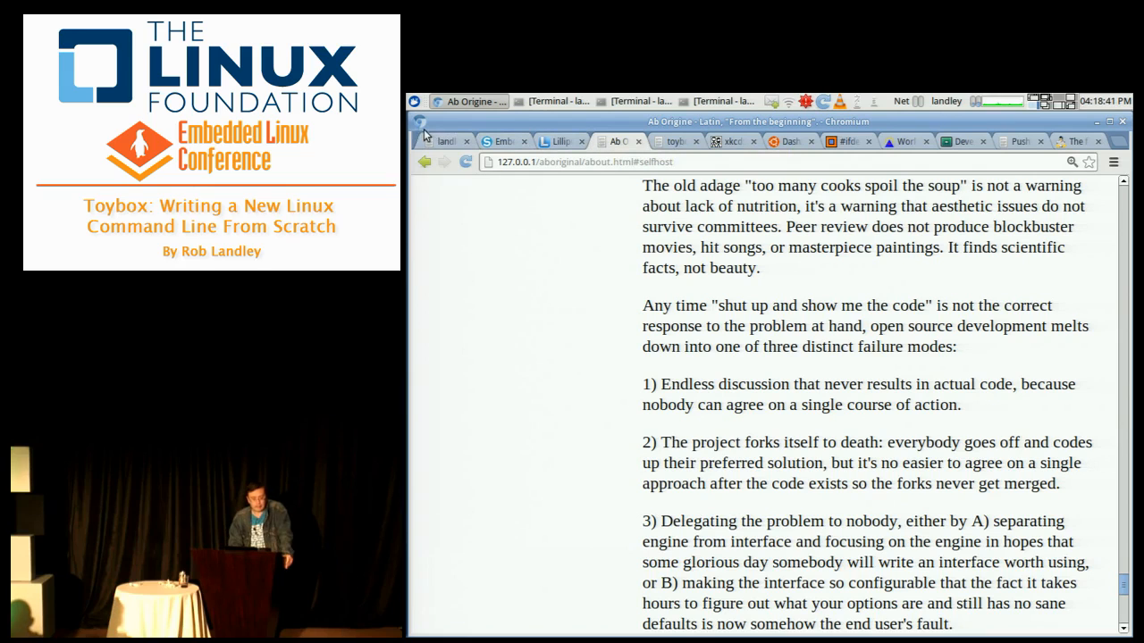
Return to the outline tab and scroll through LSB 4.1 to the android toolbox and development environment notes
left_click(445, 142)
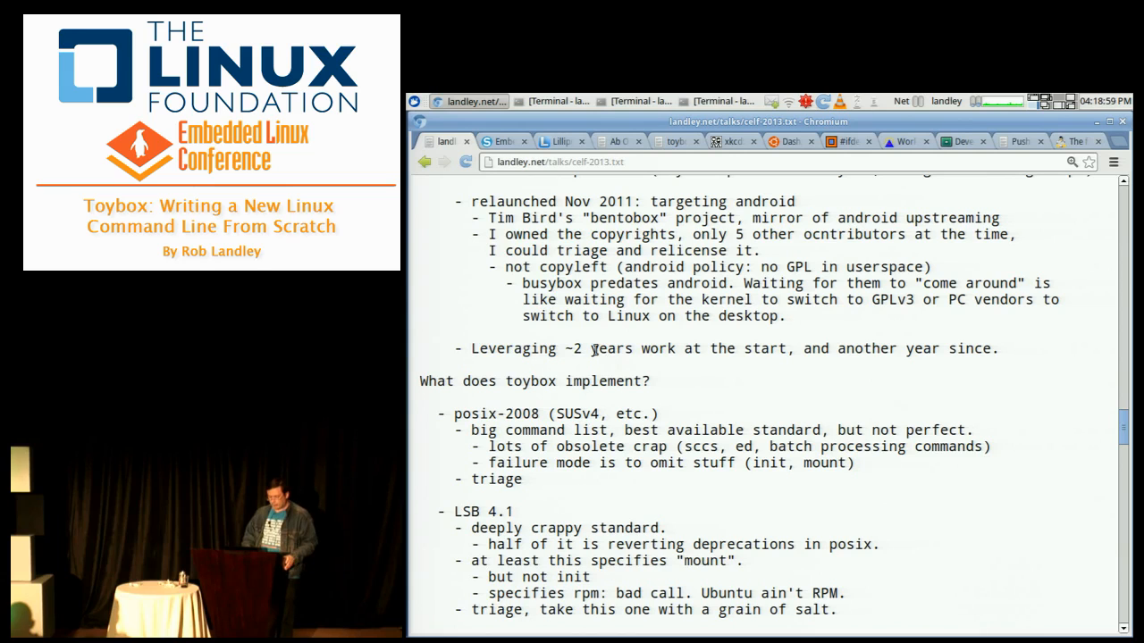
scroll("down", 3)
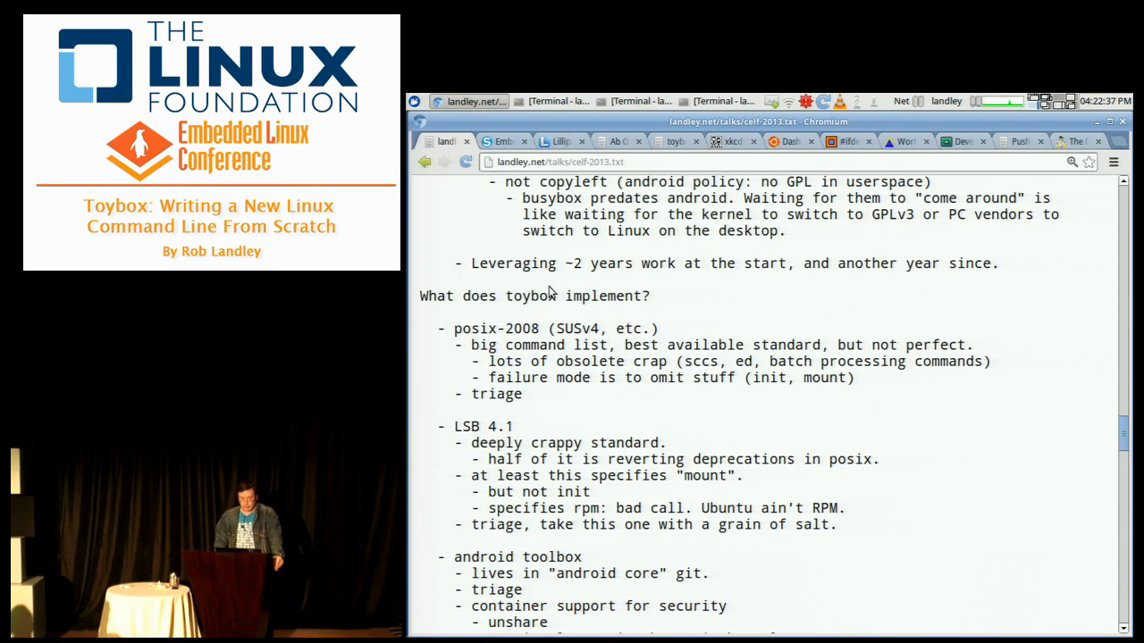
scroll("down", 3)
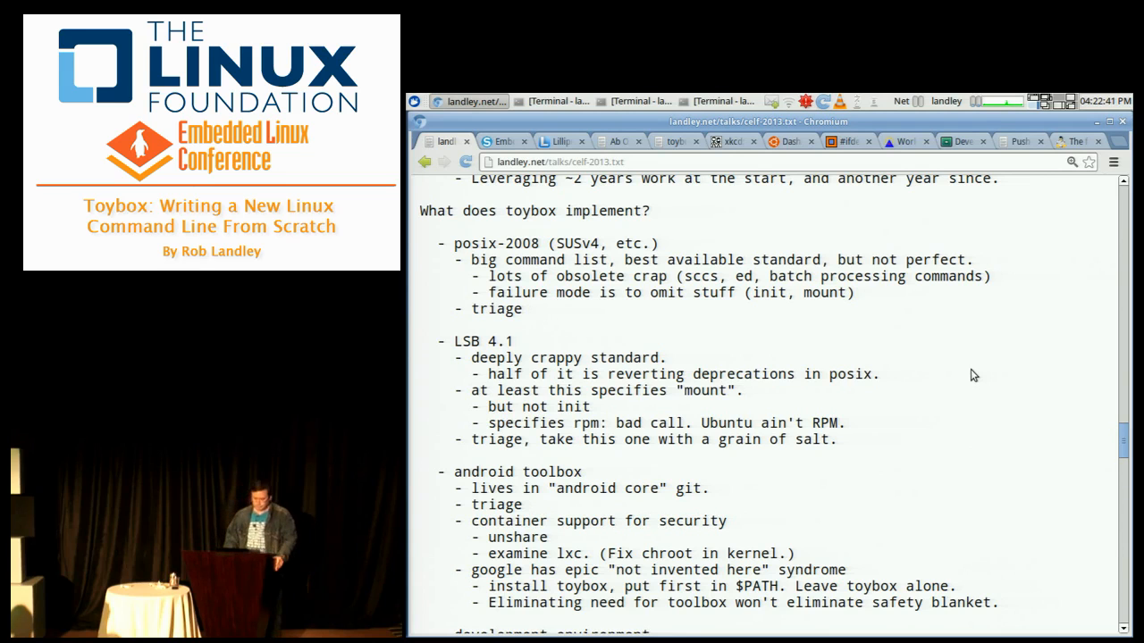
scroll("up", 3)
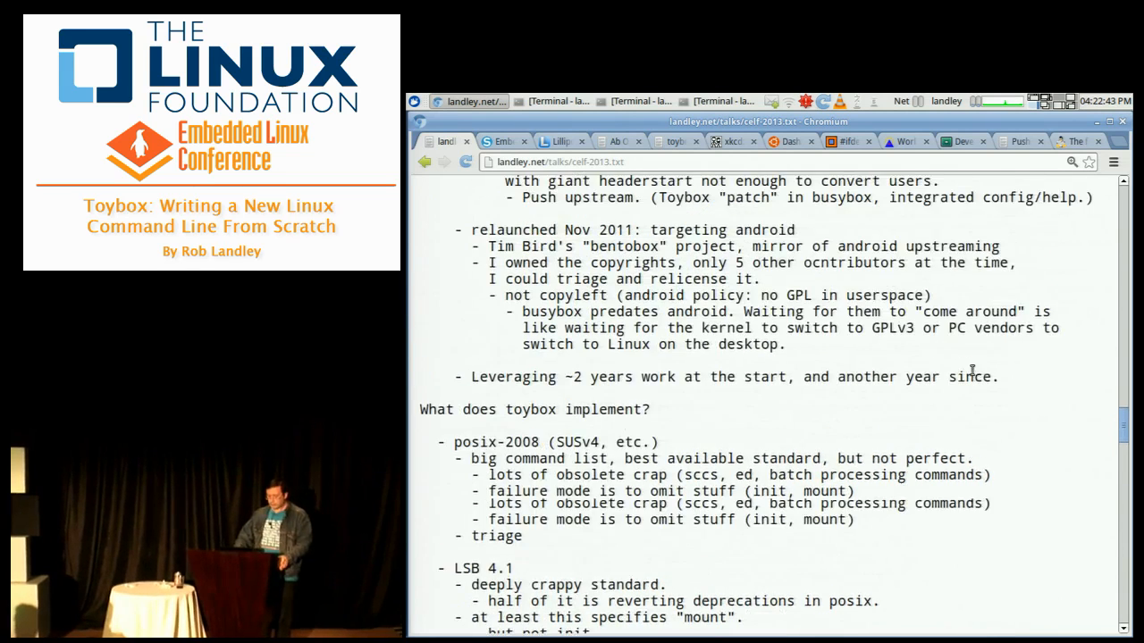
scroll("up", 3)
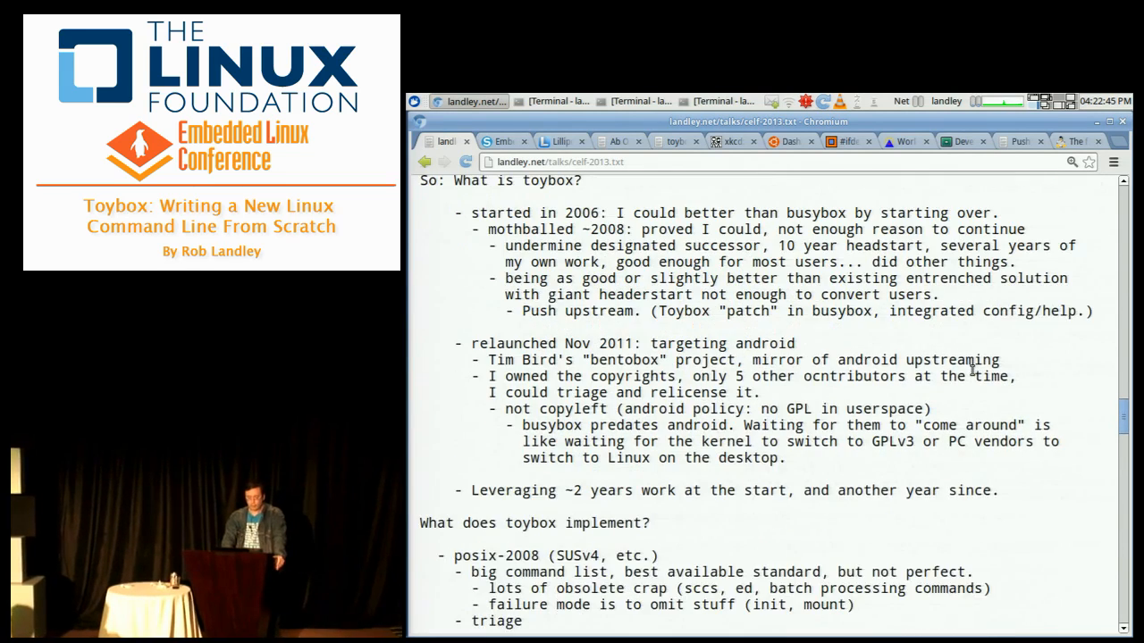
scroll("up", 3)
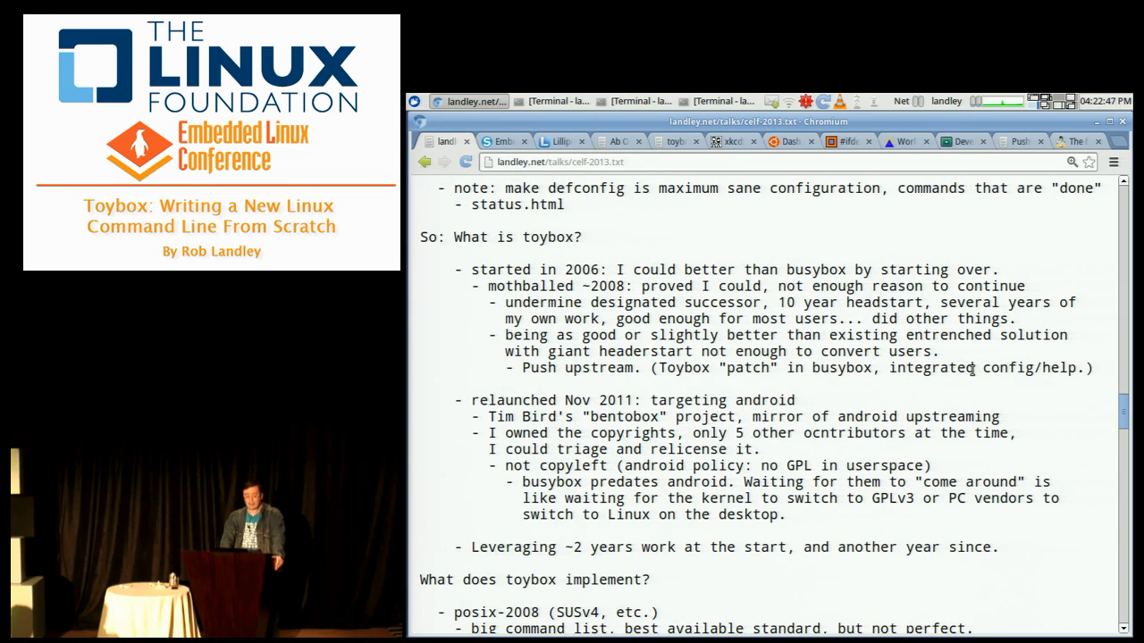
scroll("down", 3)
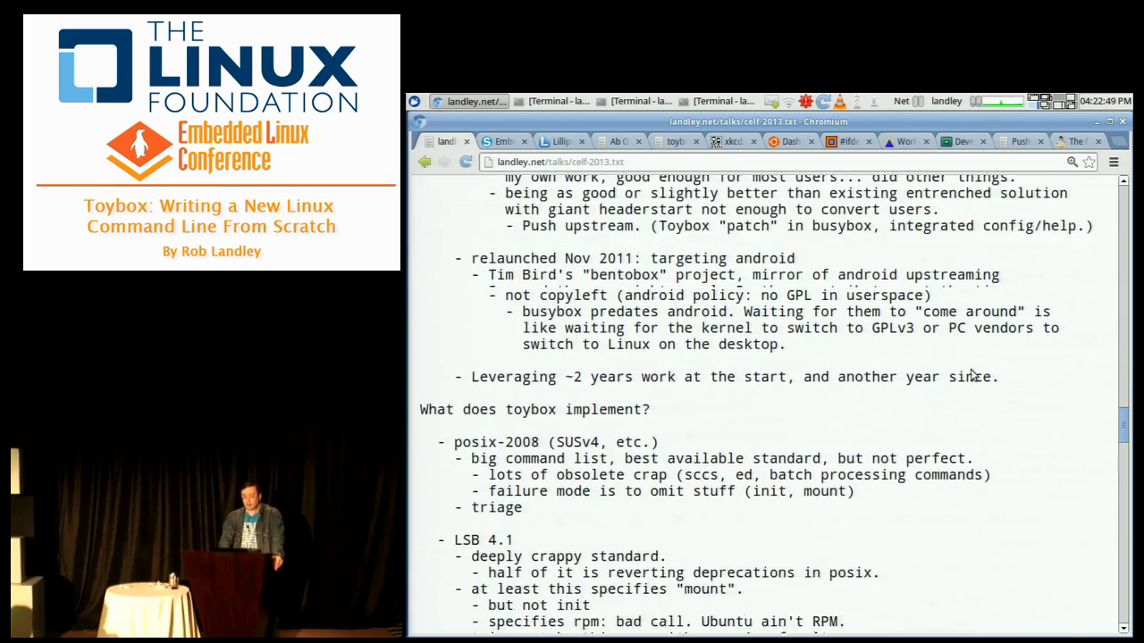
scroll("down", 3)
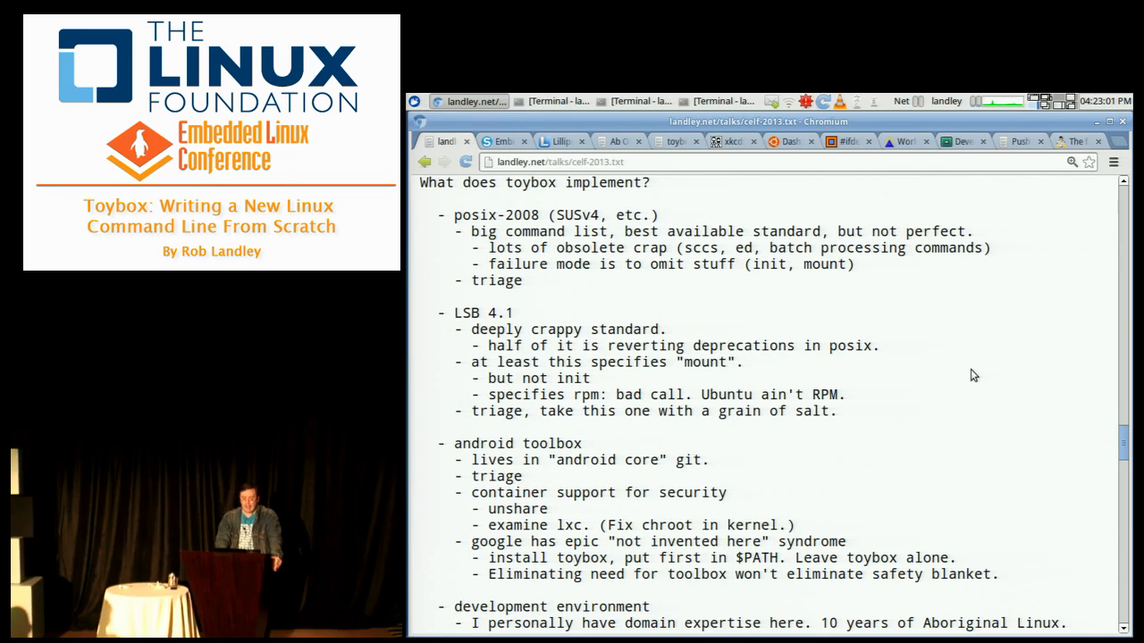
scroll("down", 3)
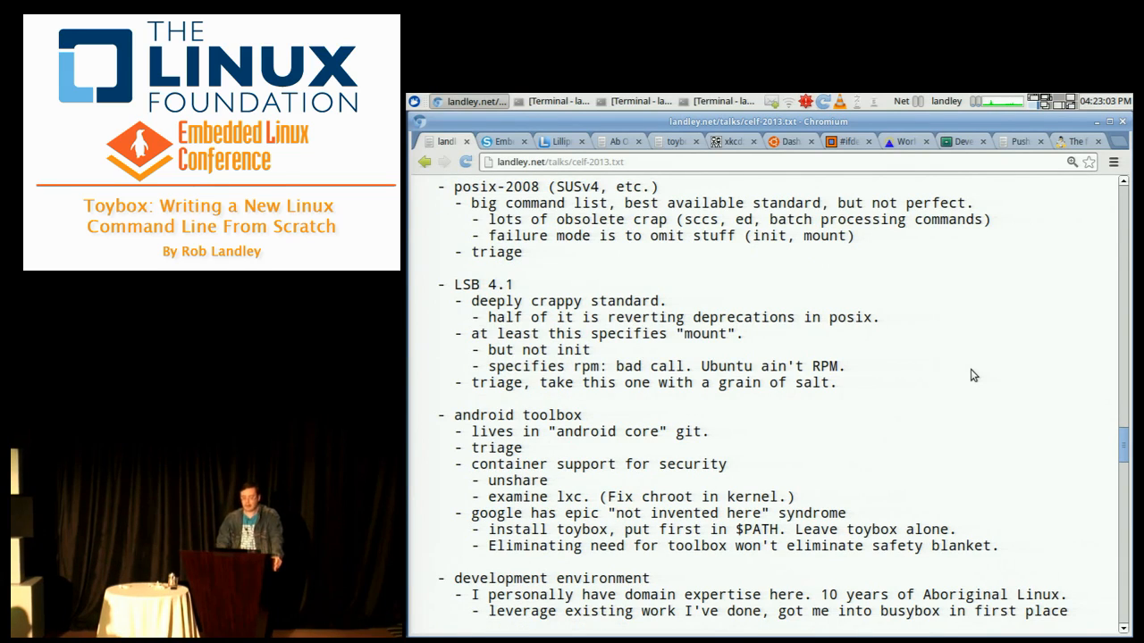
mouse_move(865, 265)
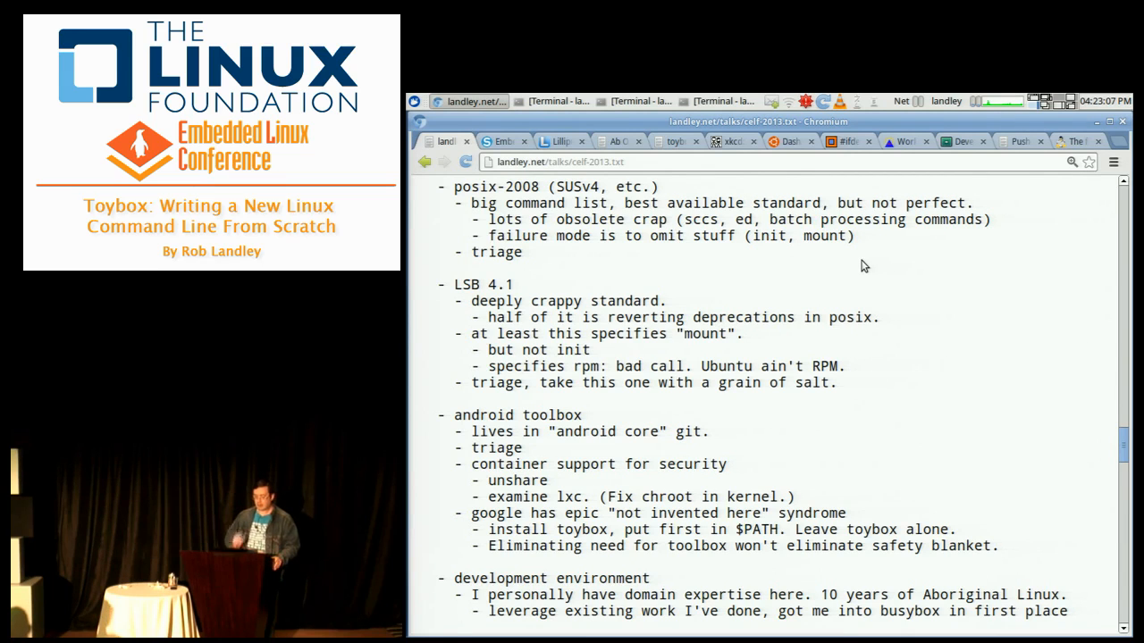
mouse_move(849, 257)
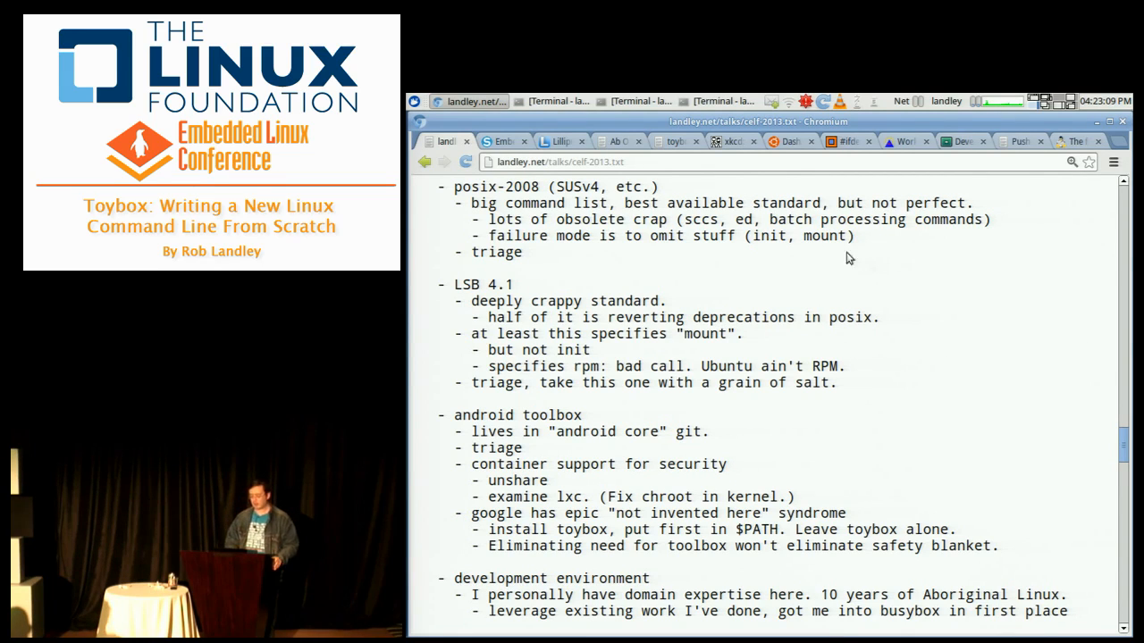
mouse_move(726, 191)
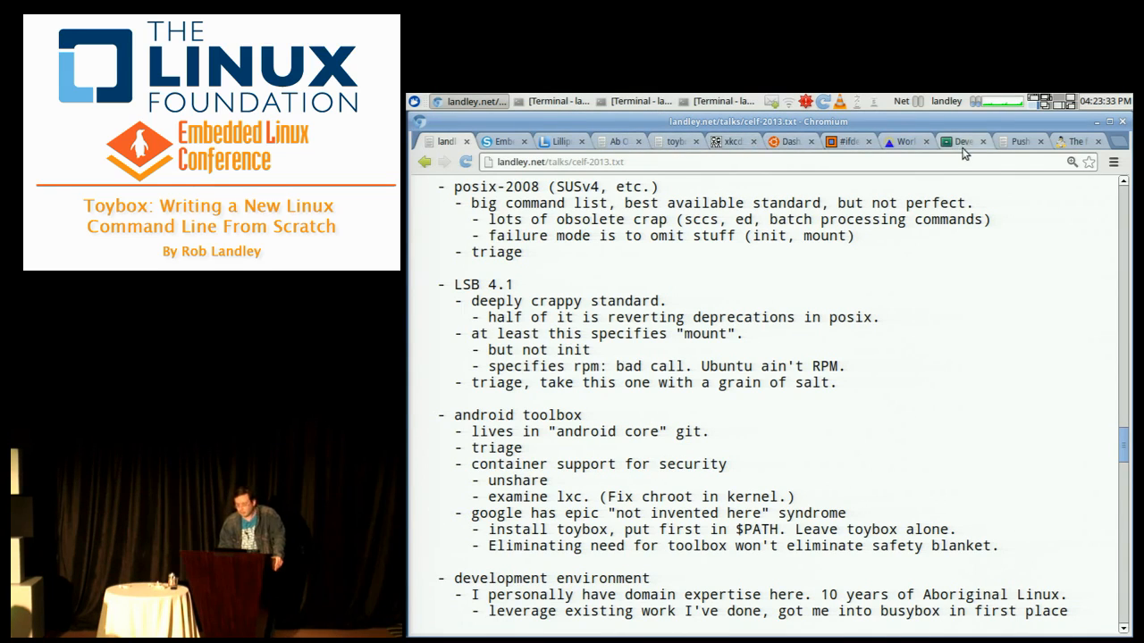
Load landley.net/toybox/roadmap.html in a new tab and scroll to its use-case links and POSIX-2008 section
left_click(1112, 141)
type("landley.net/toybox/")
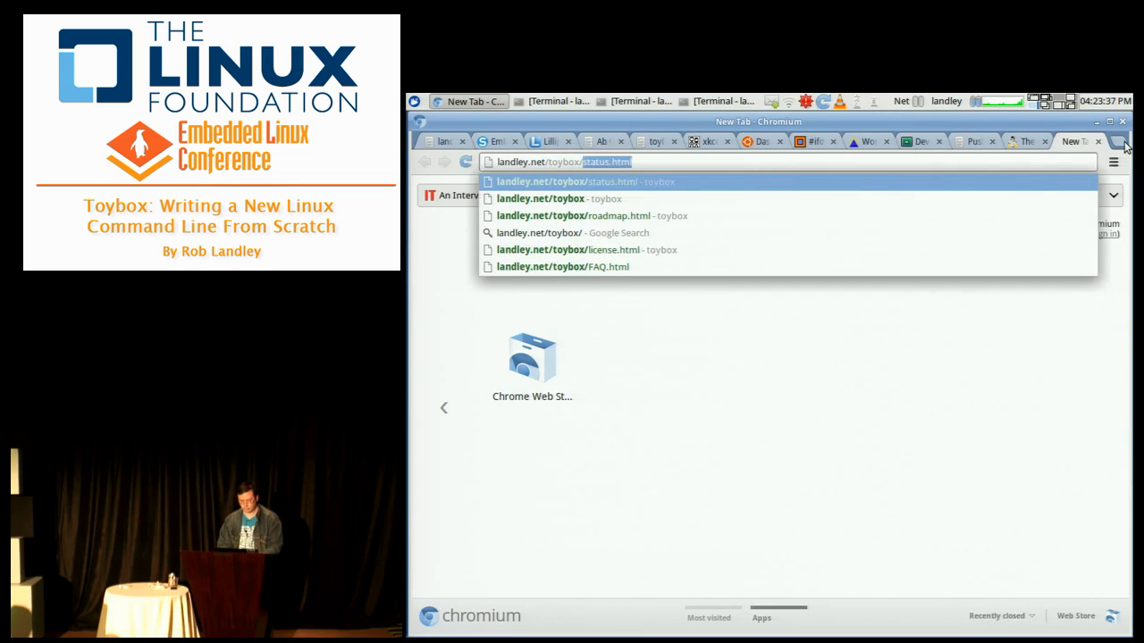
left_click(572, 214)
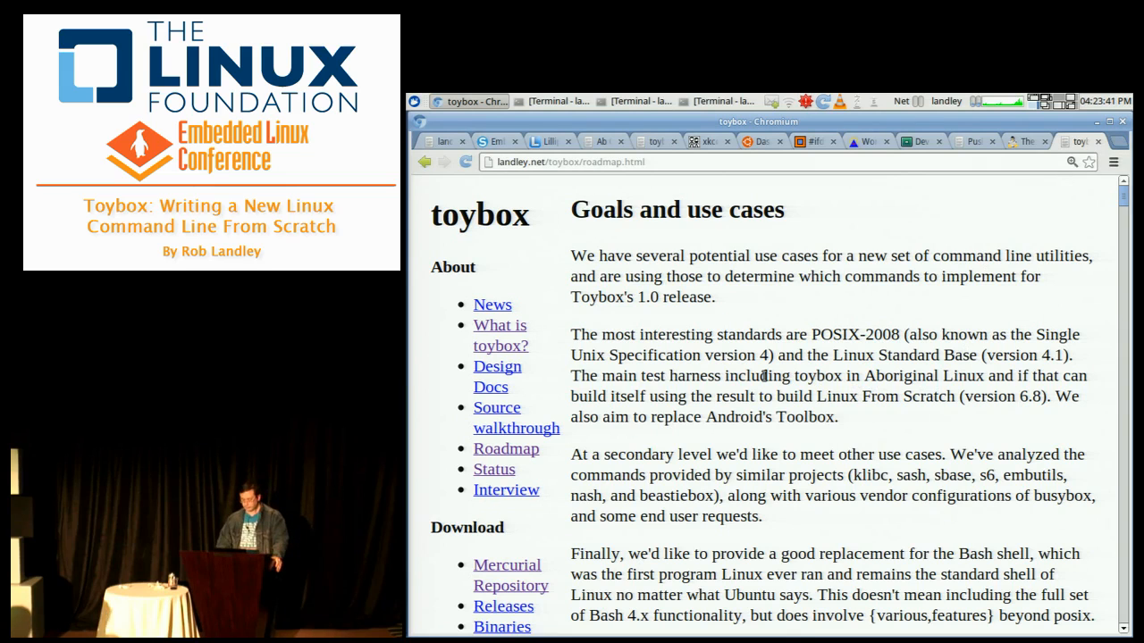
scroll("down", 3)
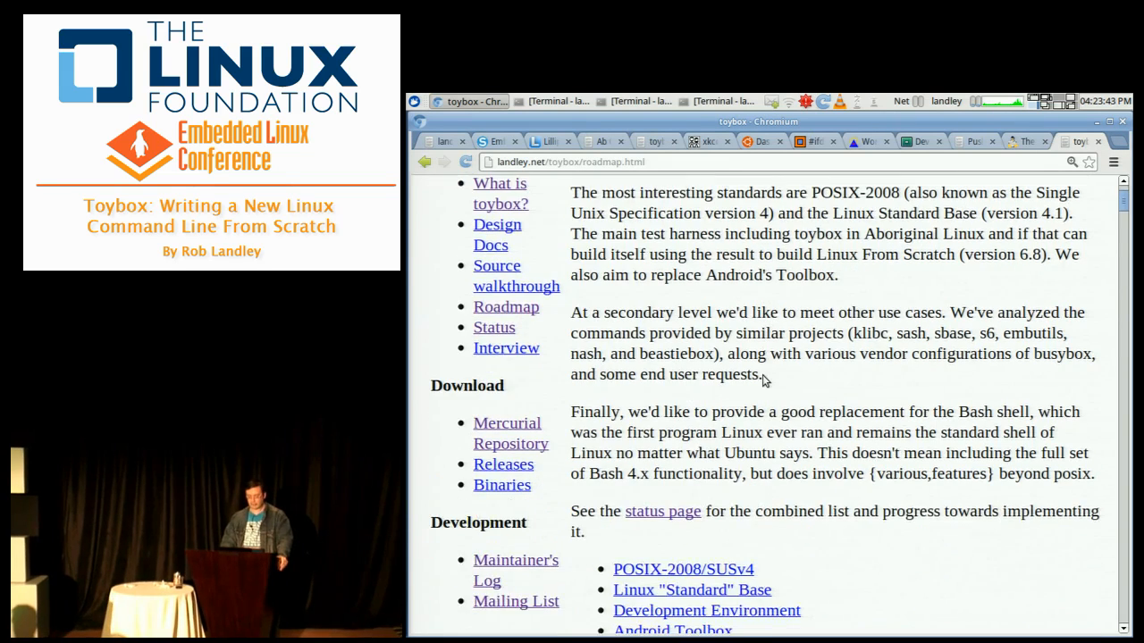
scroll("down", 3)
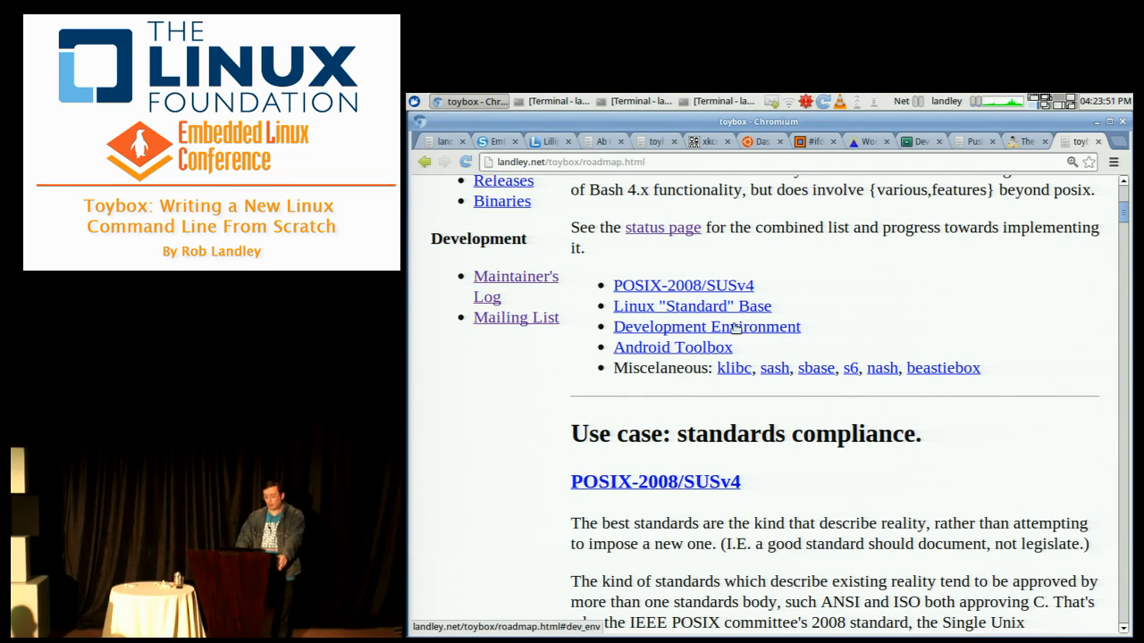
mouse_move(672, 347)
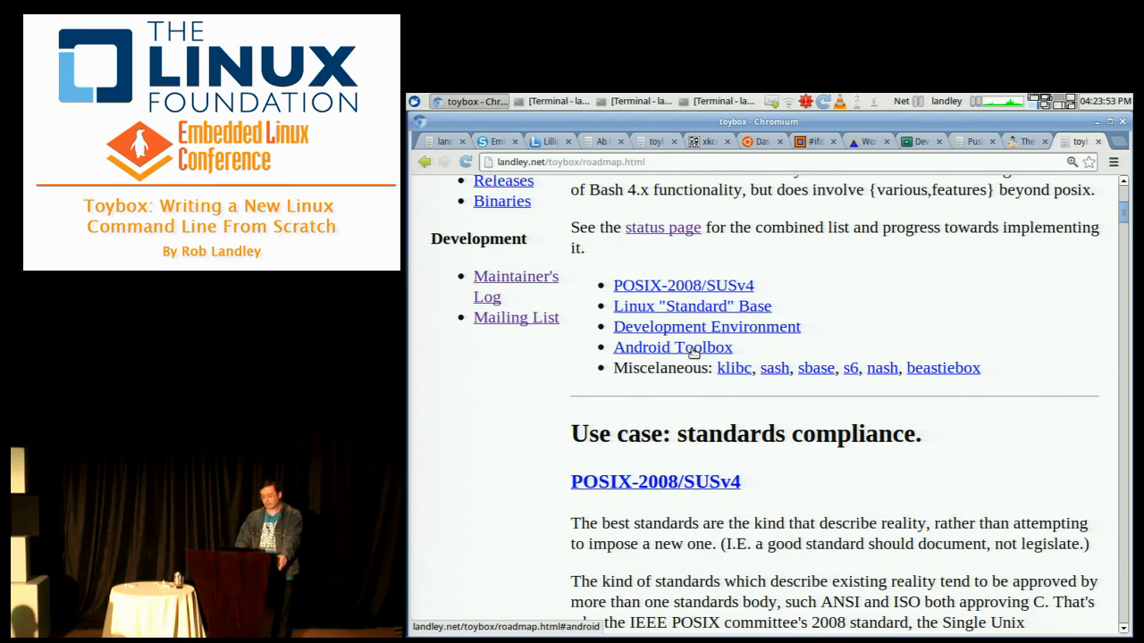
mouse_move(729, 375)
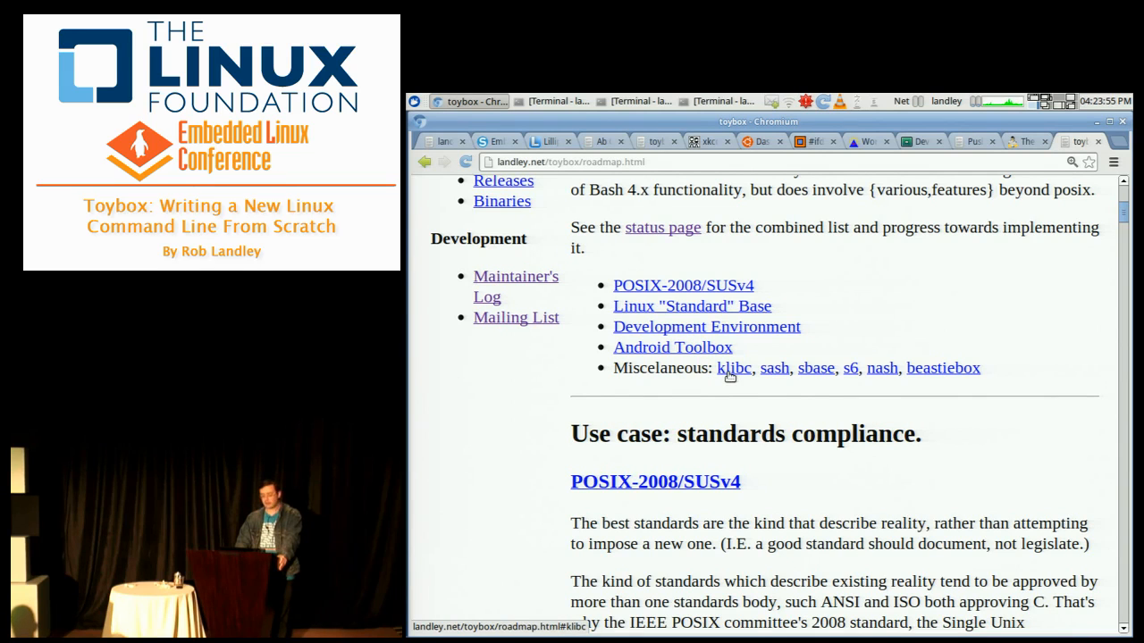
mouse_move(774, 368)
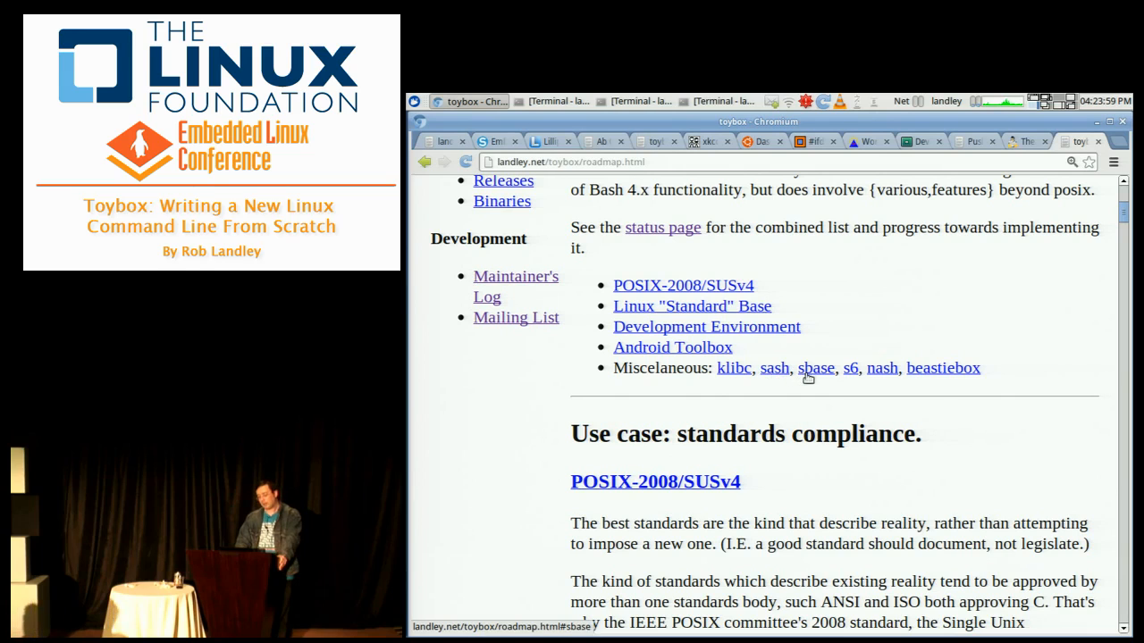
mouse_move(883, 368)
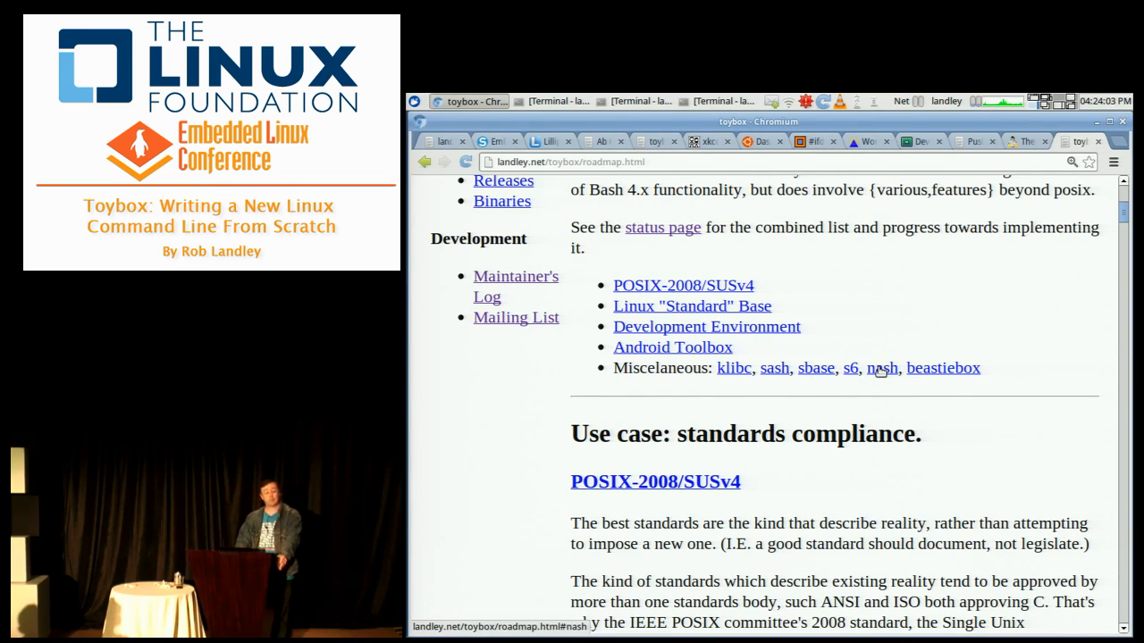
mouse_move(890, 351)
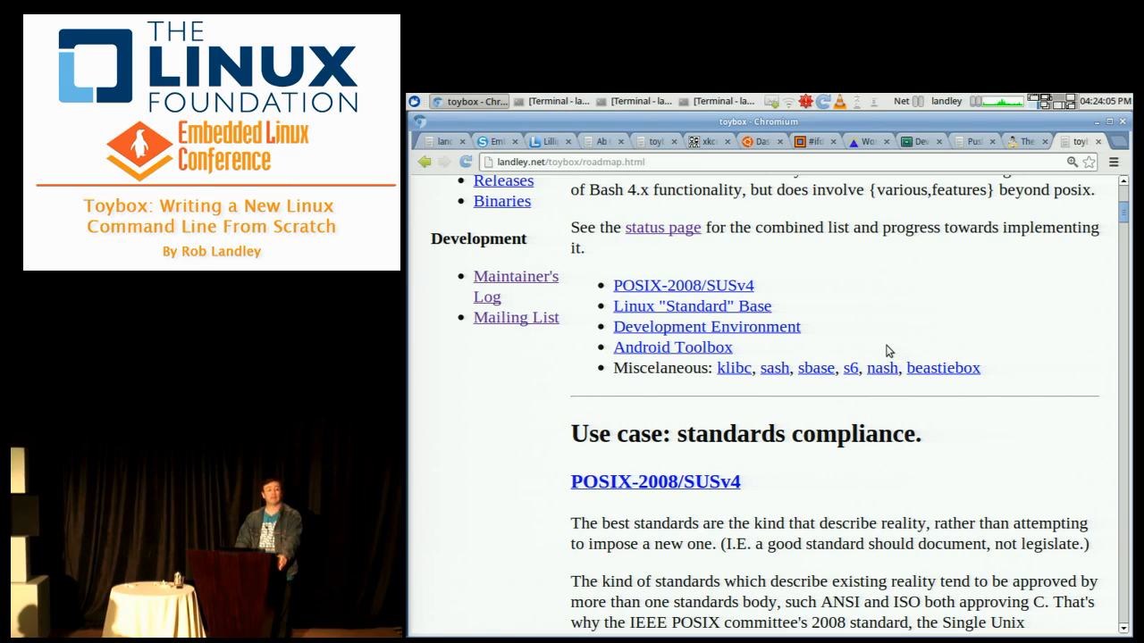
mouse_move(943, 368)
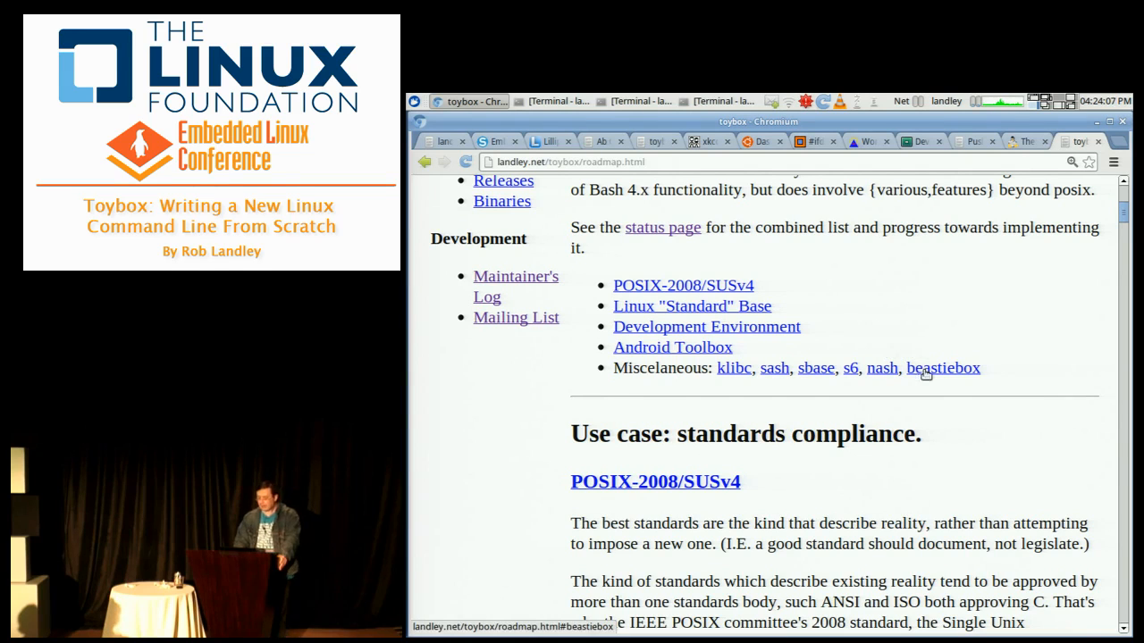
mouse_move(997, 254)
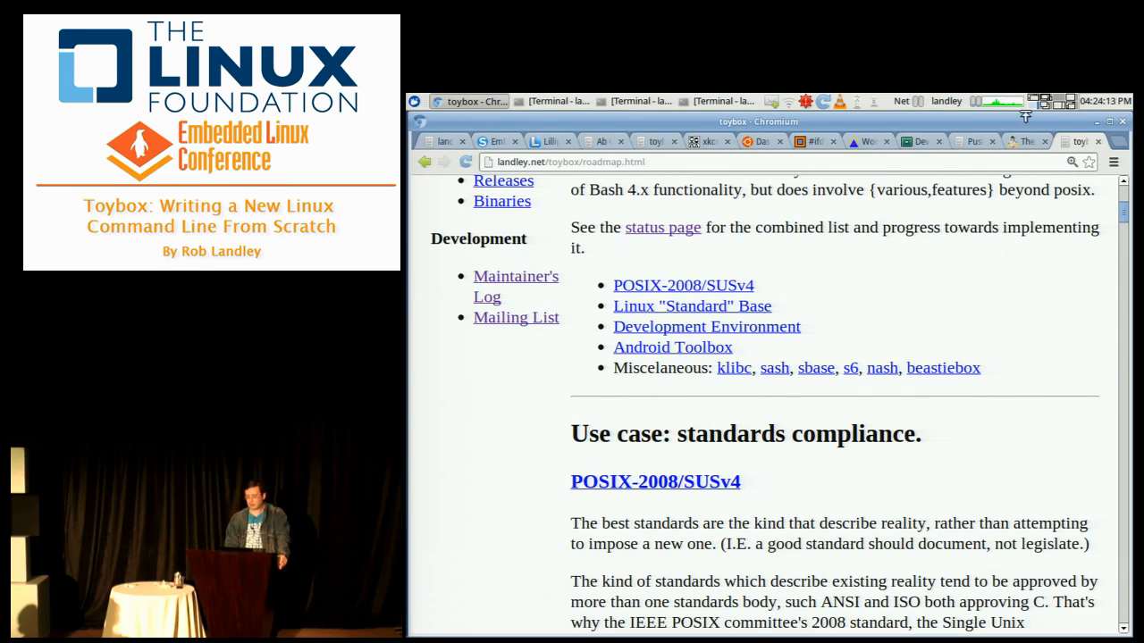
mouse_move(1023, 145)
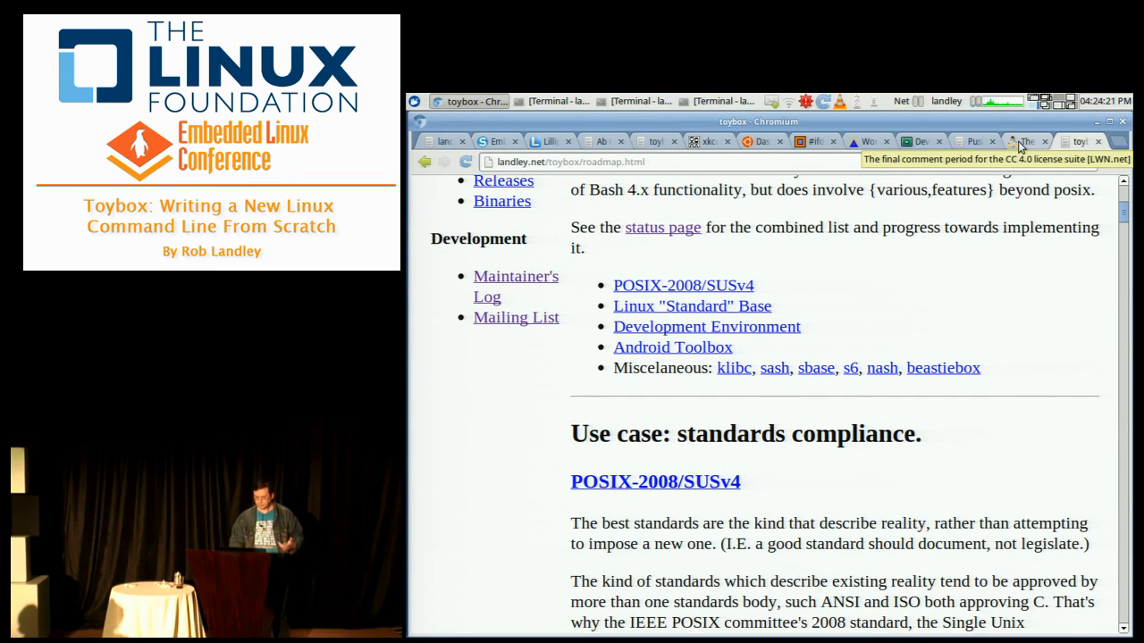
mouse_move(640, 268)
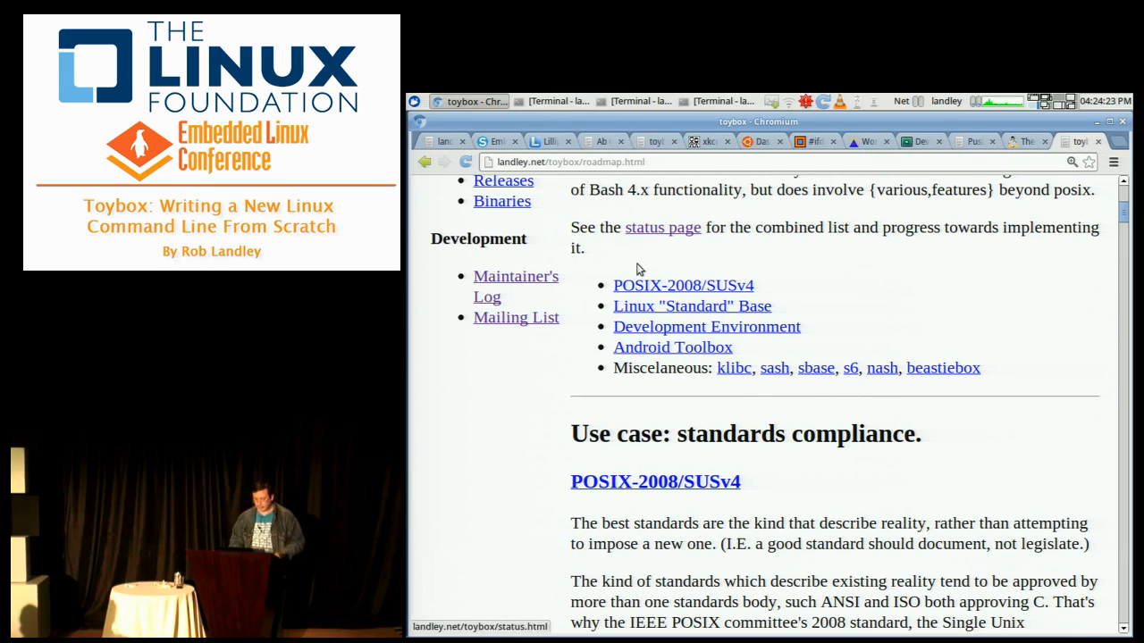
left_click(662, 227)
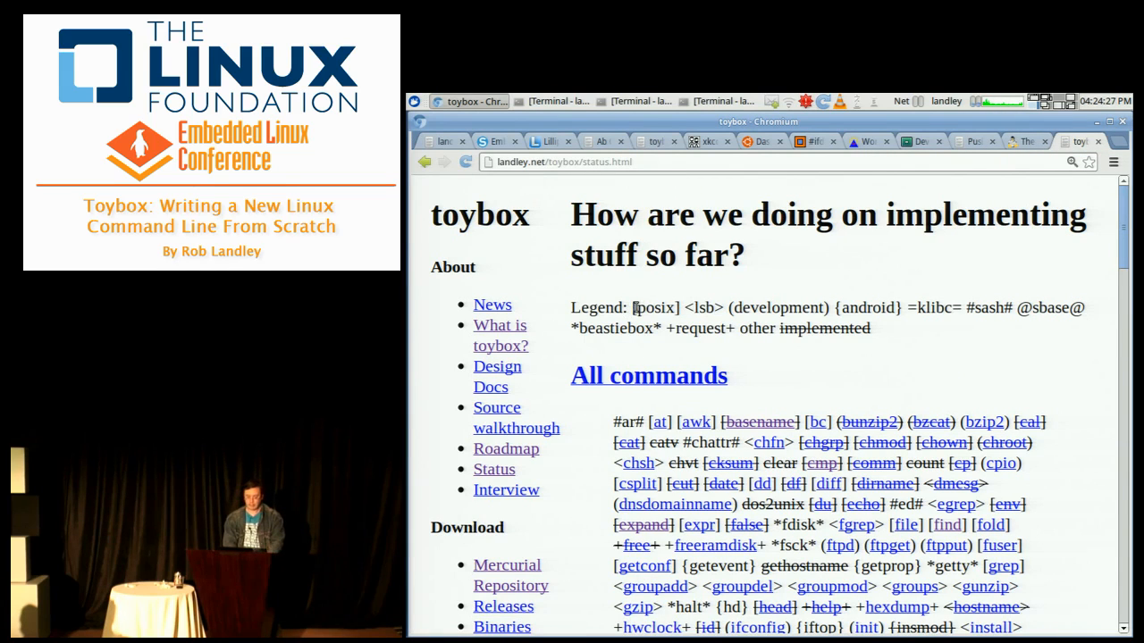
double_click(655, 308)
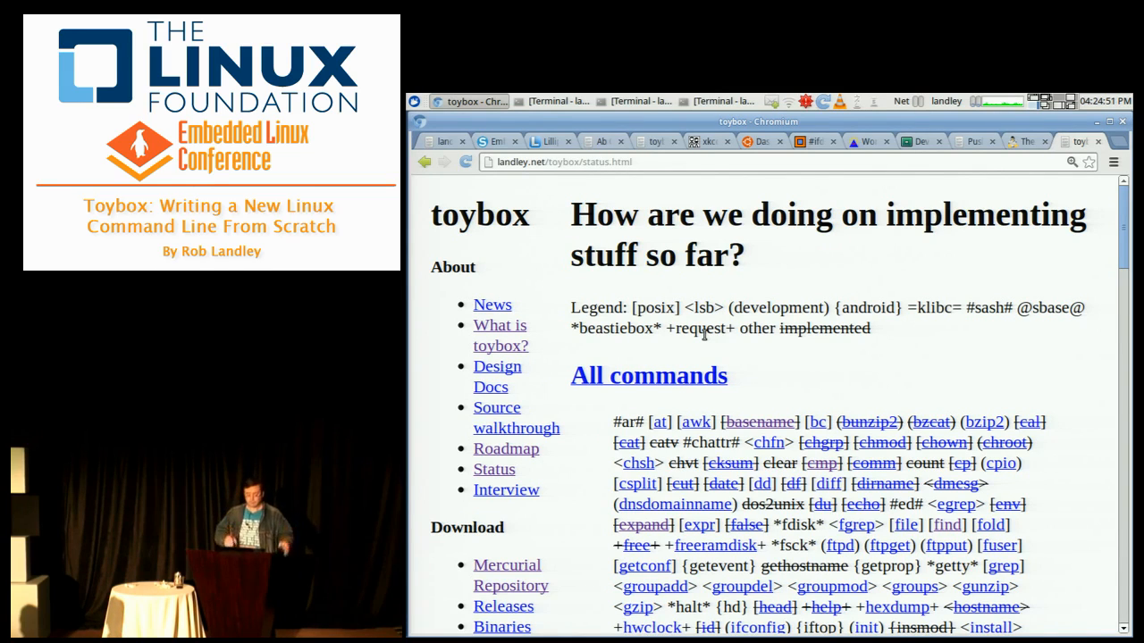
scroll("down", 3)
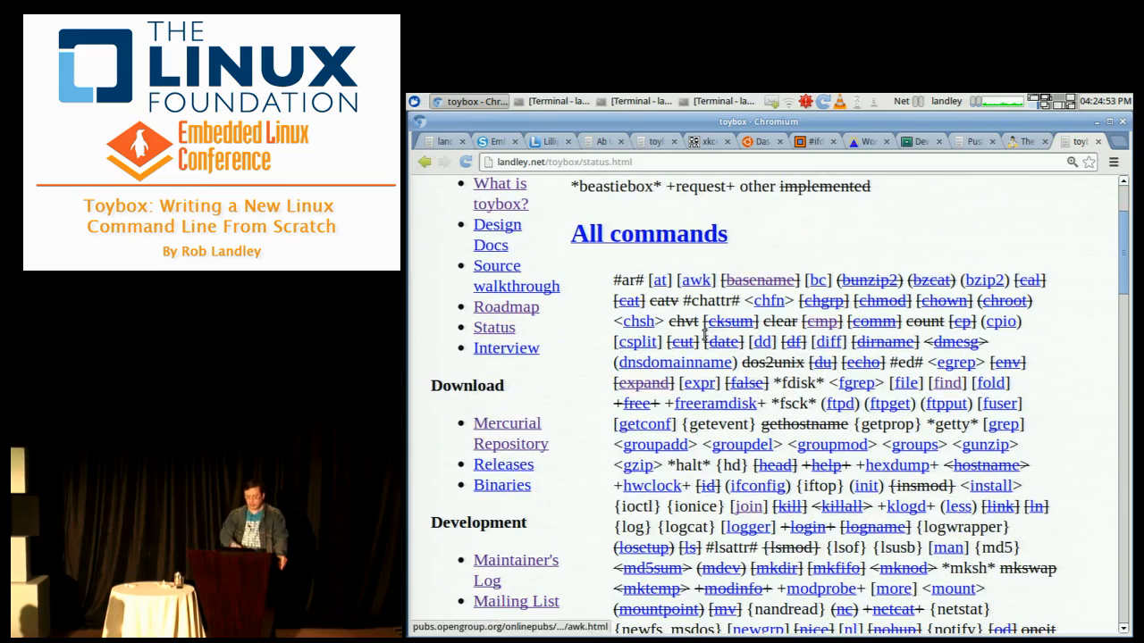
scroll("down", 3)
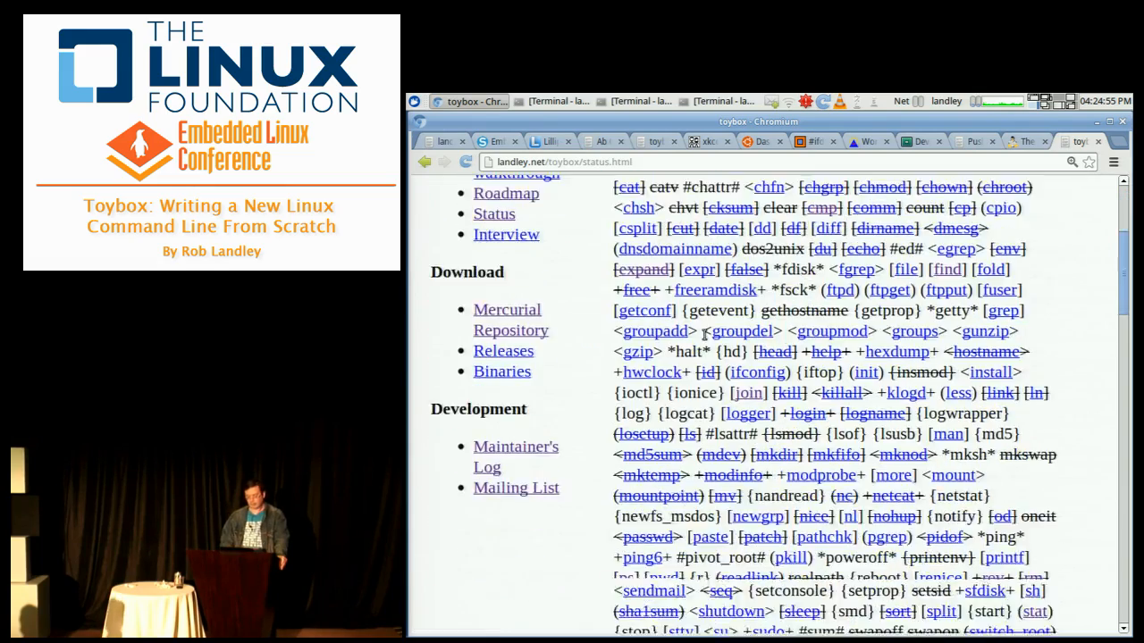
scroll("down", 3)
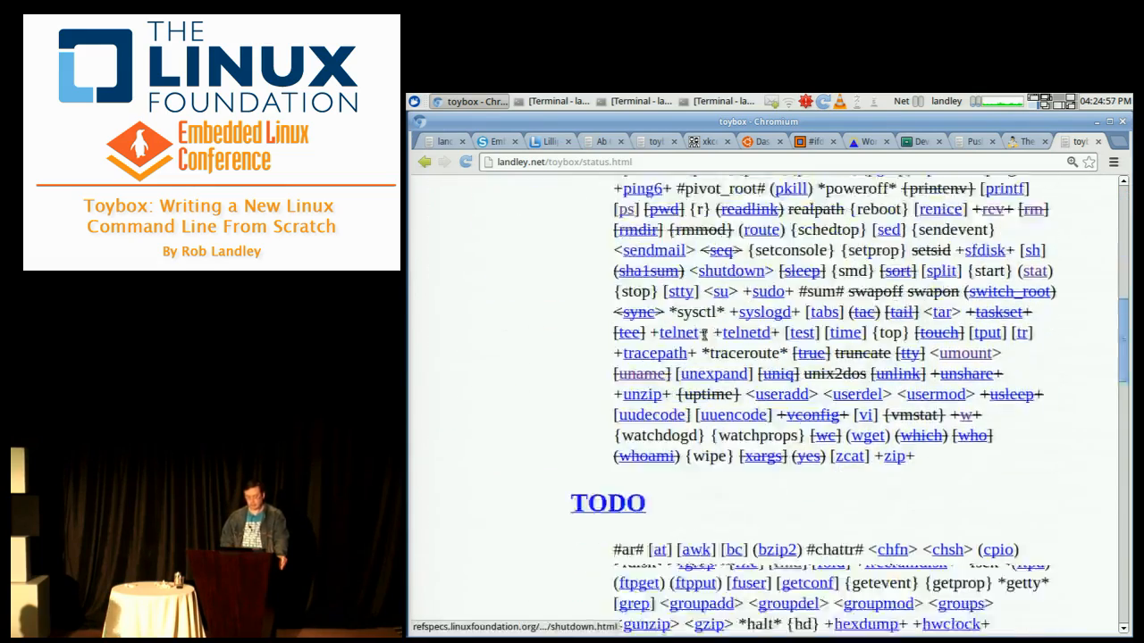
scroll("down", 3)
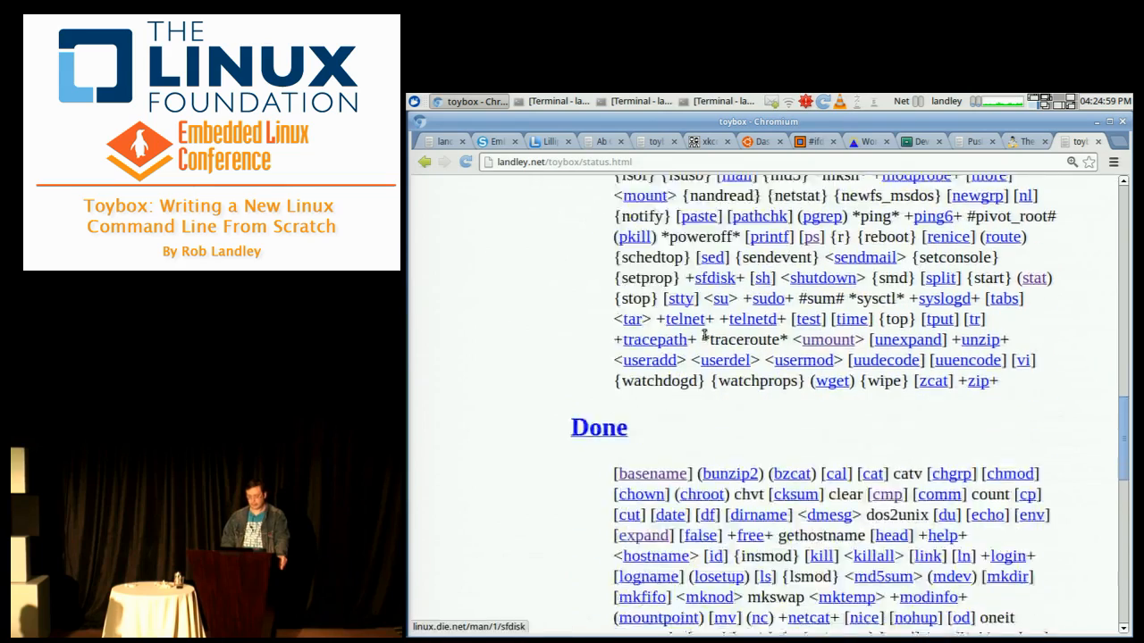
scroll("down", 3)
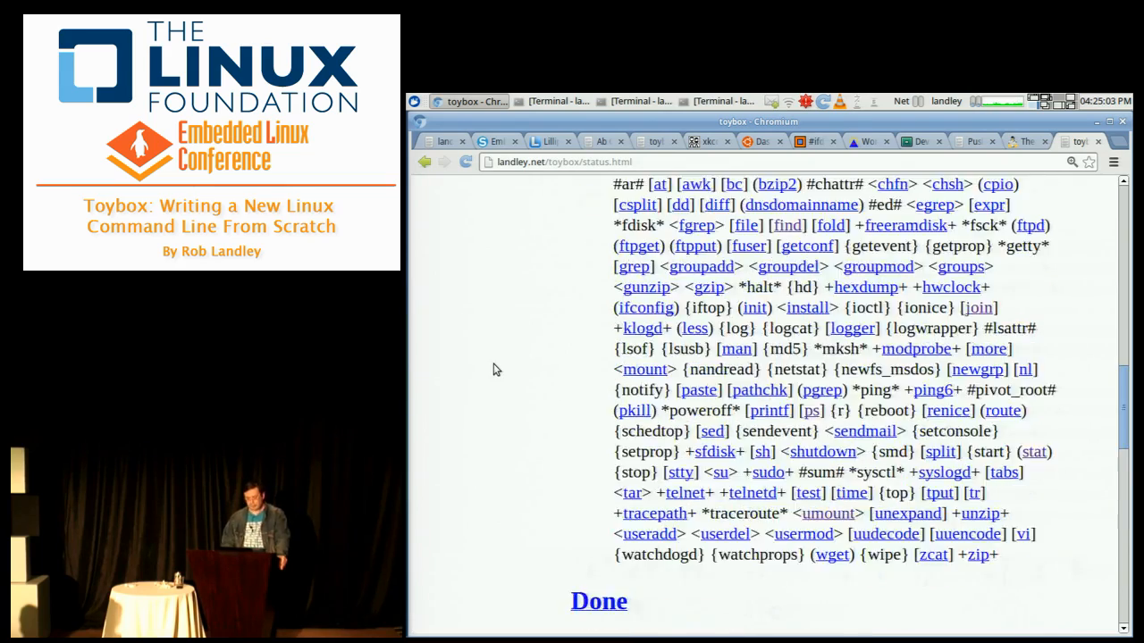
scroll("up", 3)
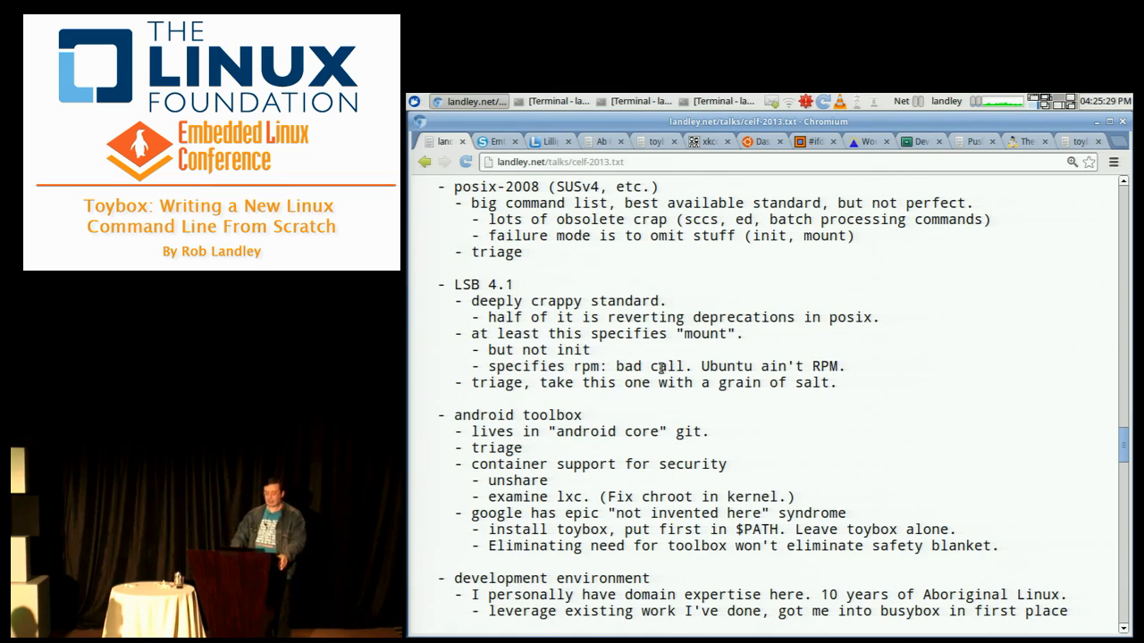
Scroll the outline through the development environment and Aboriginal Linux notes to 'build Linux From Scratch'
scroll("down", 3)
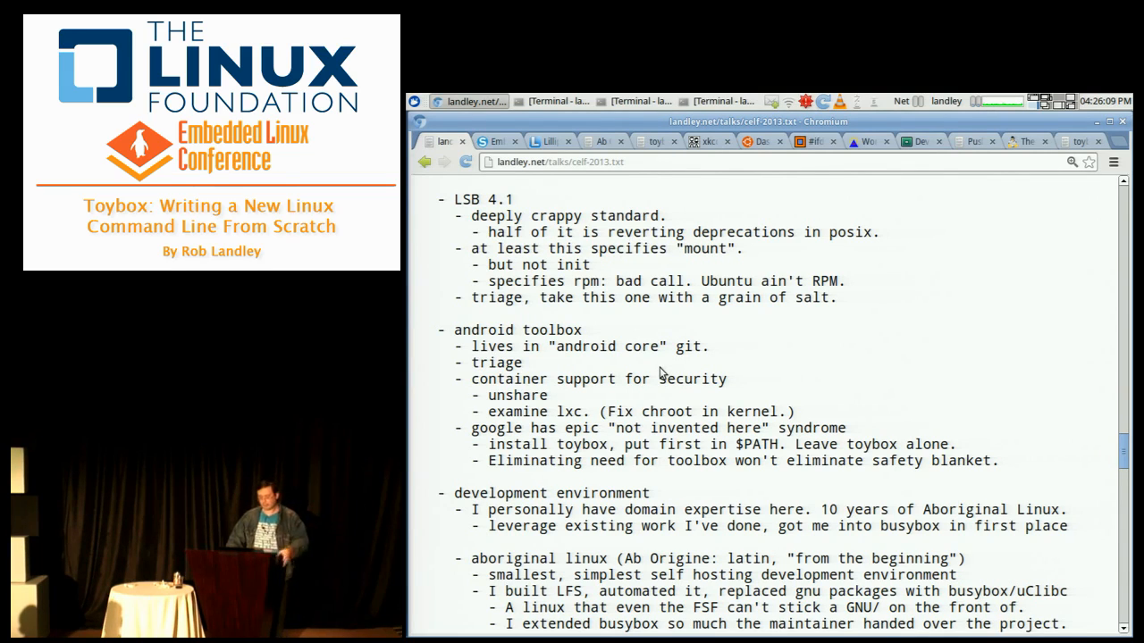
scroll("down", 3)
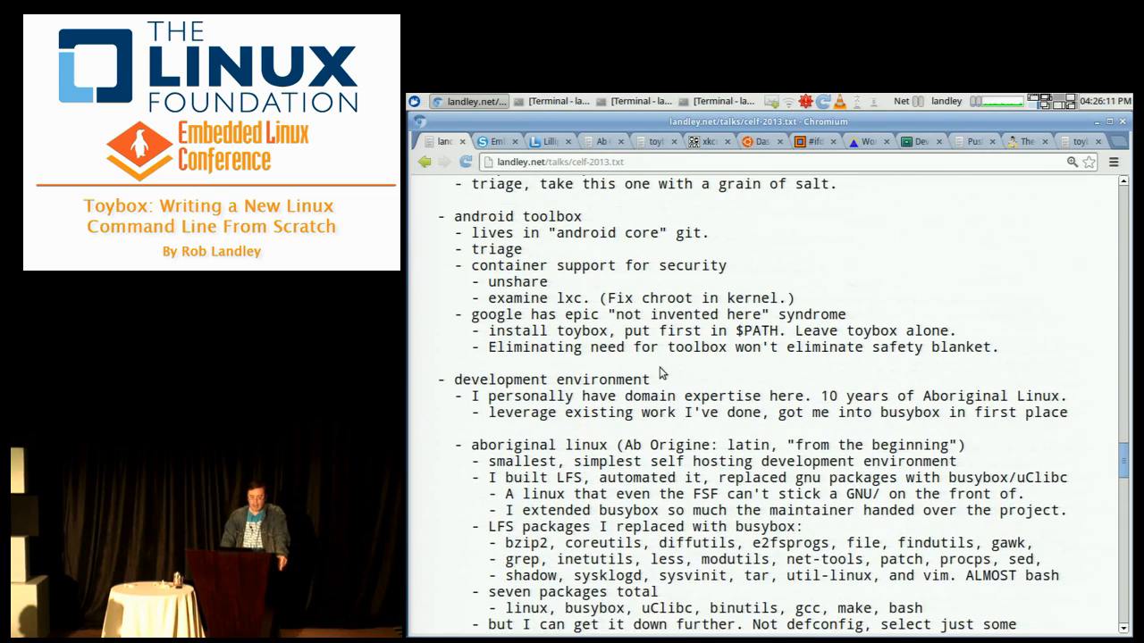
scroll("down", 3)
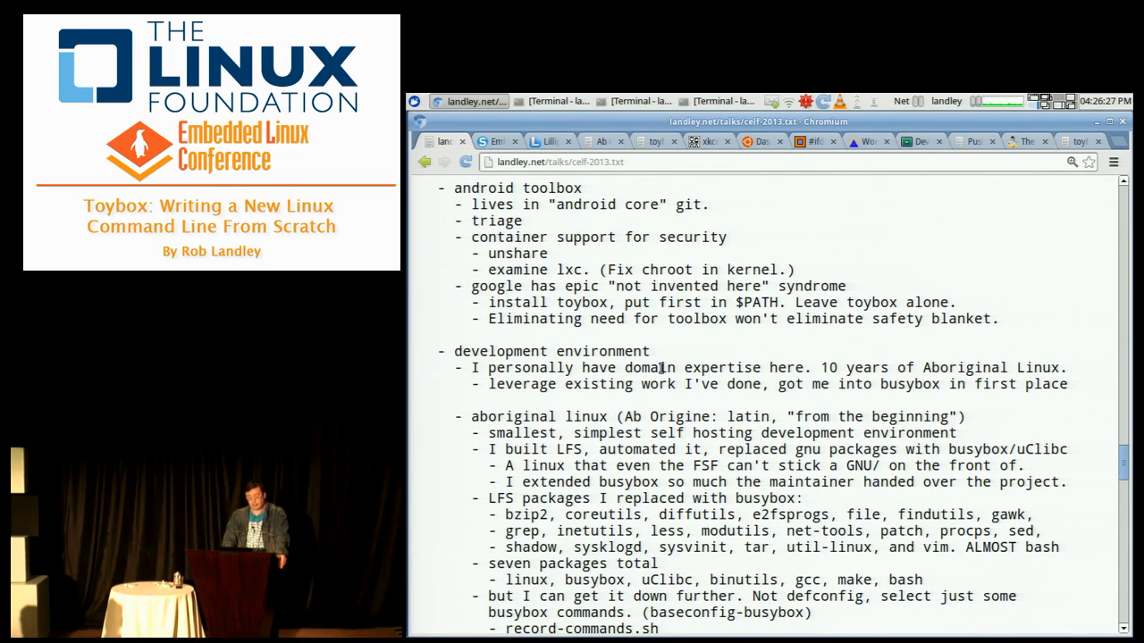
scroll("down", 3)
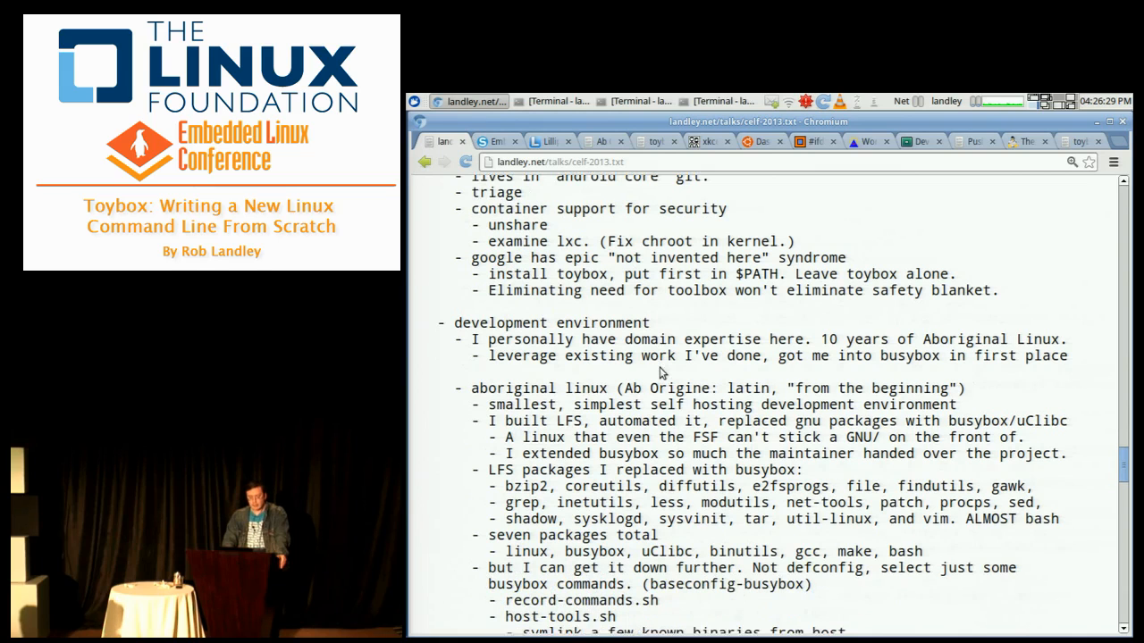
scroll("down", 3)
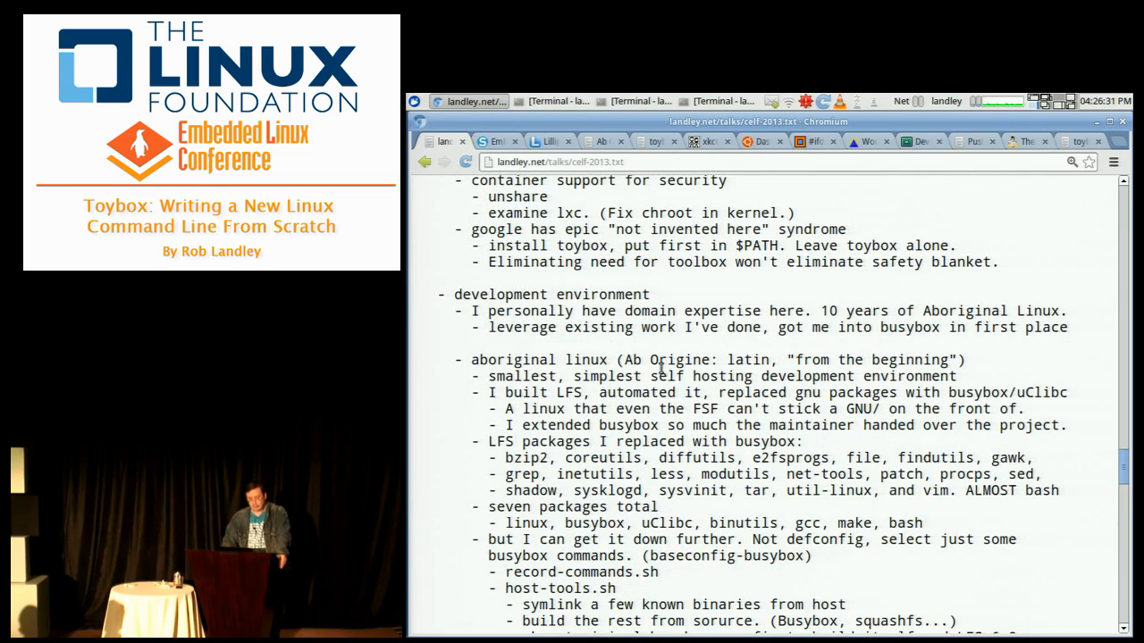
scroll("down", 3)
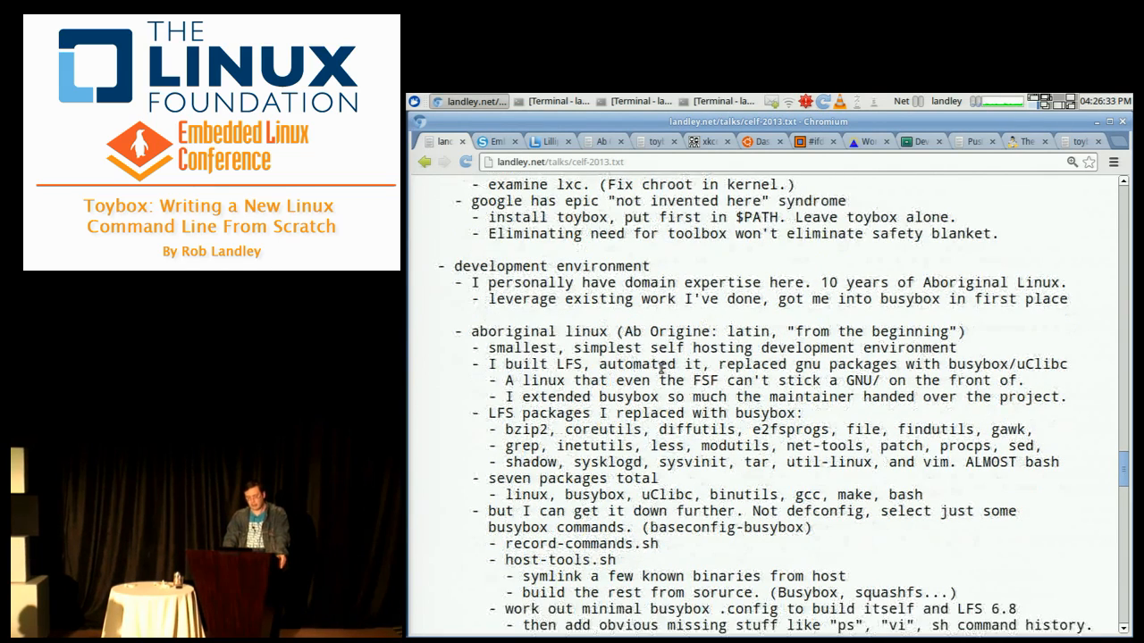
scroll("down", 3)
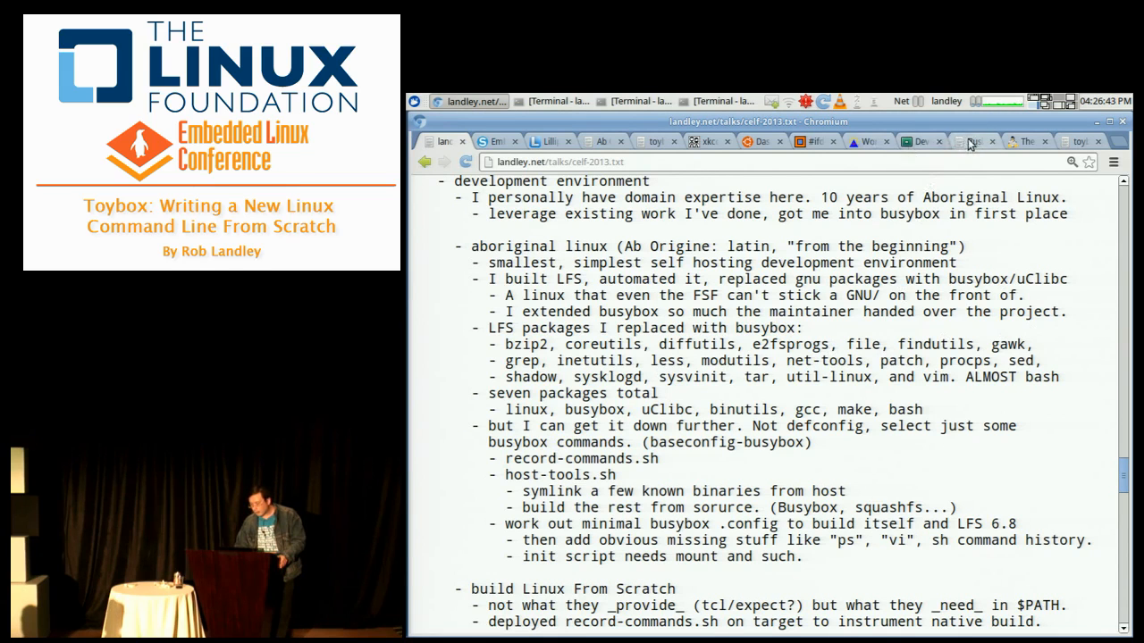
left_click(920, 141)
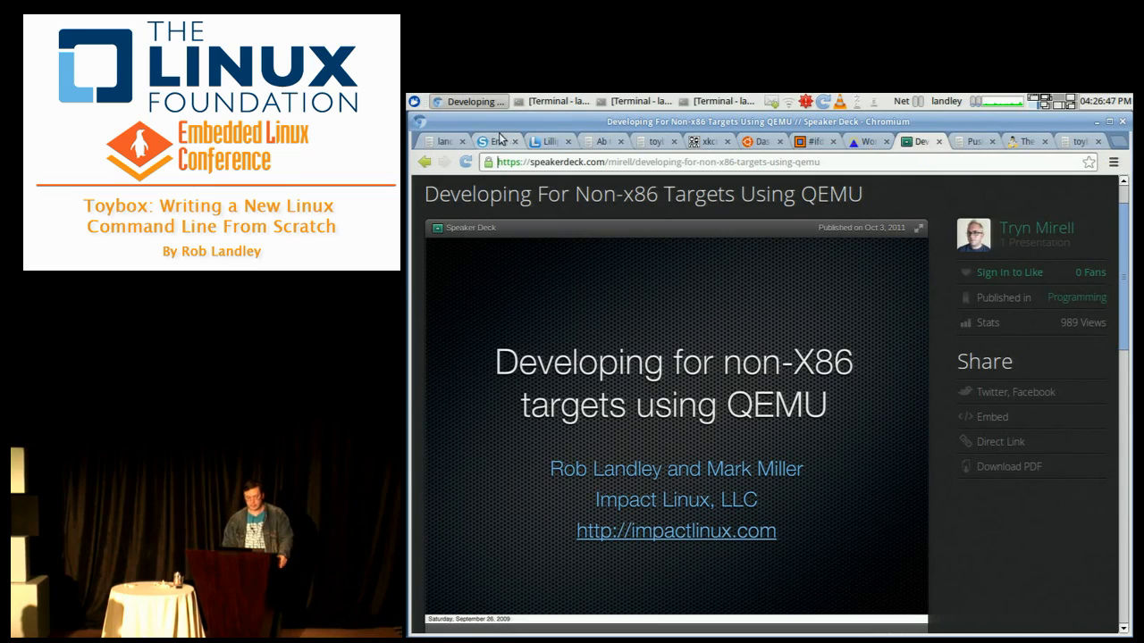
left_click(444, 141)
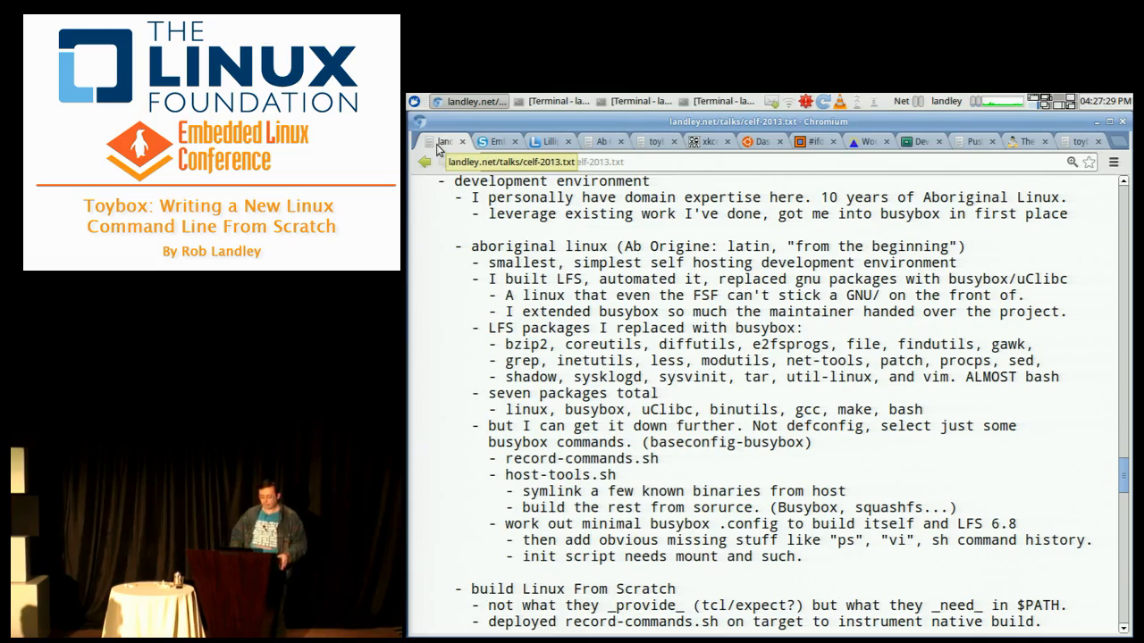
scroll("down", 3)
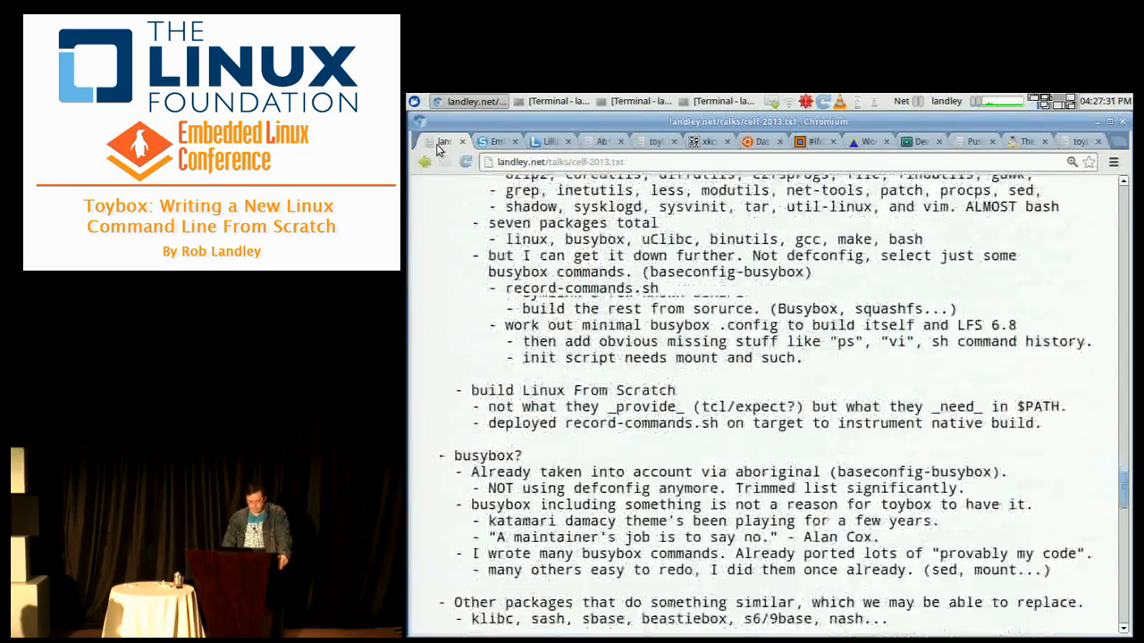
scroll("down", 3)
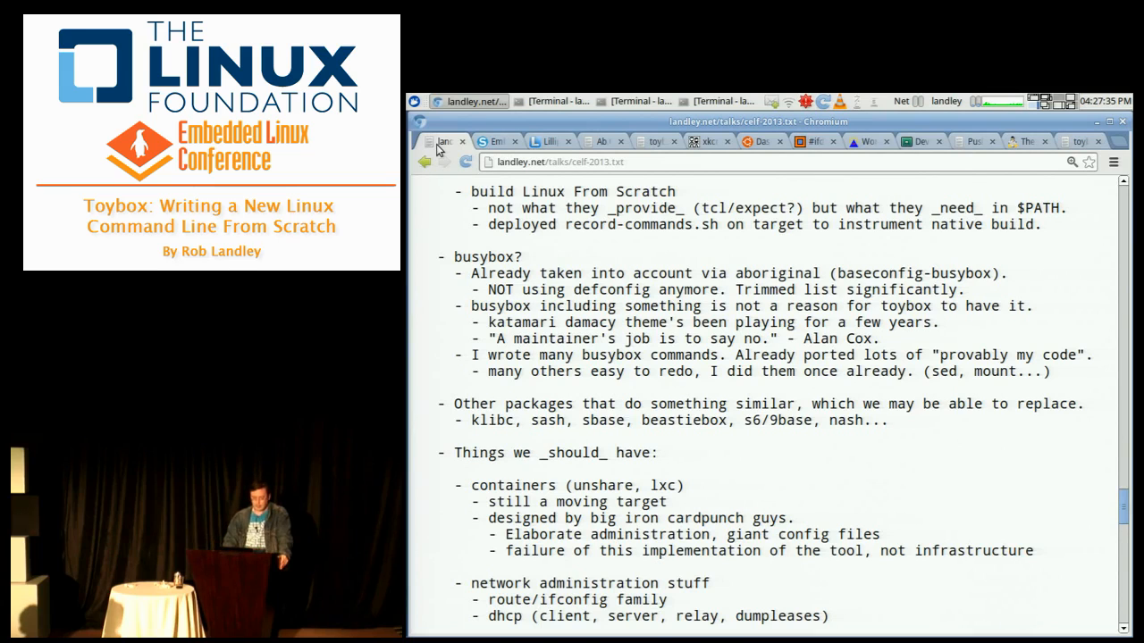
scroll("down", 3)
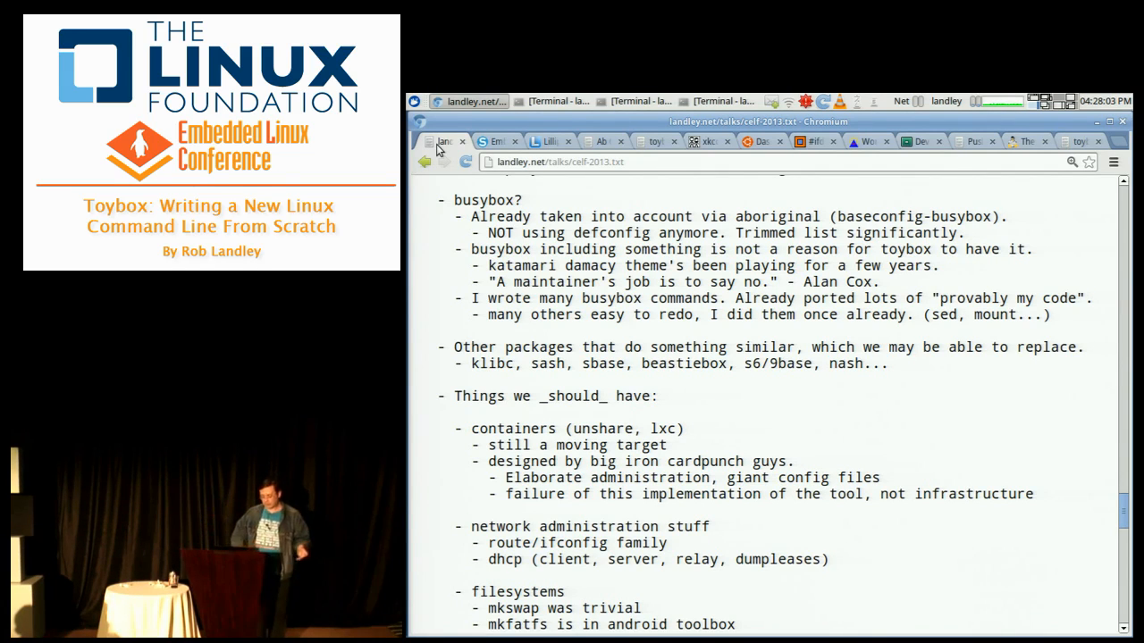
scroll("down", 3)
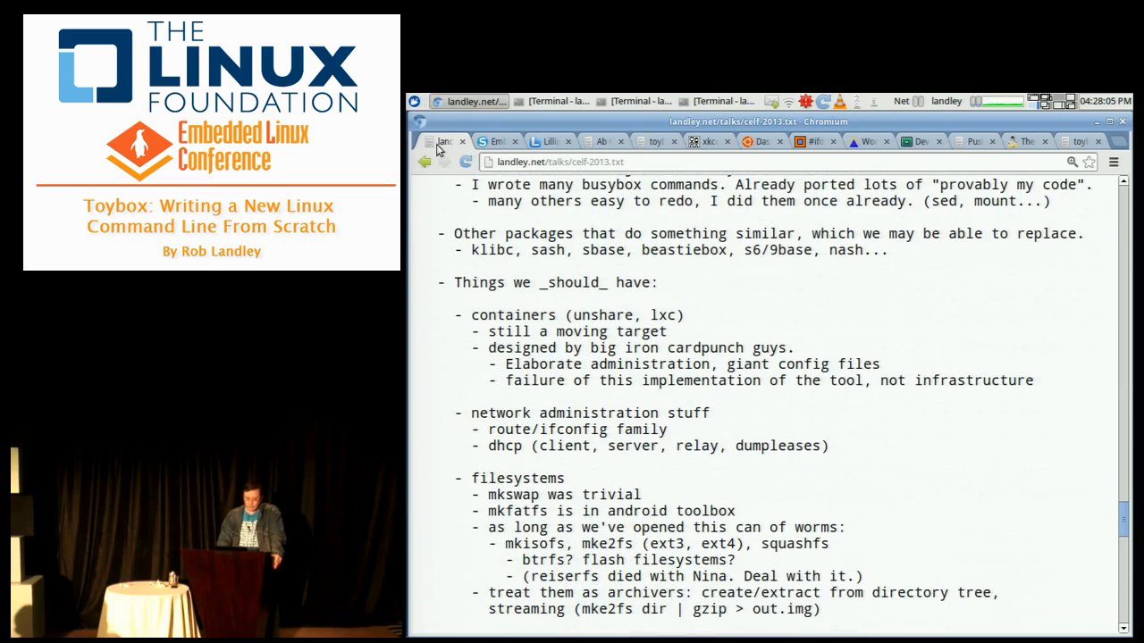
scroll("down", 3)
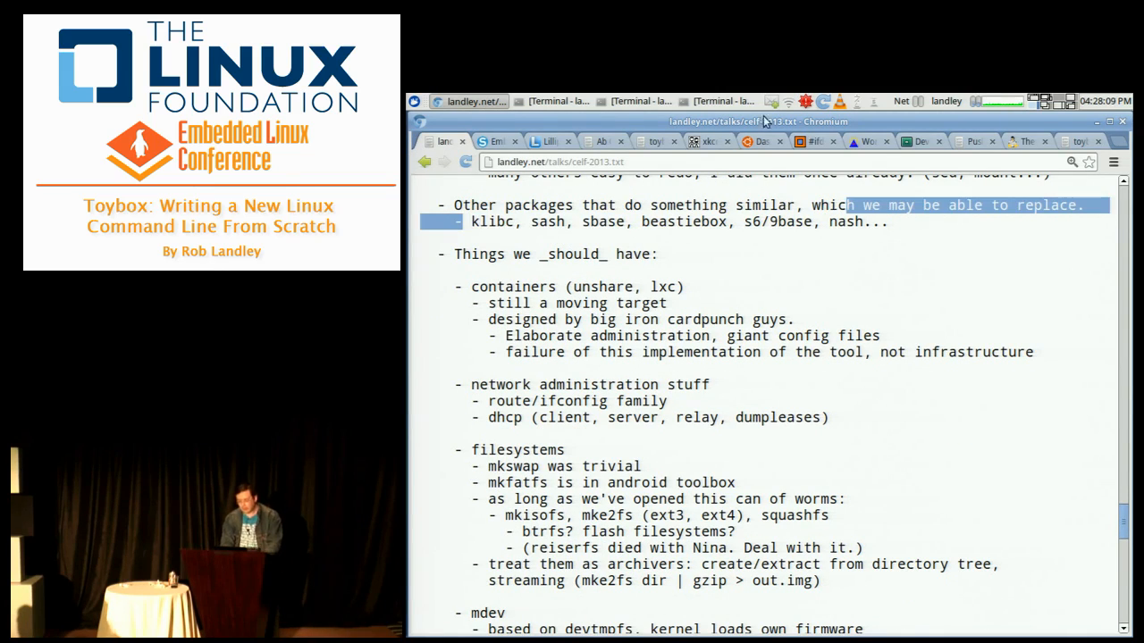
From the toybox status page, go to the roadmap's sash section and look around it
left_click(969, 141)
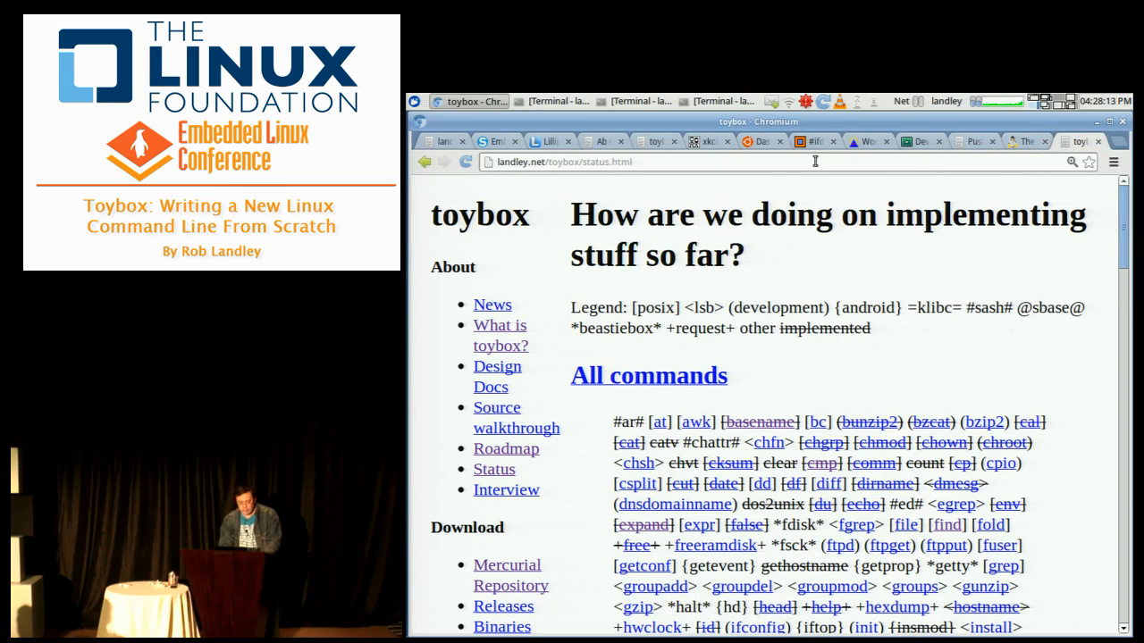
left_click(506, 447)
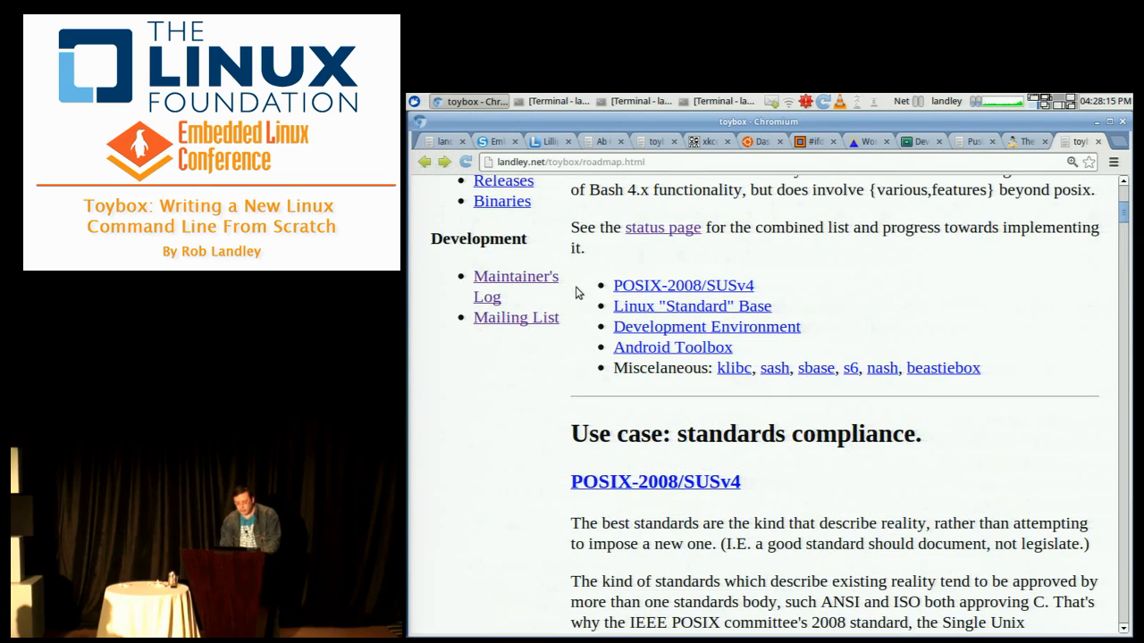
left_click(774, 368)
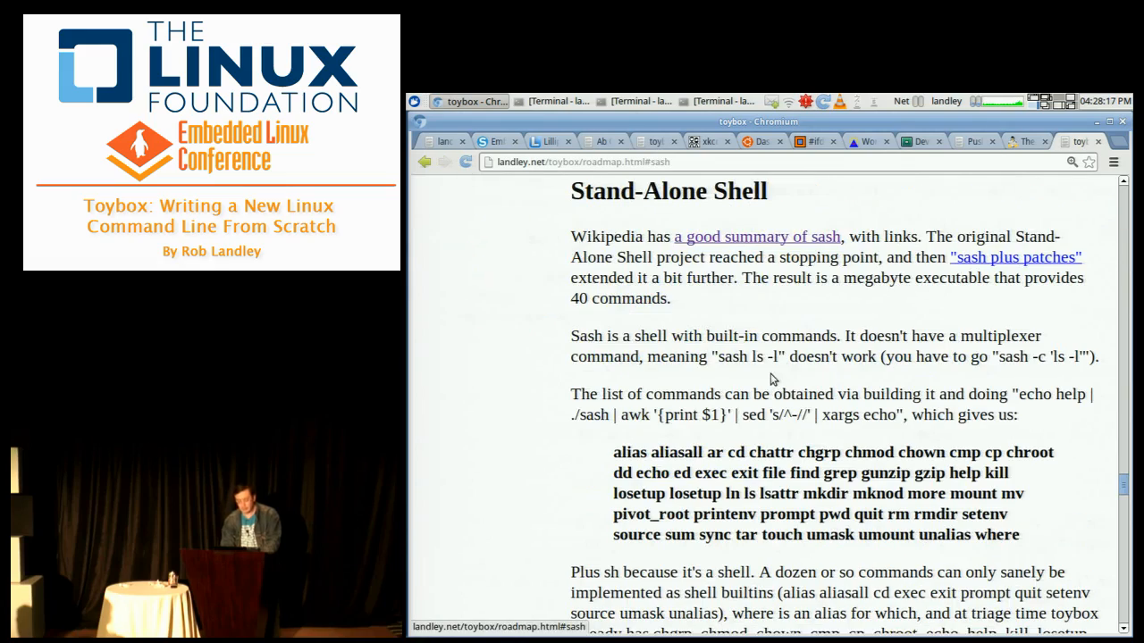
scroll("down", 3)
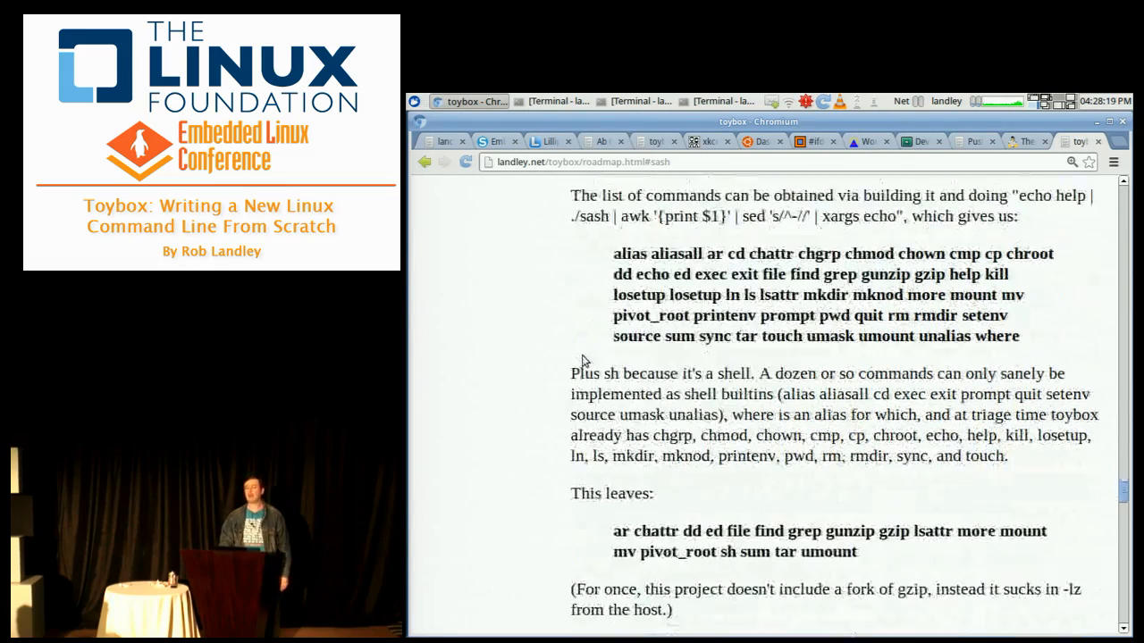
scroll("up", 3)
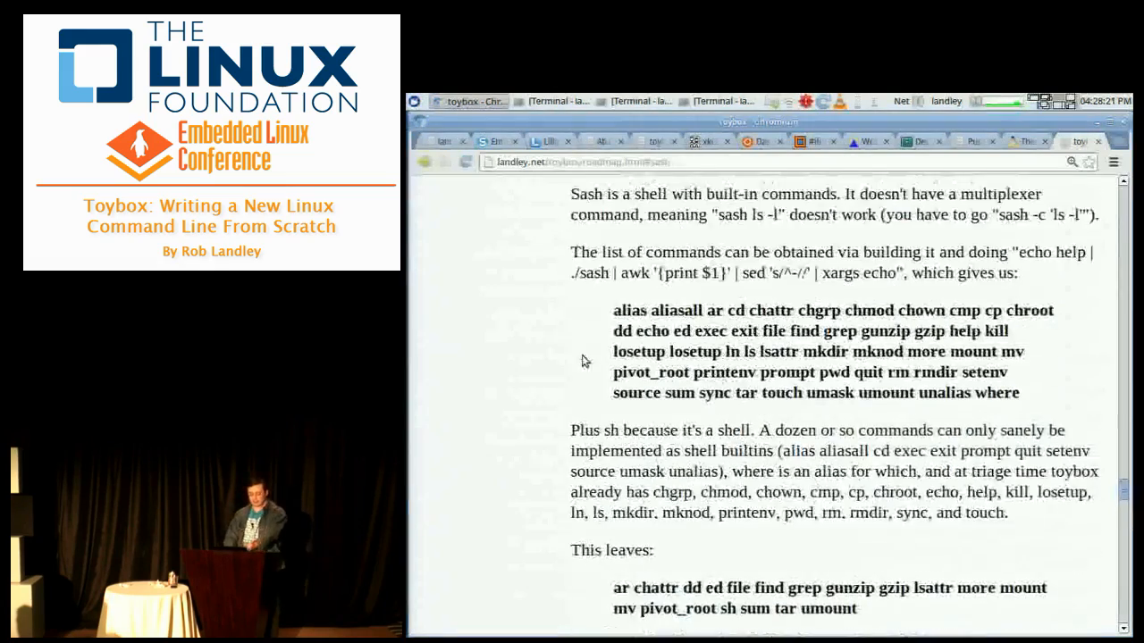
scroll("up", 3)
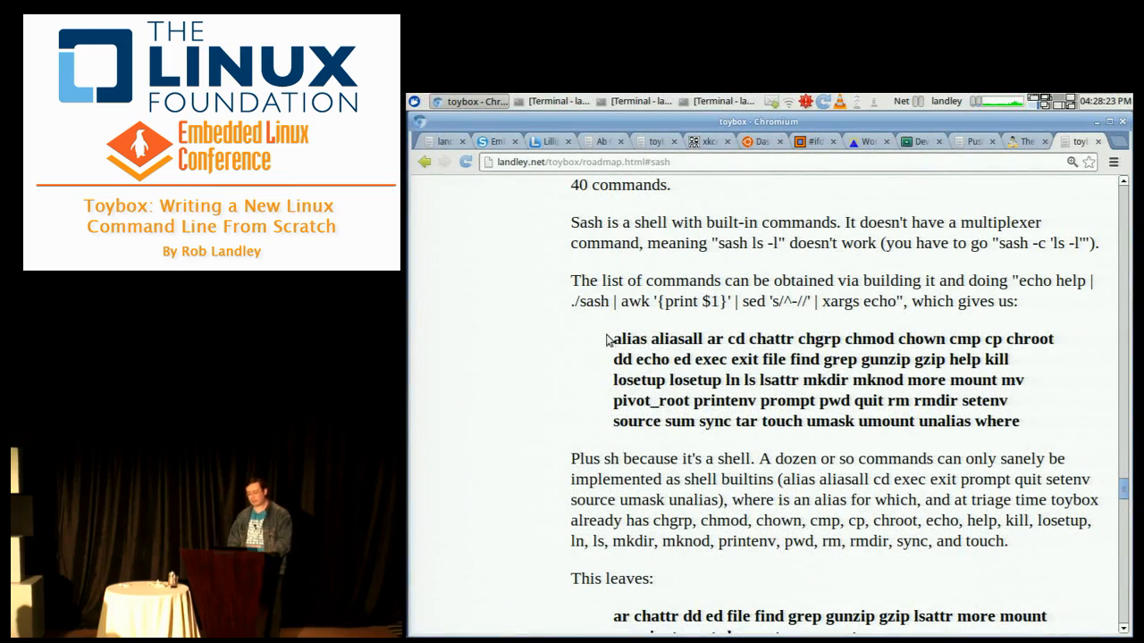
scroll("down", 3)
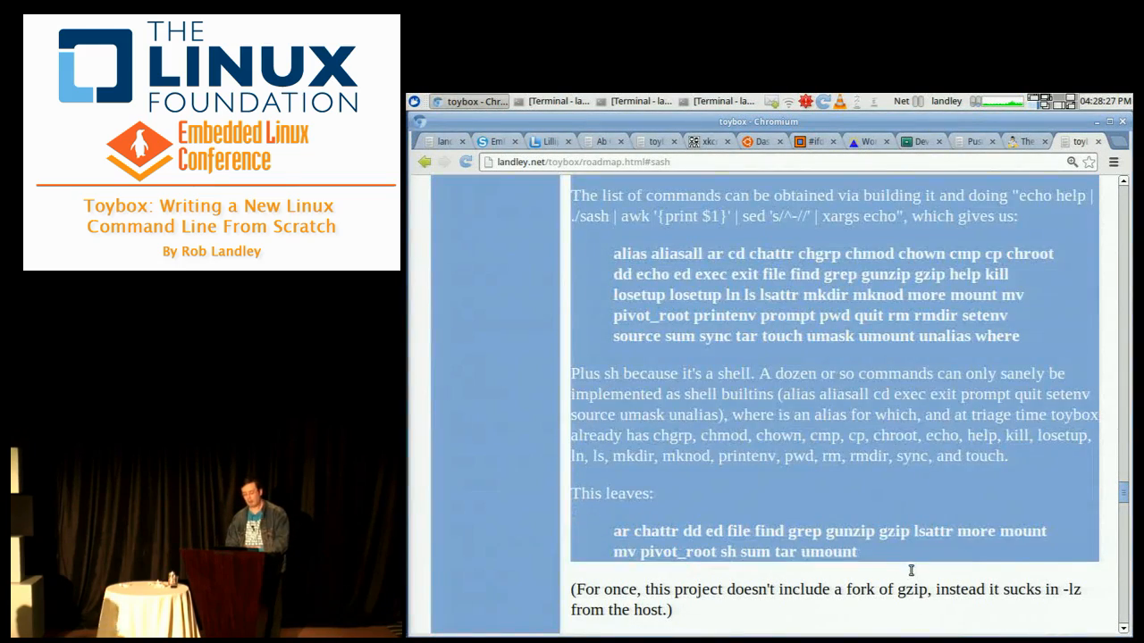
left_click(890, 554)
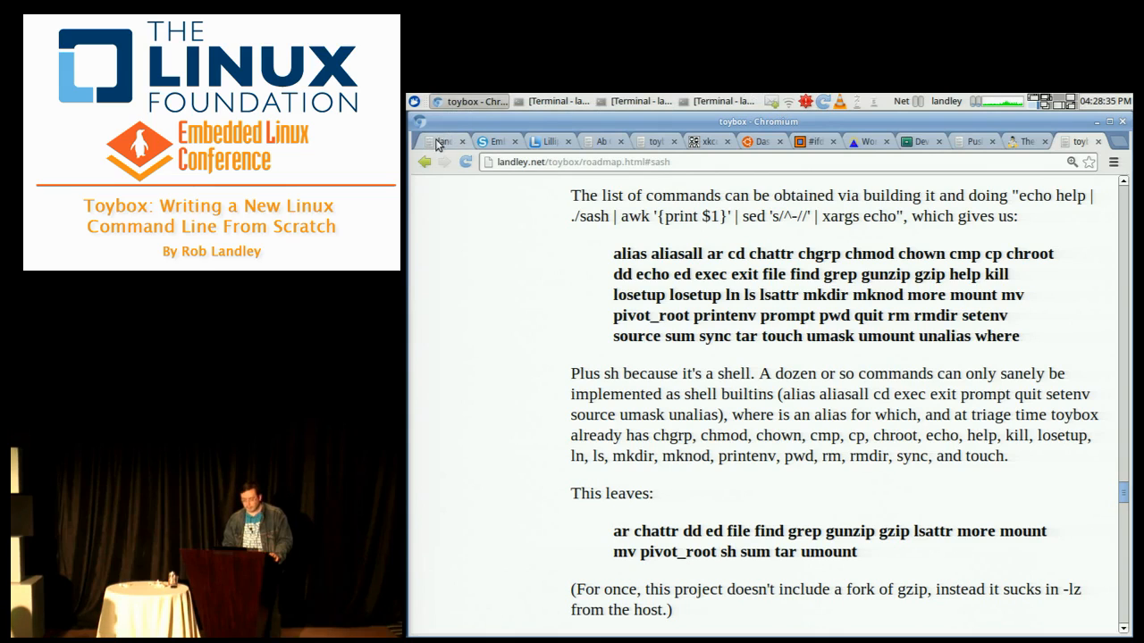
Switch to the xkcd 'How Standards Proliferate' comic tab
left_click(708, 141)
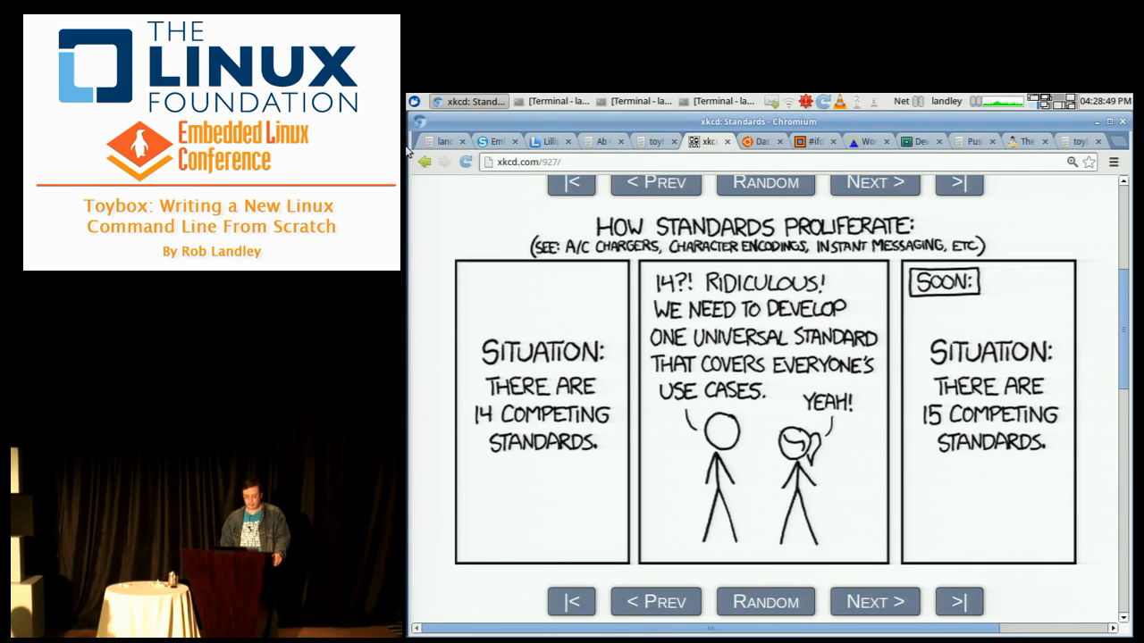
Return to the outline, scroll to the filesystems notes and highlight mkfatfs then mkswap
left_click(443, 142)
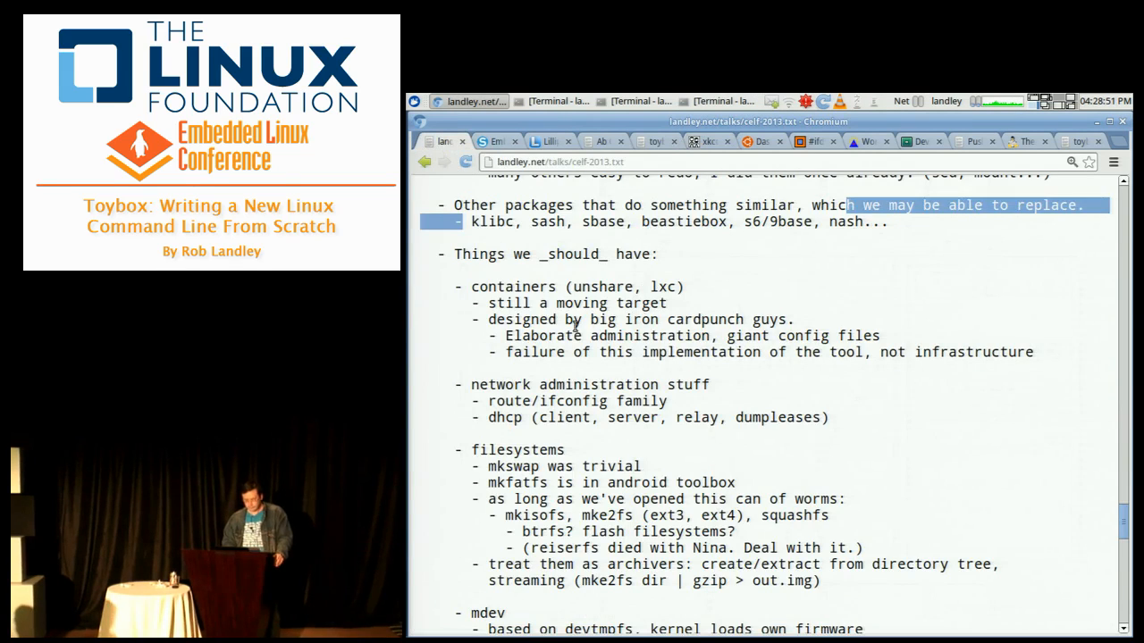
scroll("down", 3)
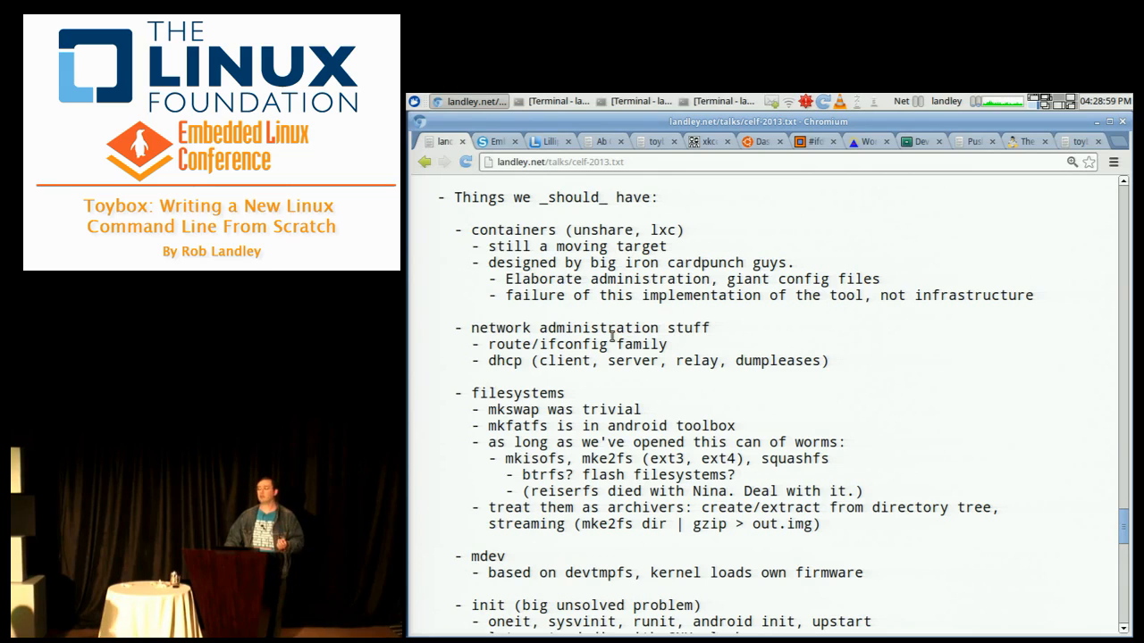
scroll("down", 3)
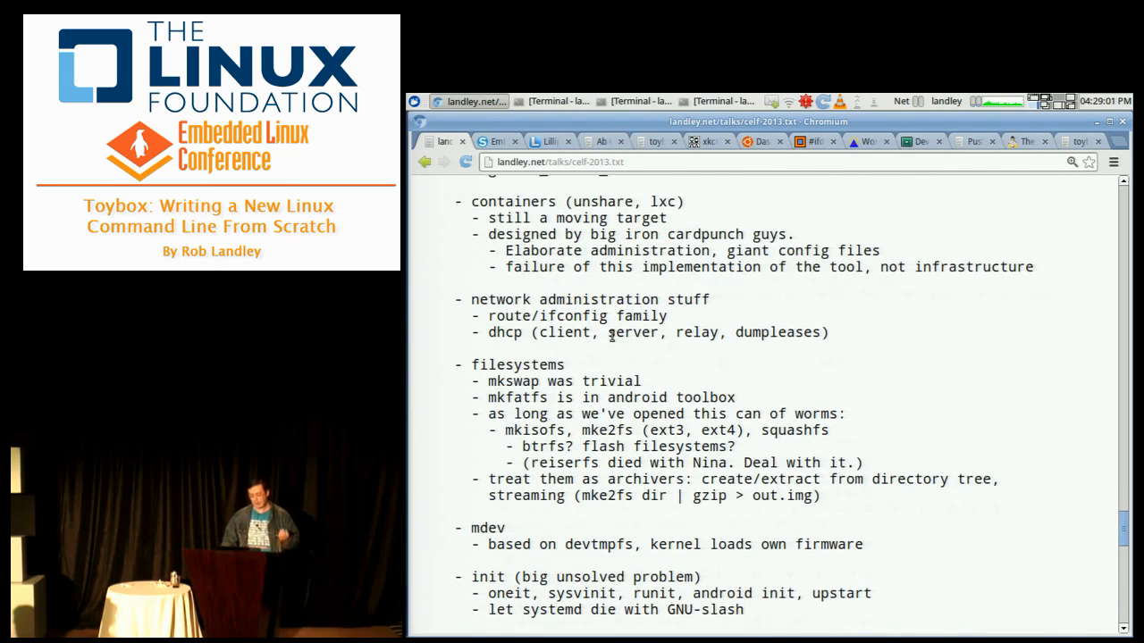
scroll("down", 3)
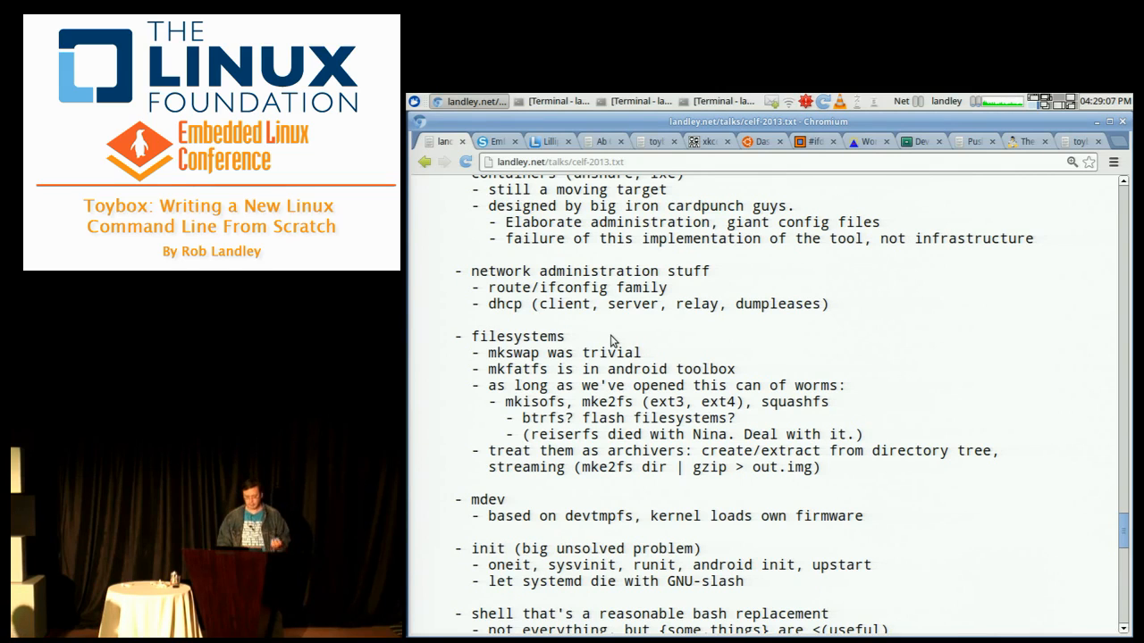
scroll("down", 3)
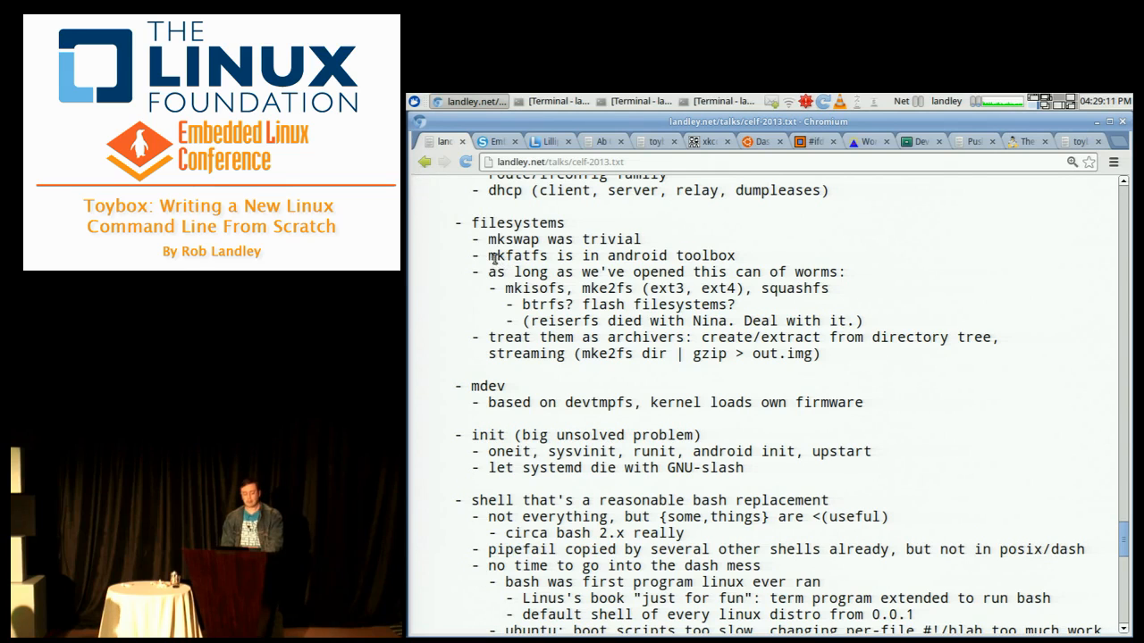
double_click(515, 255)
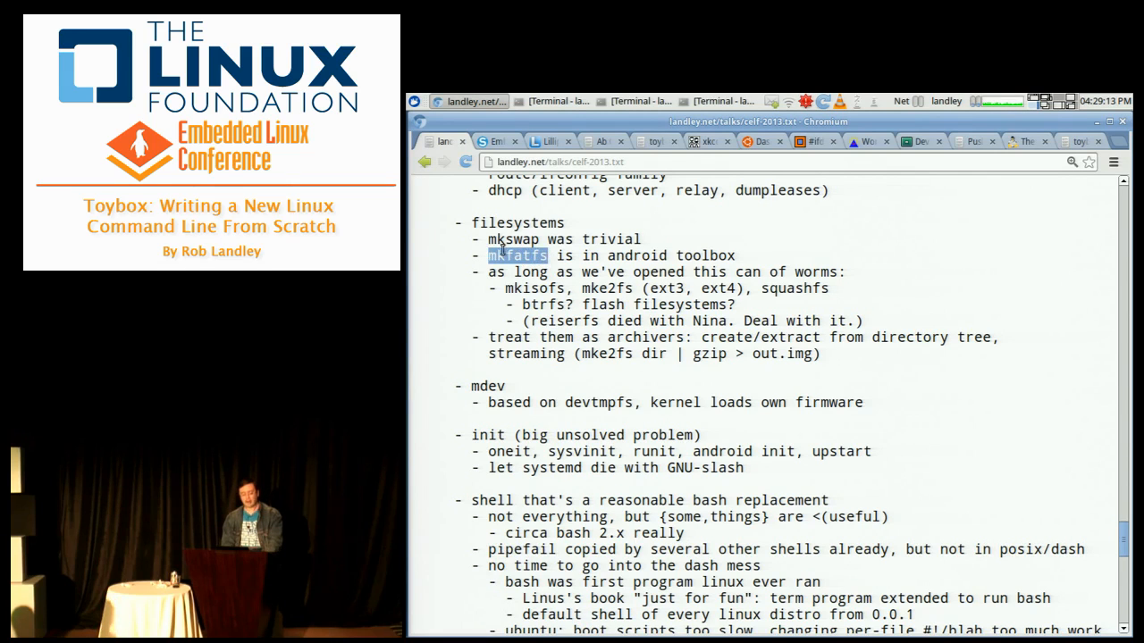
double_click(513, 240)
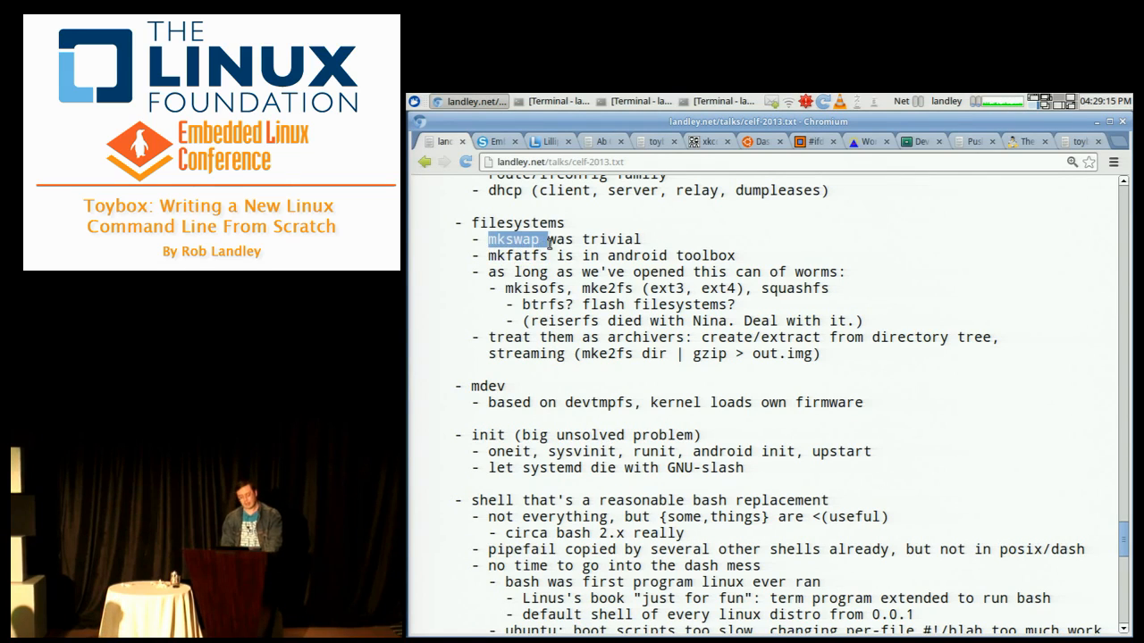
mouse_move(508, 287)
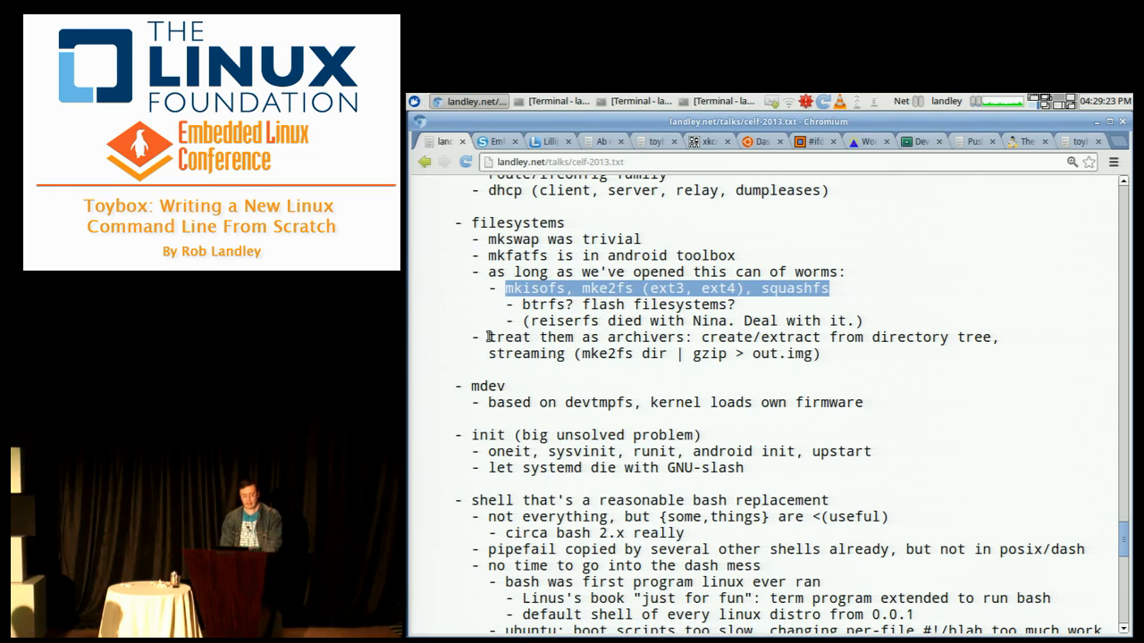
left_click_drag(490, 336, 820, 354)
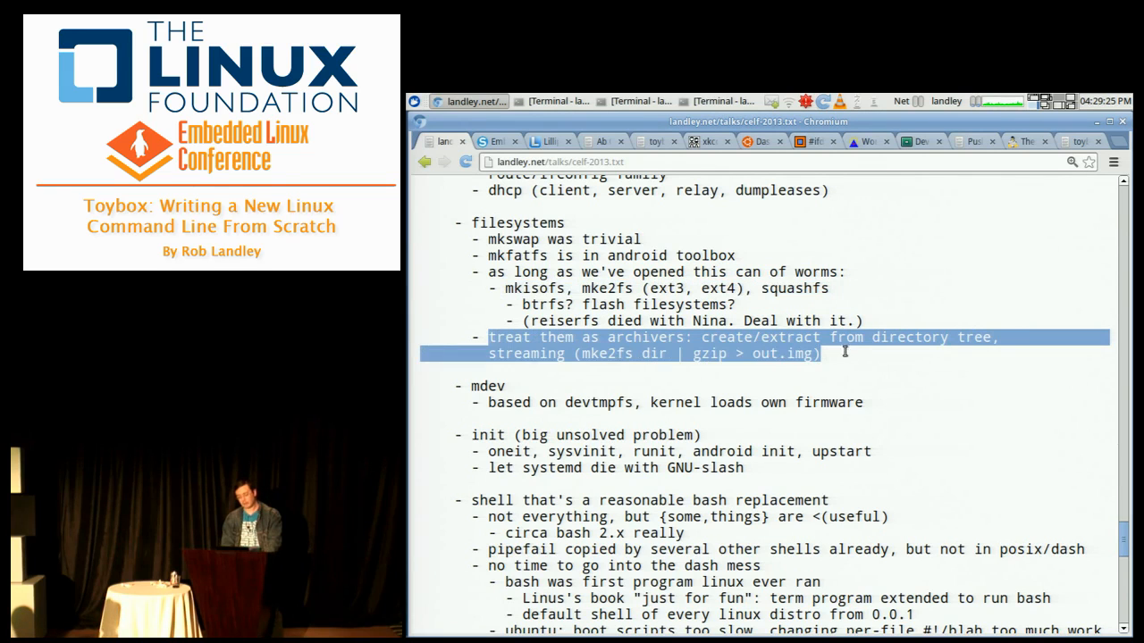
mouse_move(598, 356)
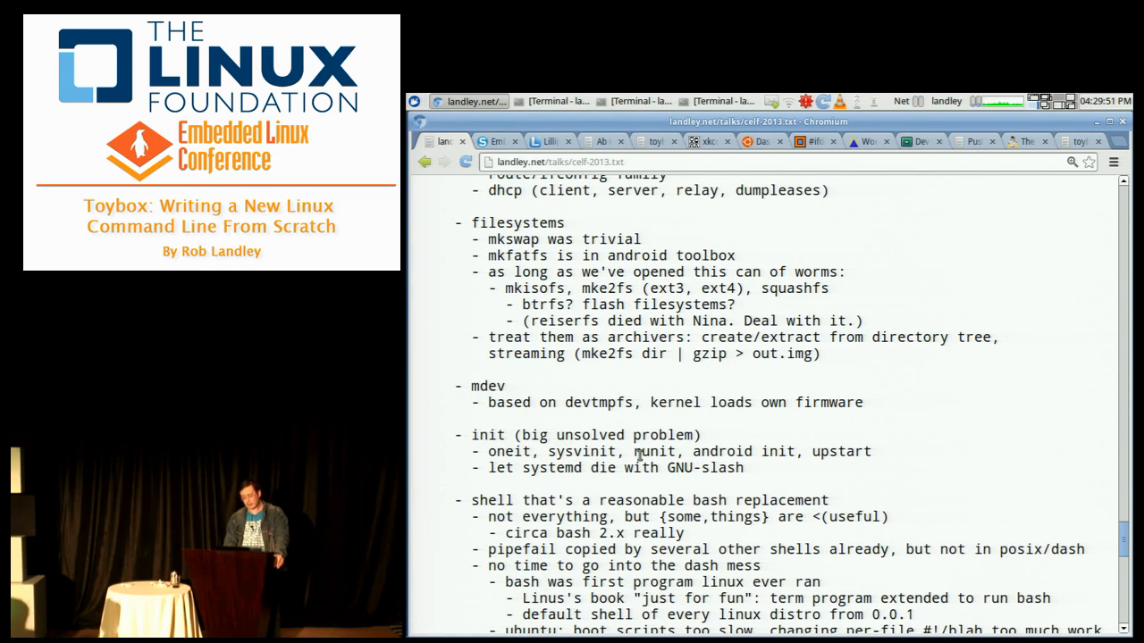
mouse_move(858, 455)
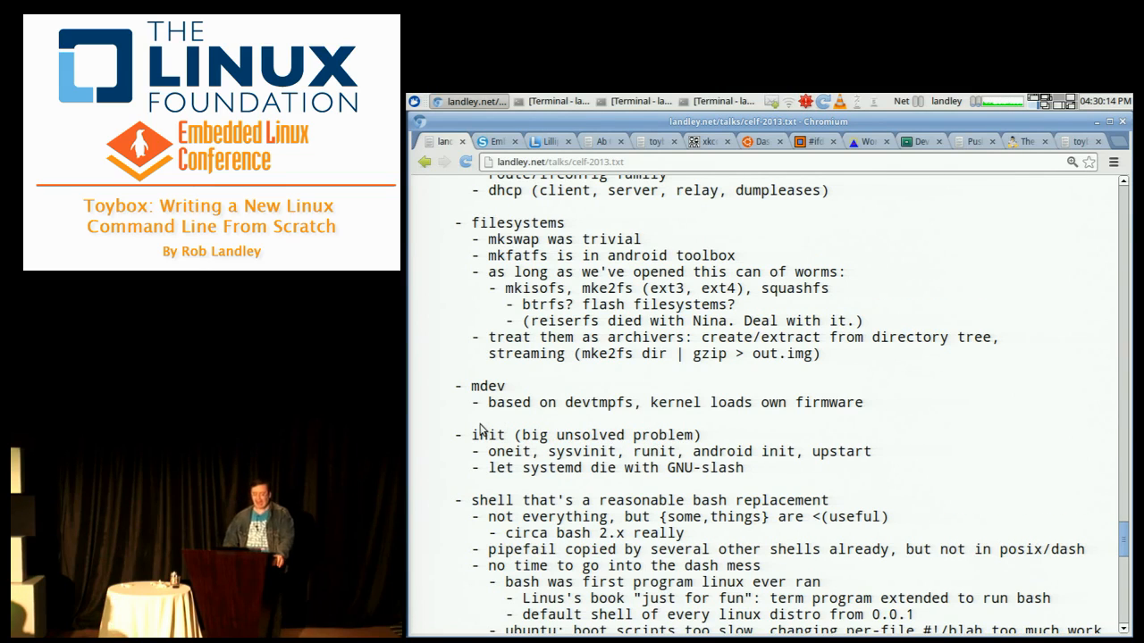
Scroll the outline past the shell and man pages notes to 'Blue sky would be nice' and the qcc toolchain list
scroll("down", 3)
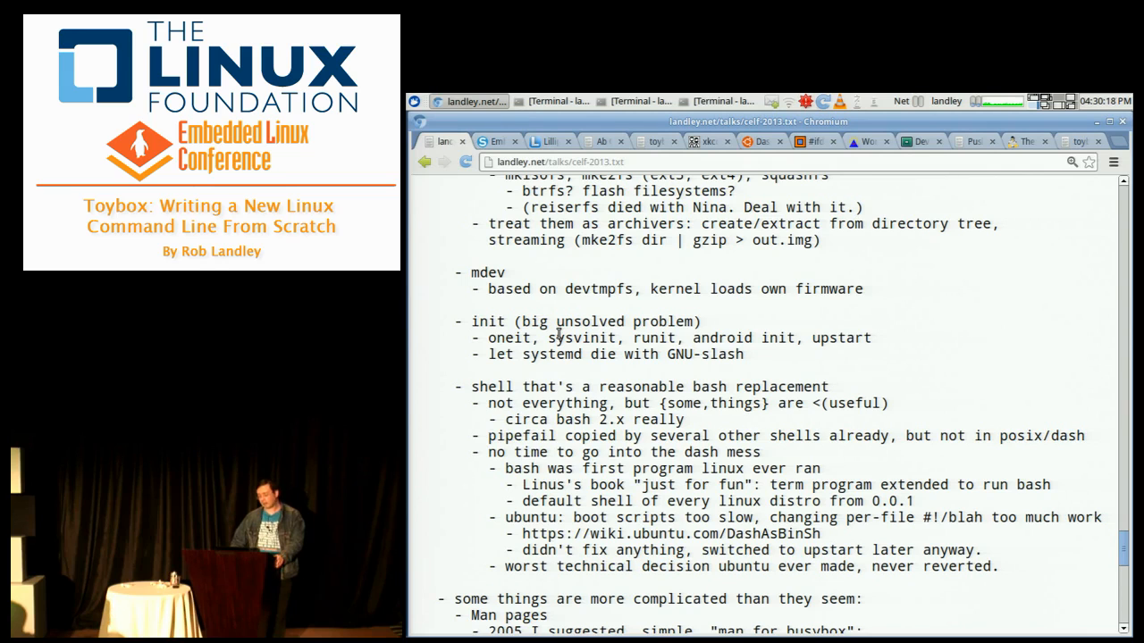
scroll("down", 3)
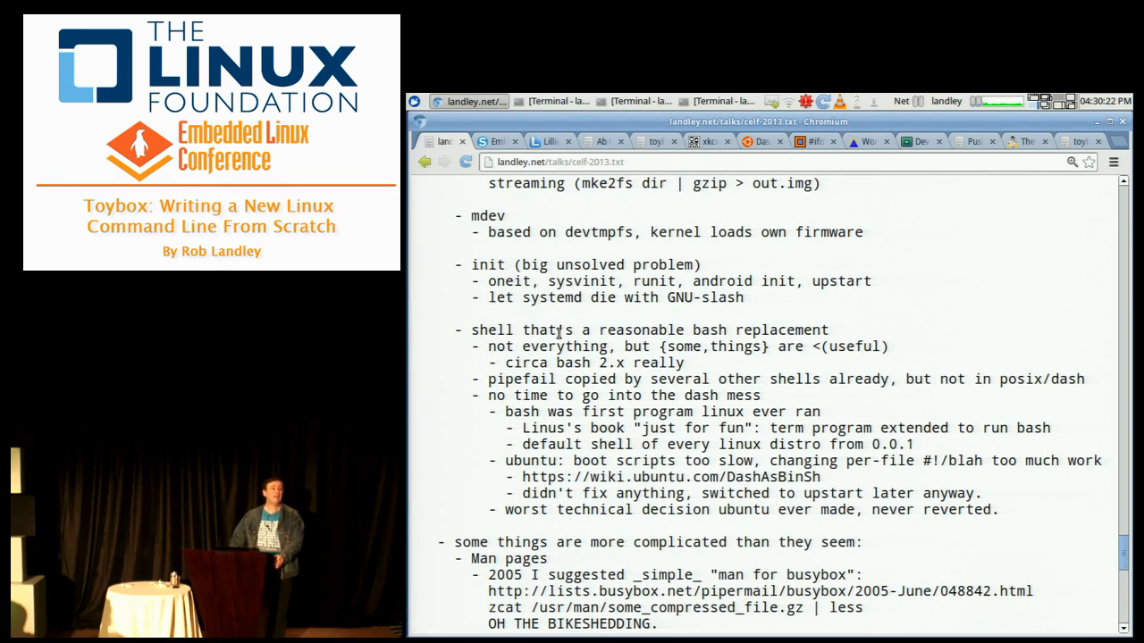
scroll("down", 3)
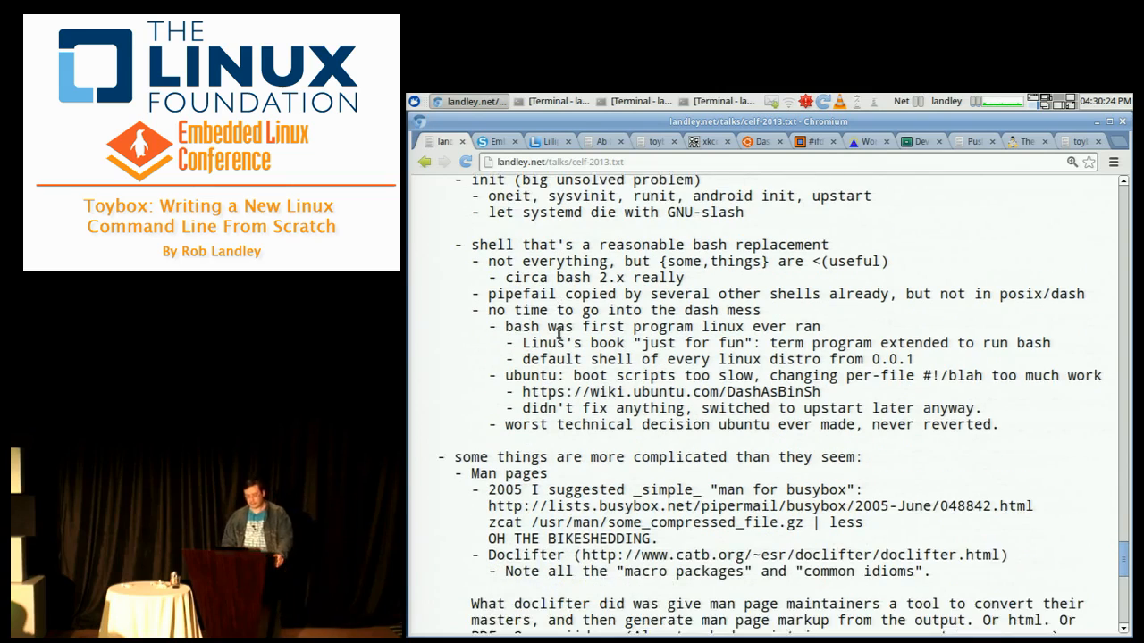
scroll("down", 3)
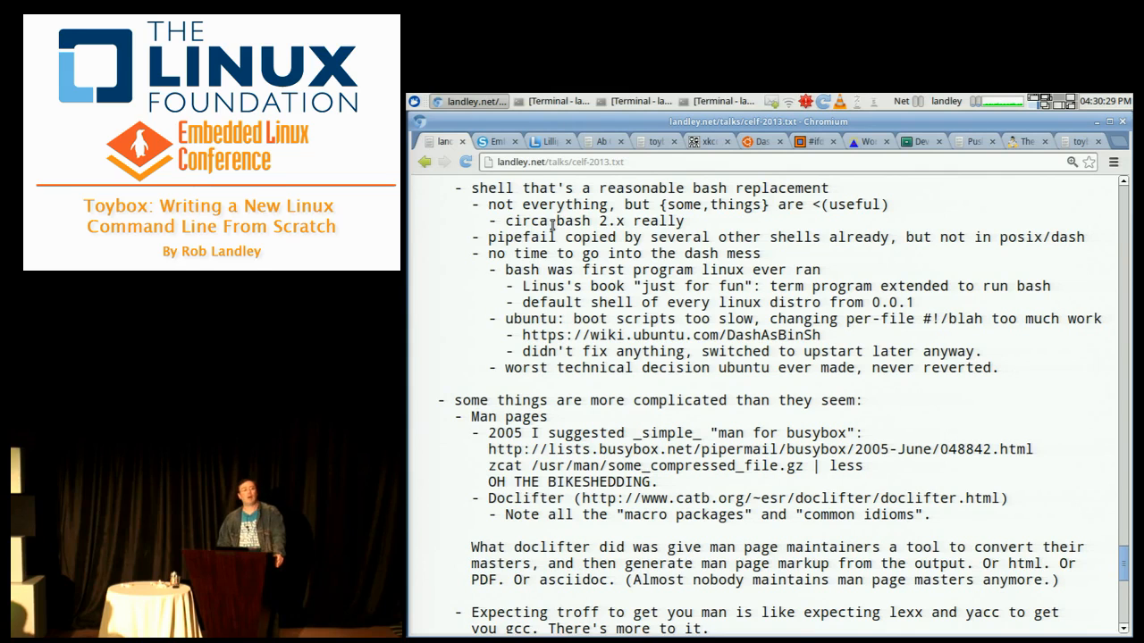
scroll("down", 3)
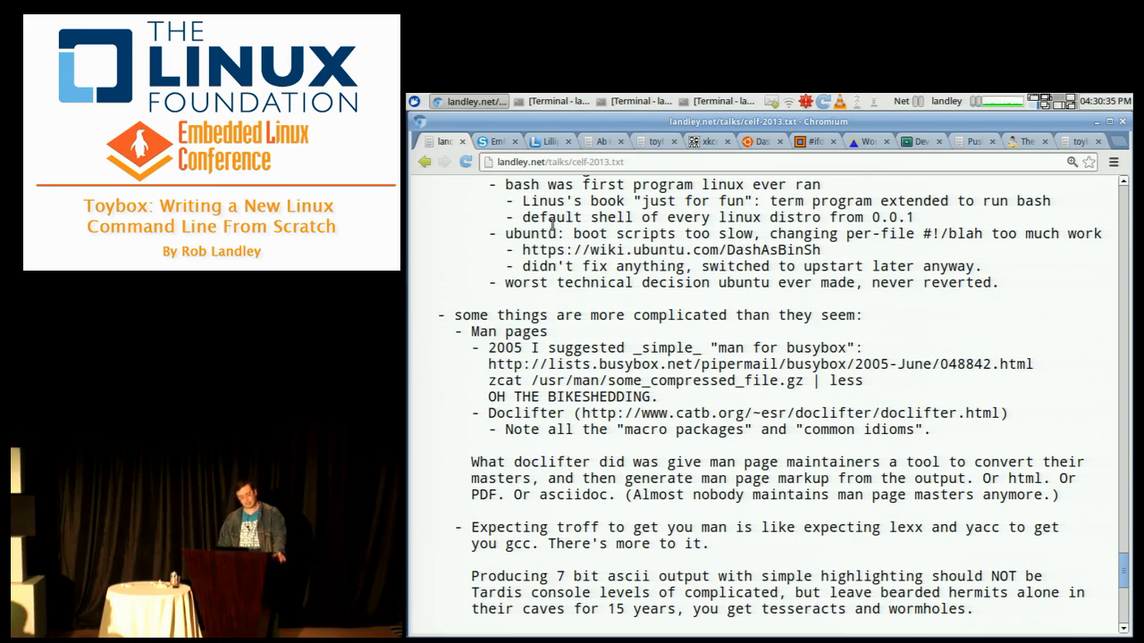
scroll("down", 3)
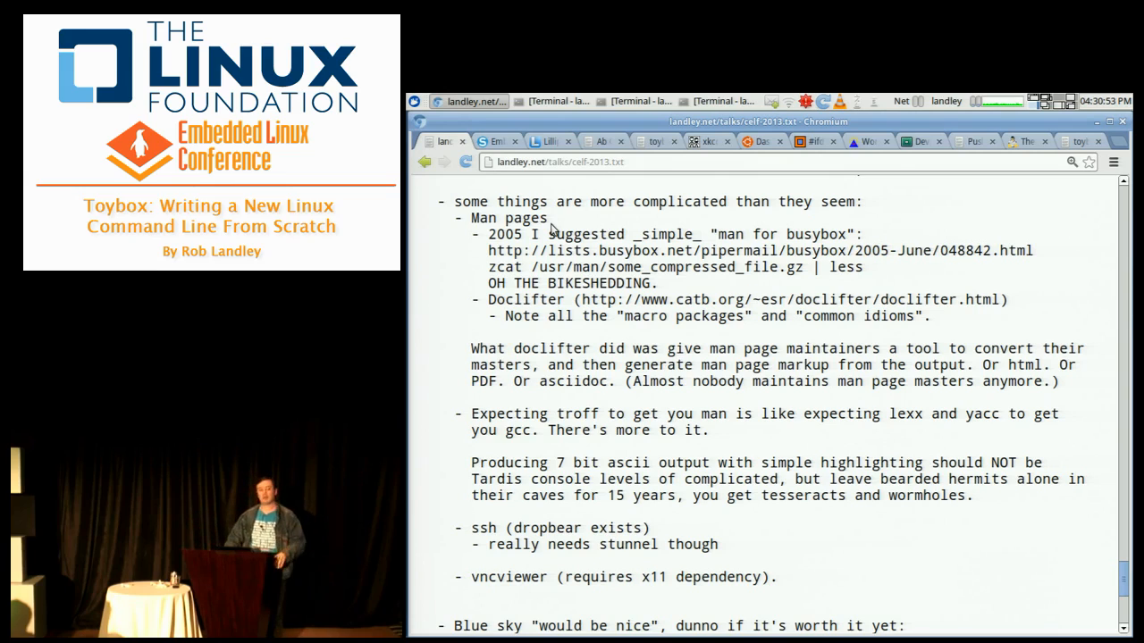
scroll("down", 3)
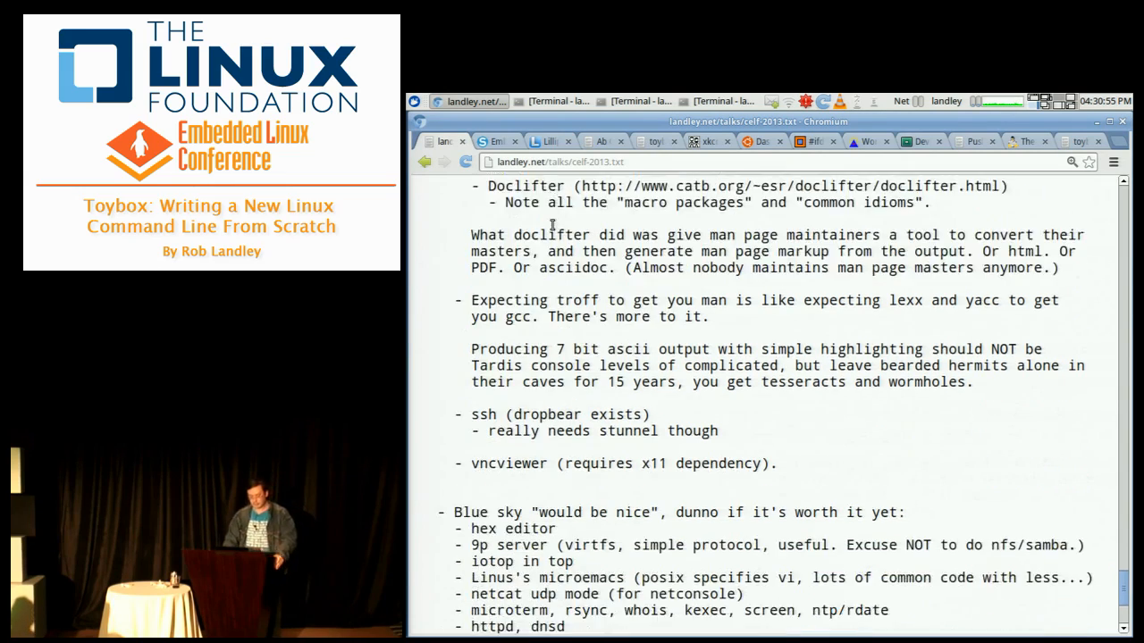
scroll("down", 3)
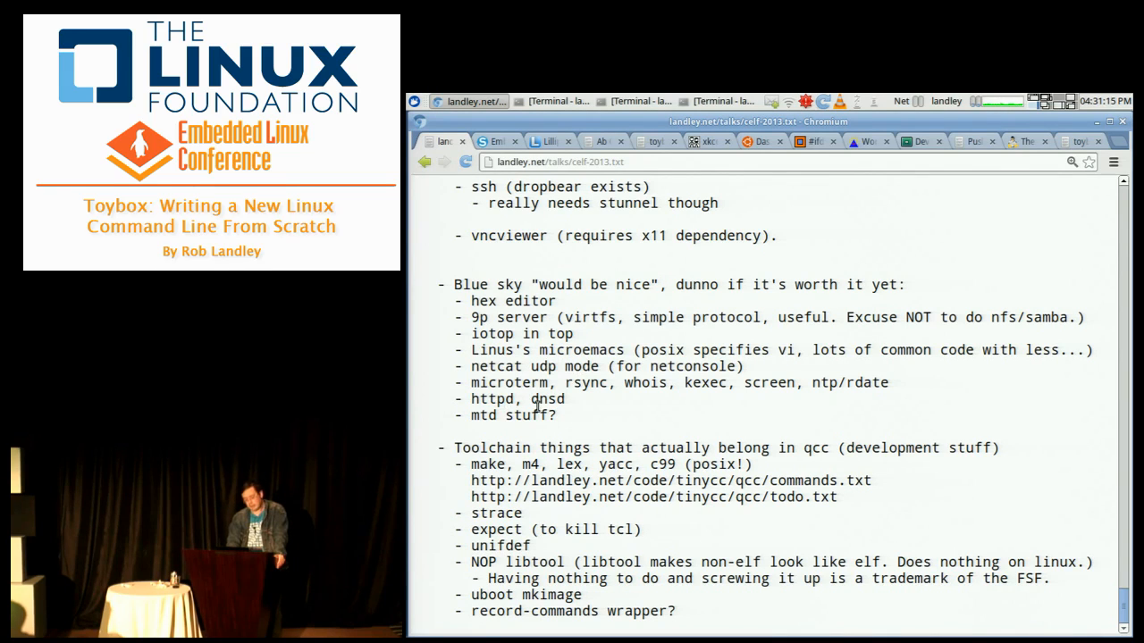
mouse_move(473, 429)
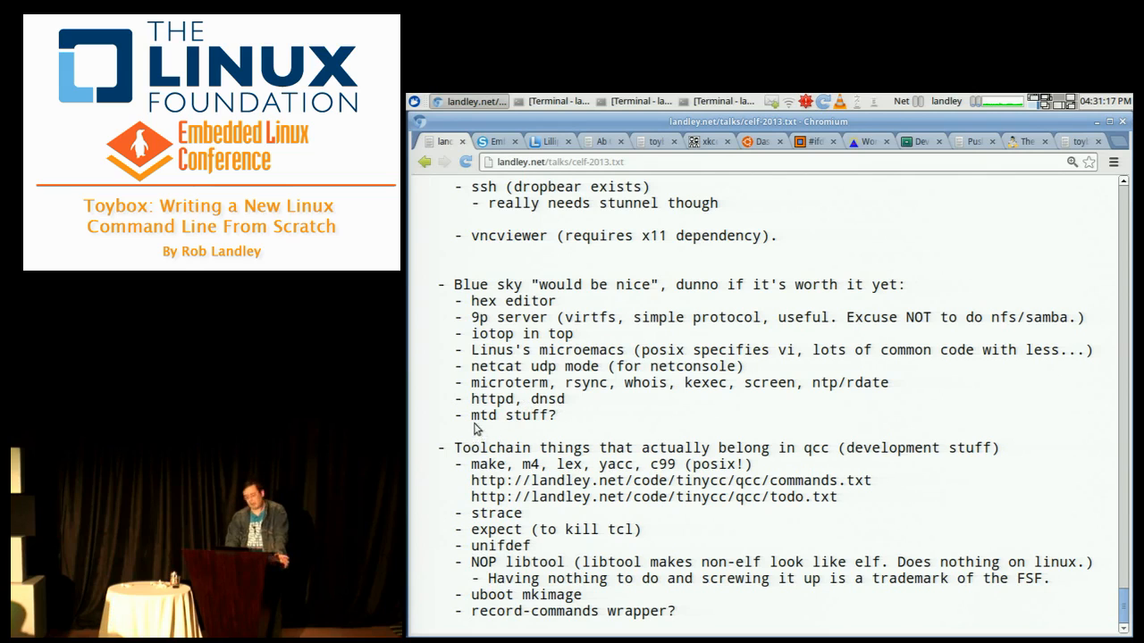
mouse_move(579, 420)
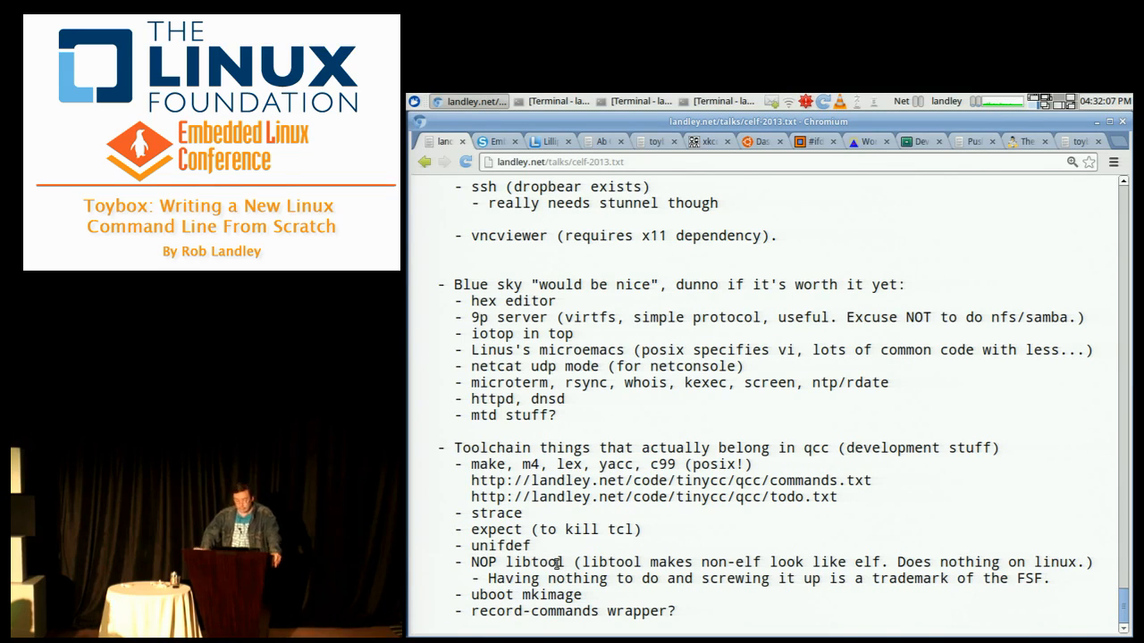
mouse_move(747, 204)
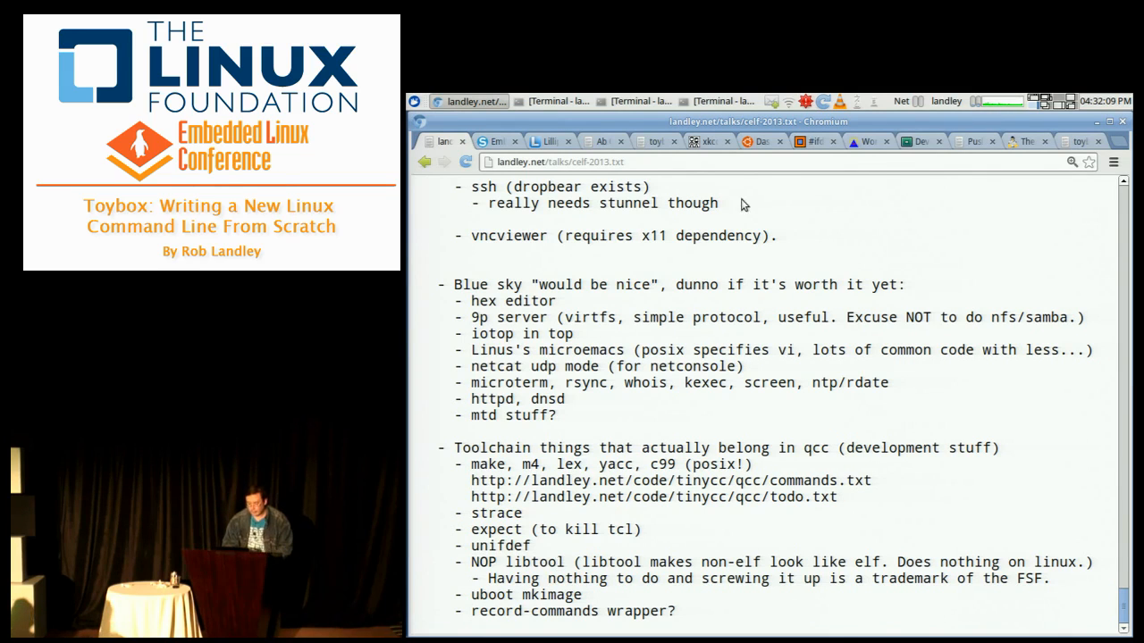
Load landley.net/toybox in a new tab, showing the January 18, 2013 News section
left_click(722, 100)
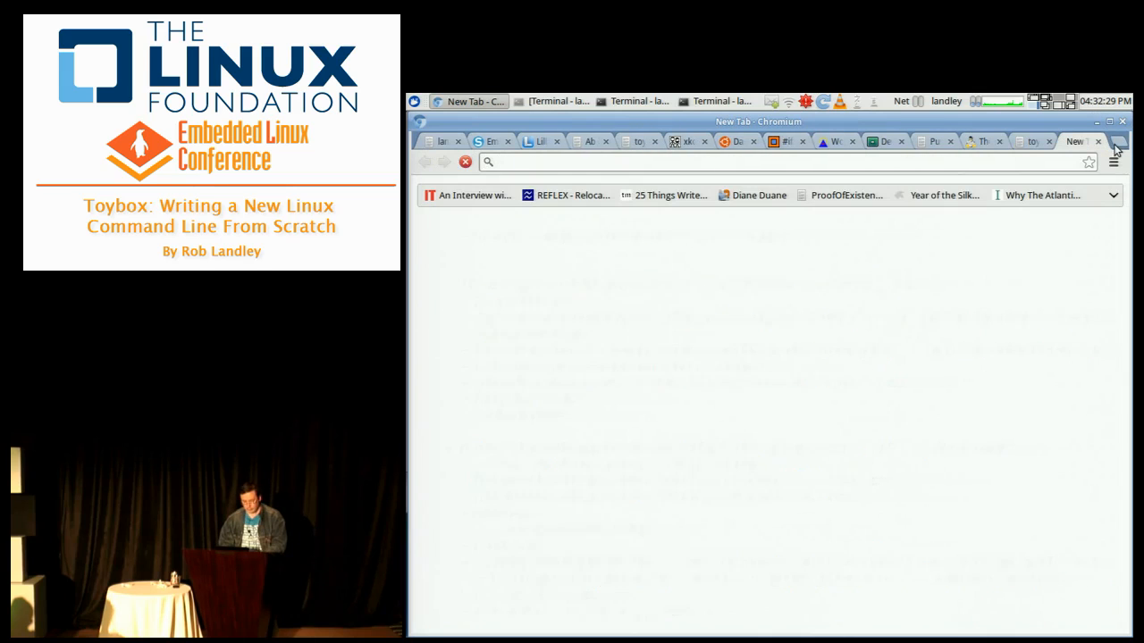
type("landley.net/toybox/")
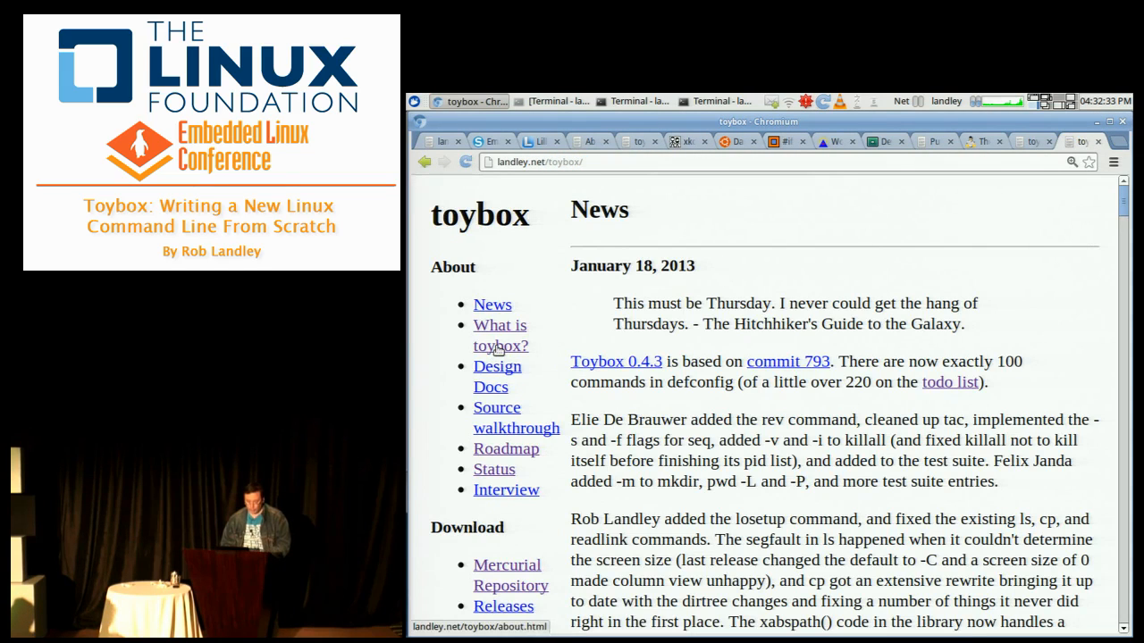
View the 'What is ToyBox?' about page from the left navigation and skim through it
left_click(500, 336)
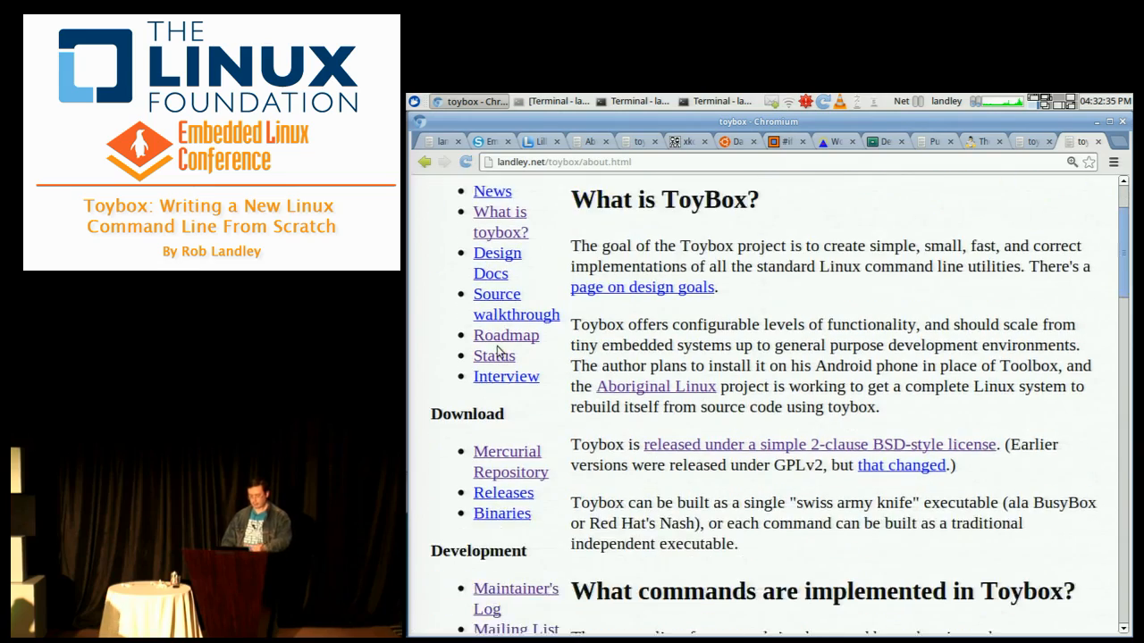
scroll("down", 3)
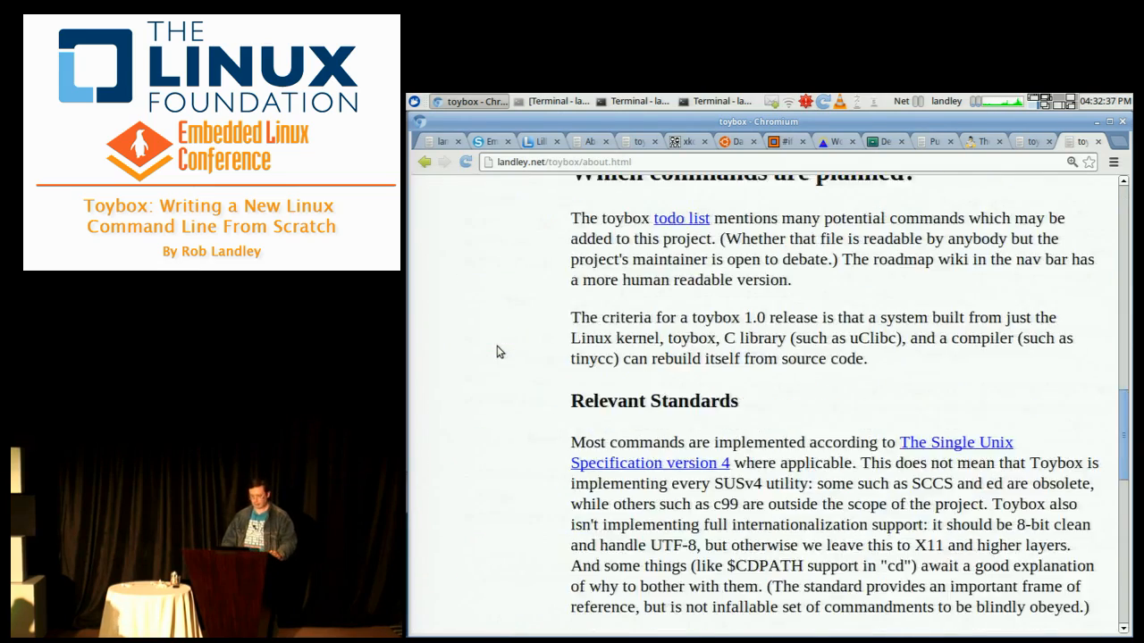
scroll("down", 3)
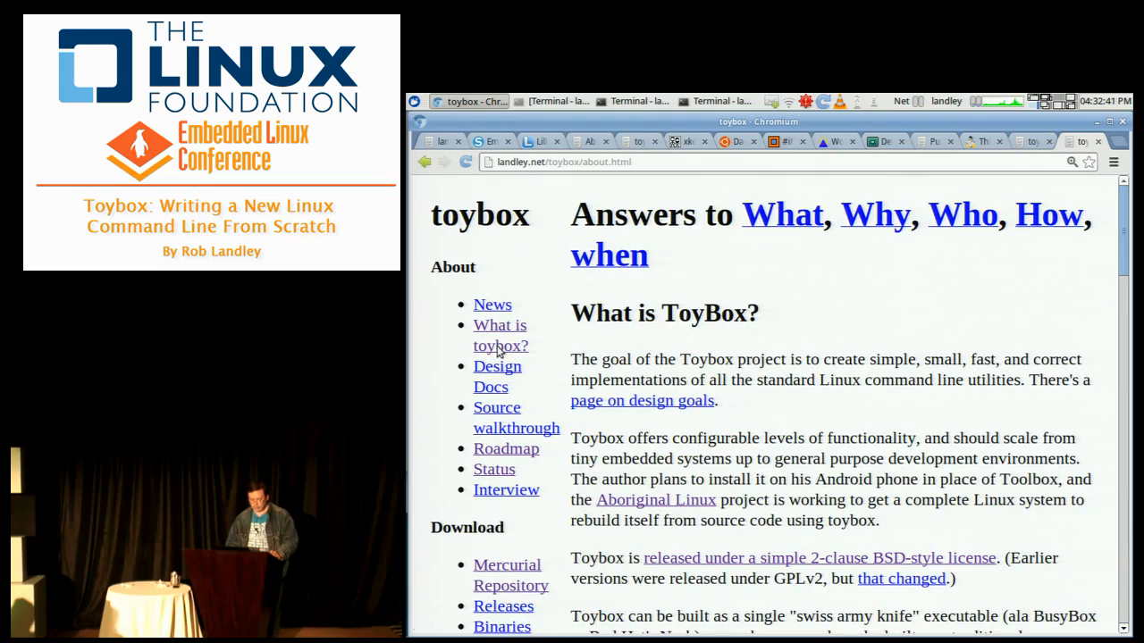
View the Design goals page via Design Docs and read down to Portability issues and Platforms
left_click(497, 367)
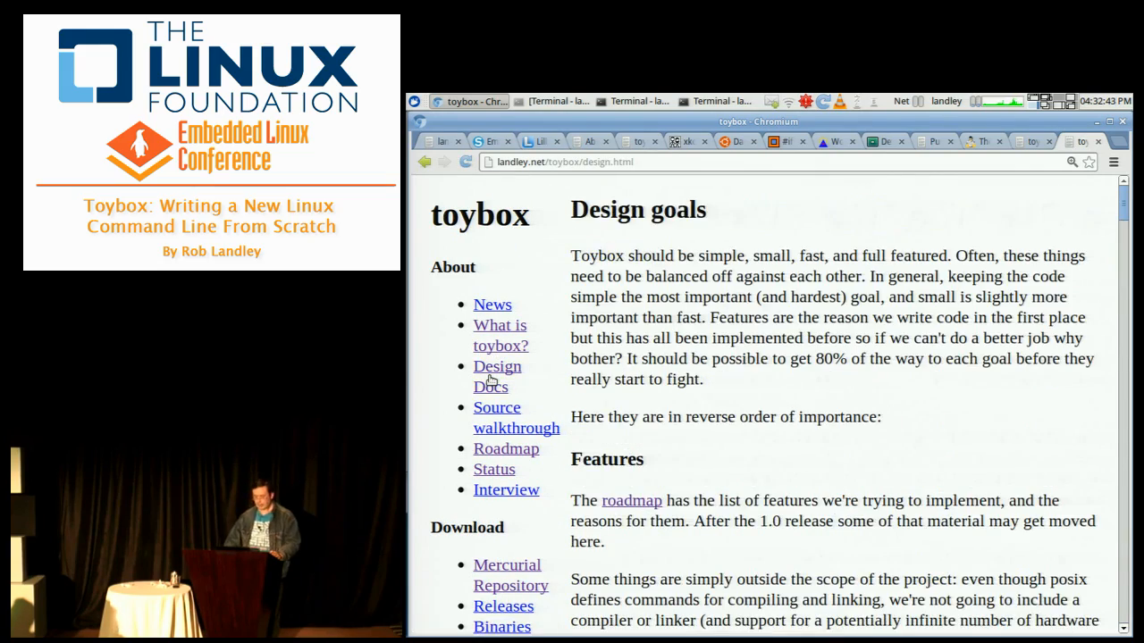
scroll("down", 3)
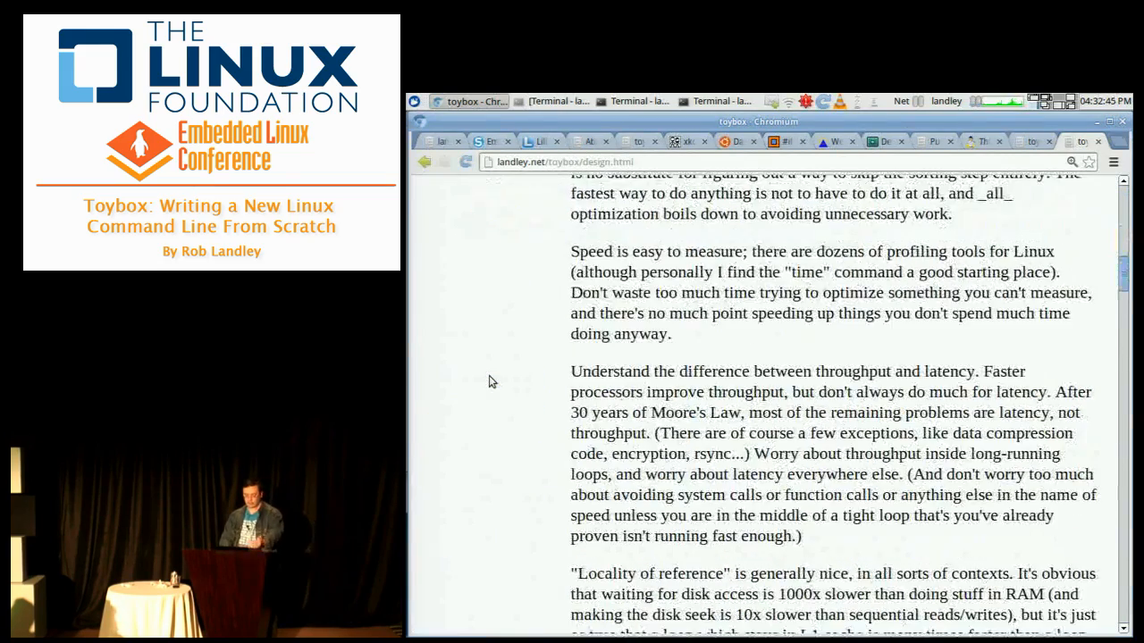
scroll("down", 3)
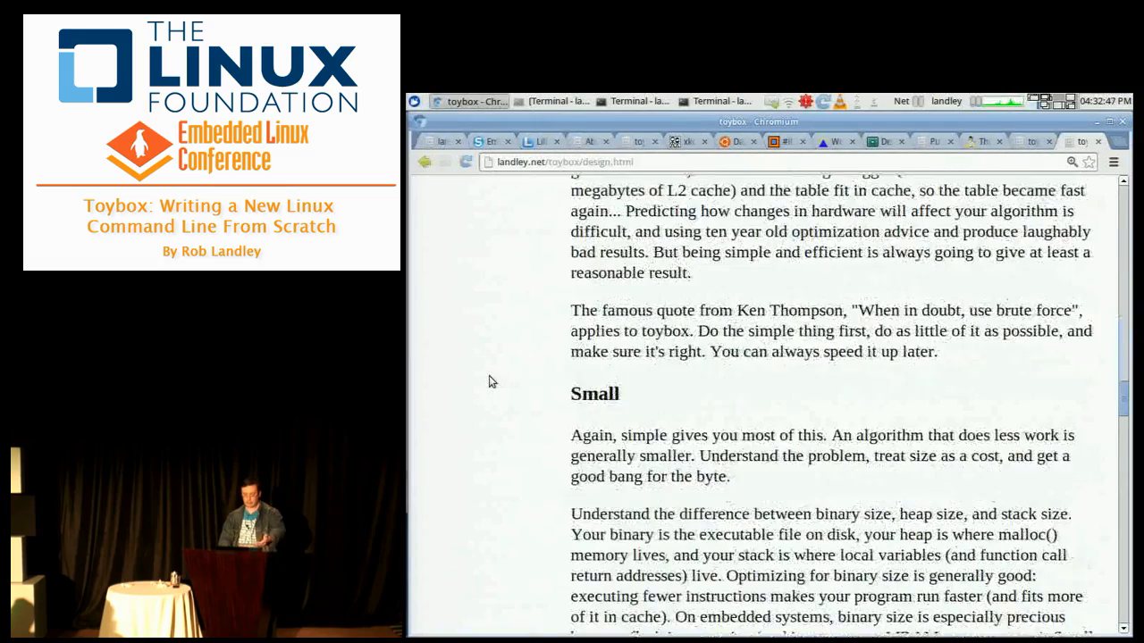
scroll("down", 3)
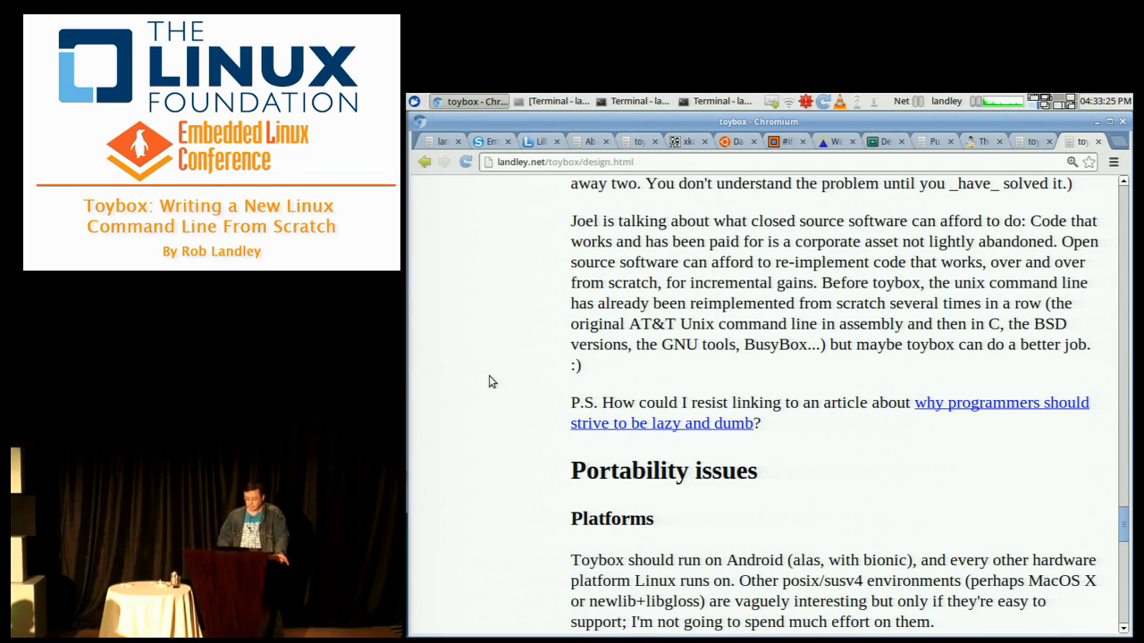
mouse_move(640, 401)
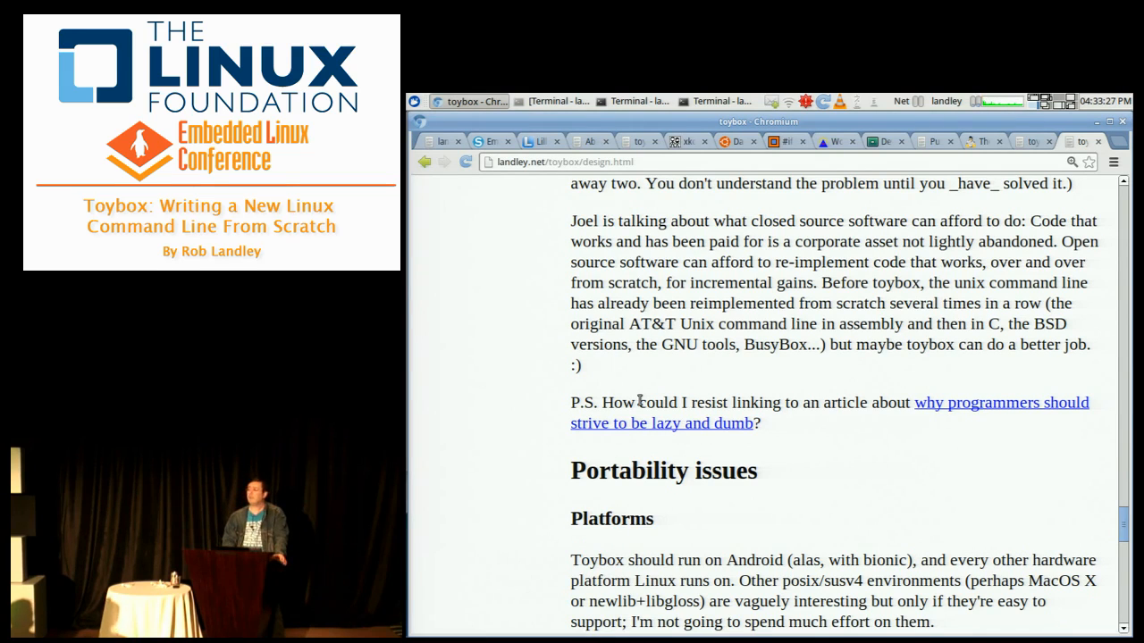